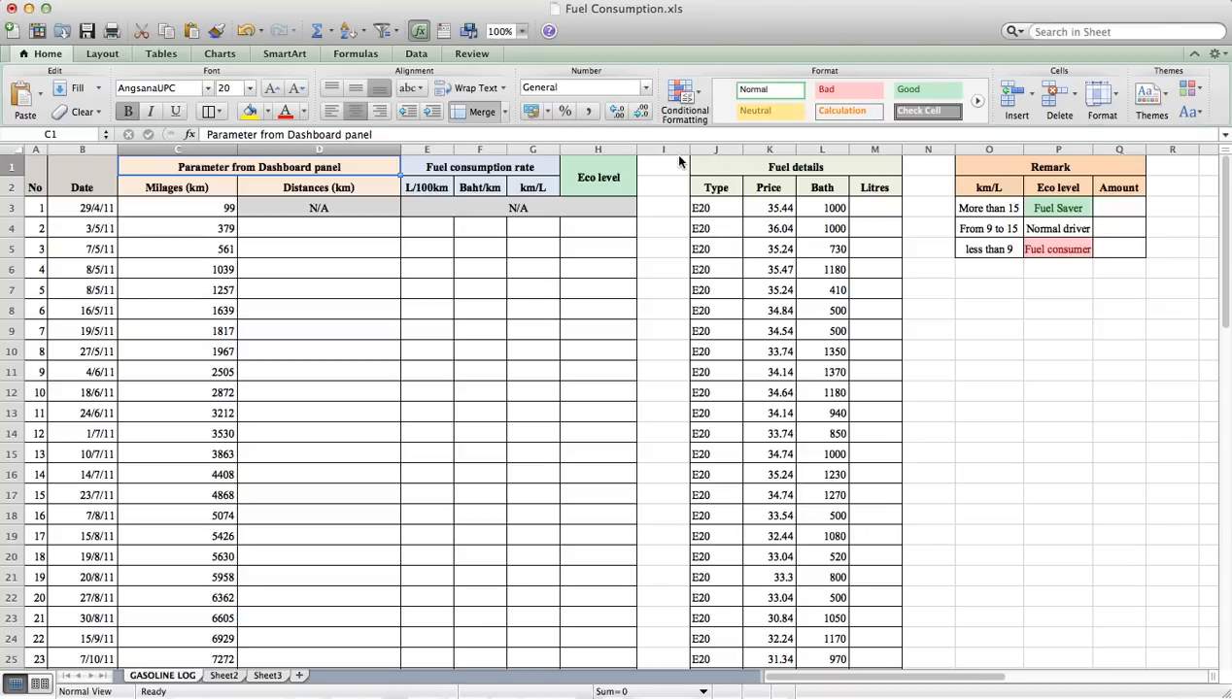
mouse_move(680, 140)
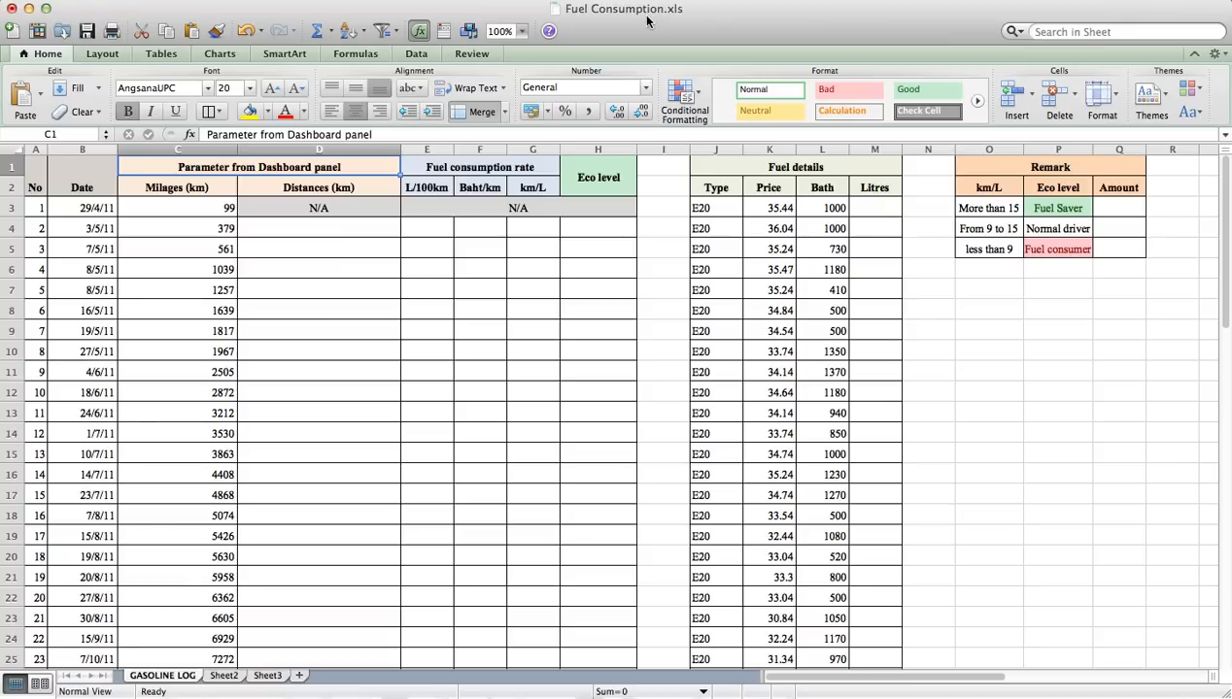
mouse_move(610, 29)
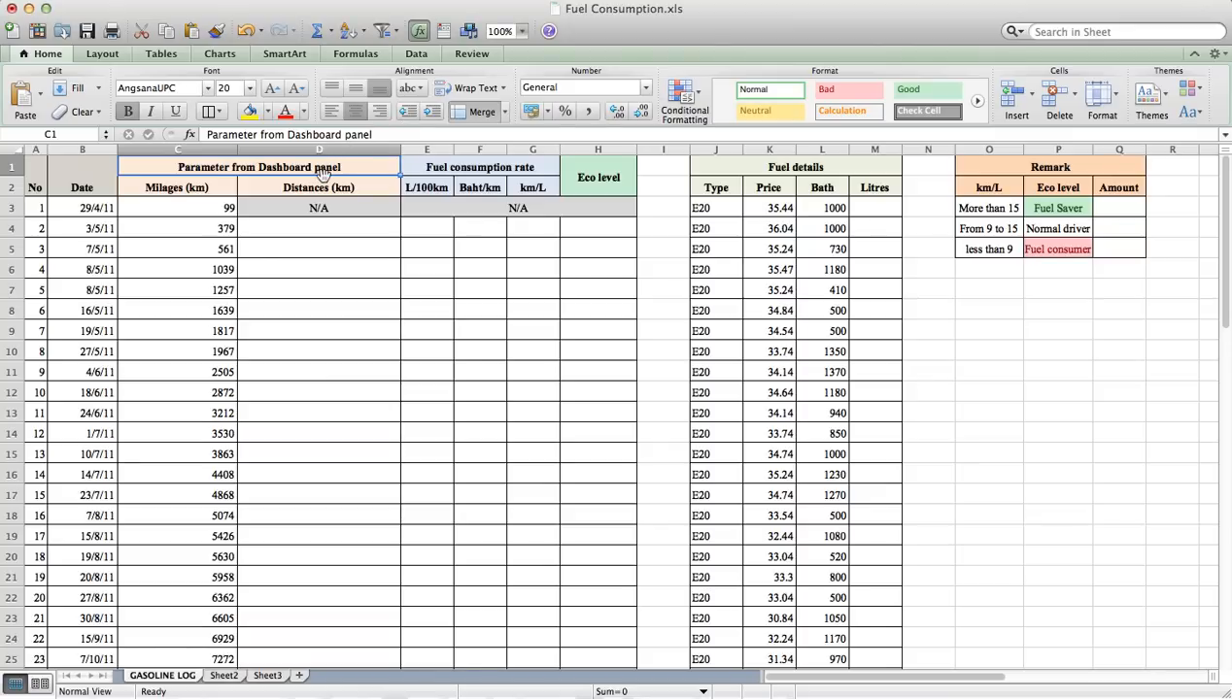
mouse_move(280, 182)
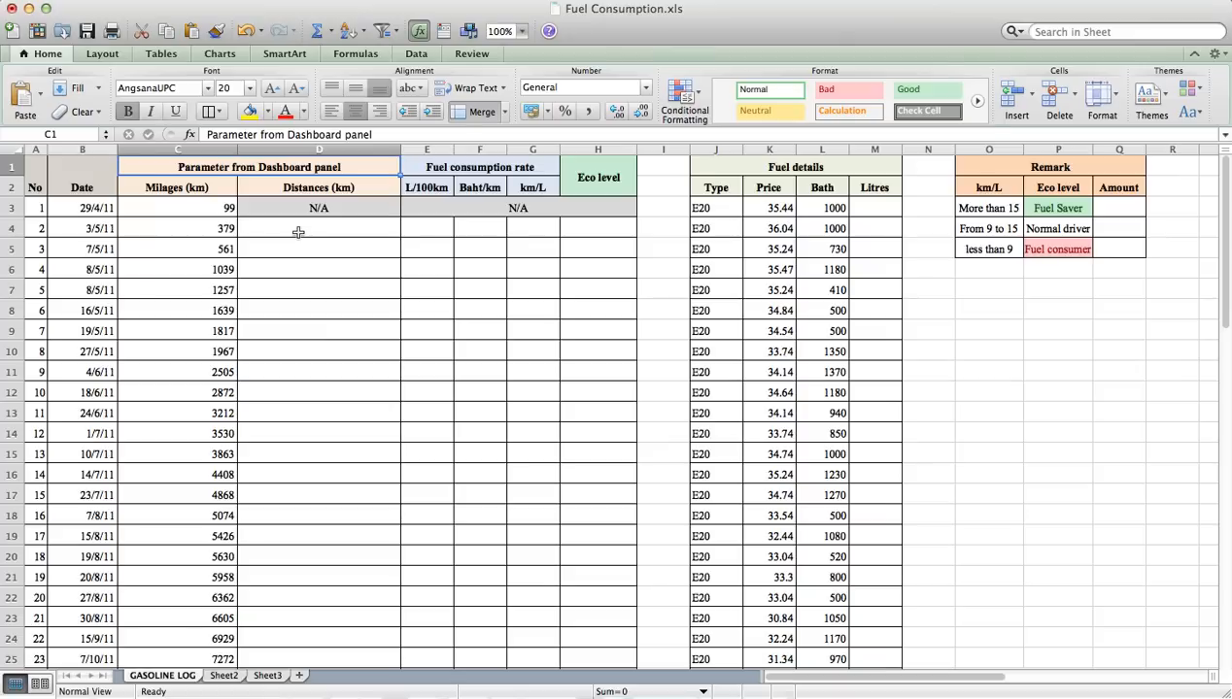
Step: Compute Distance (km) as C4-C3 in D4 and fill it down the log, starting at 280
left_click(319, 229)
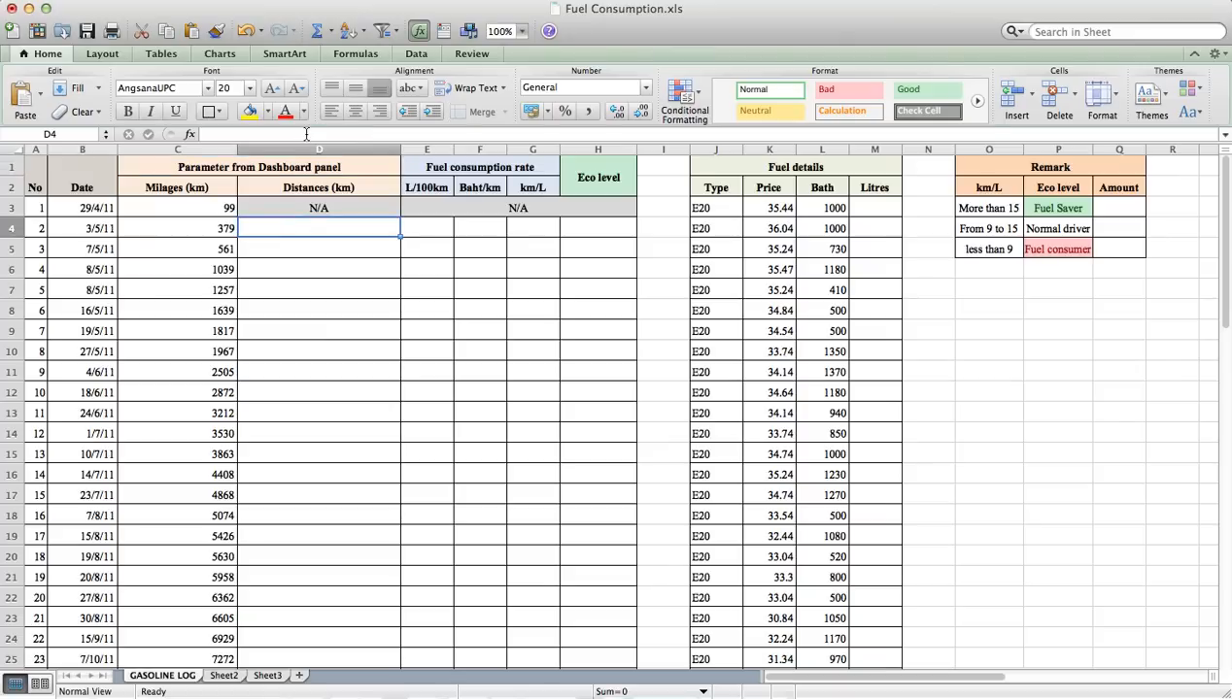
type("=")
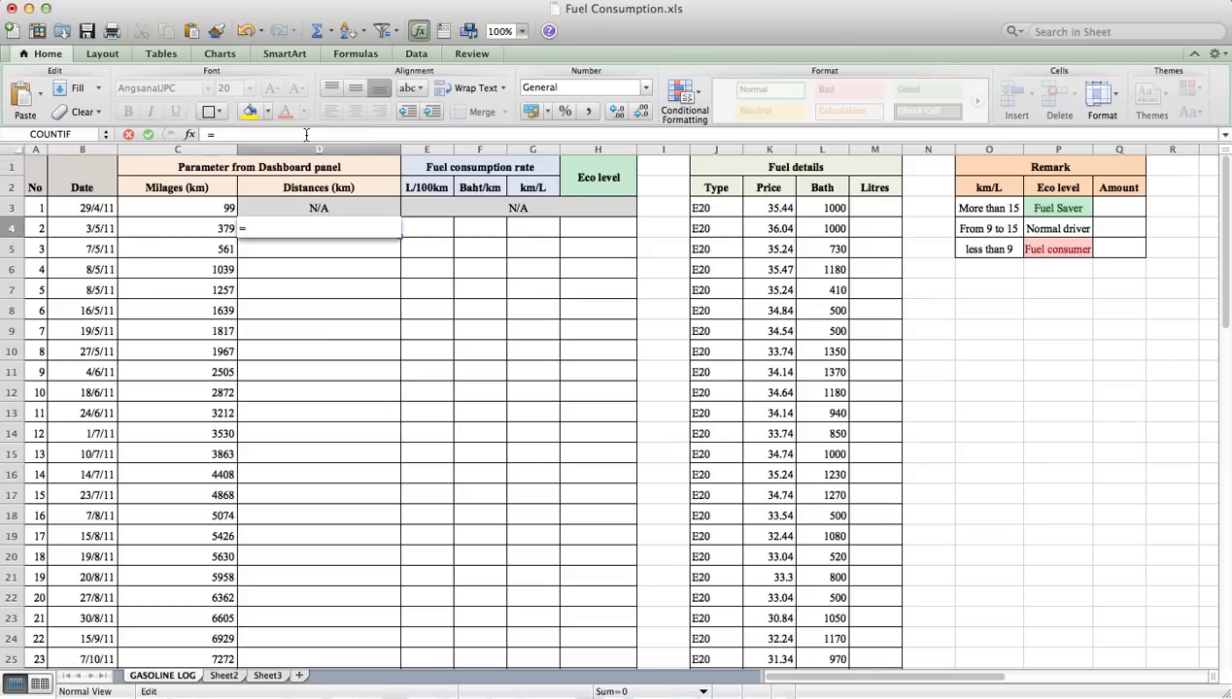
type("=C4-C")
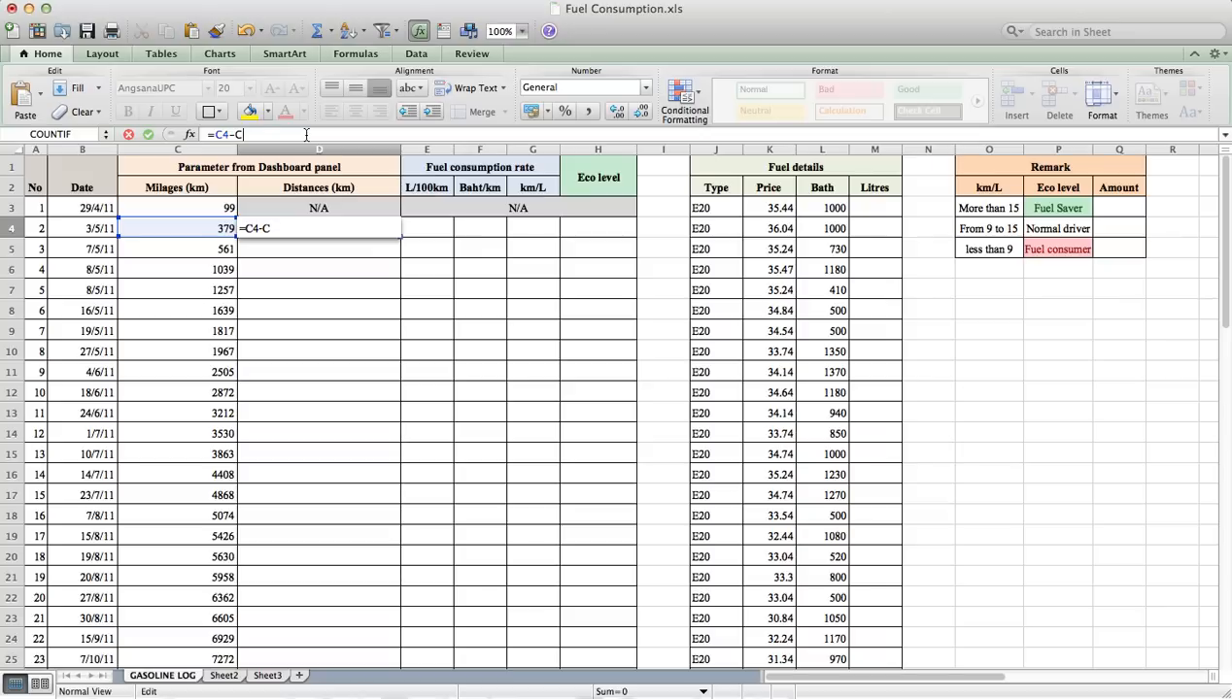
key("Return")
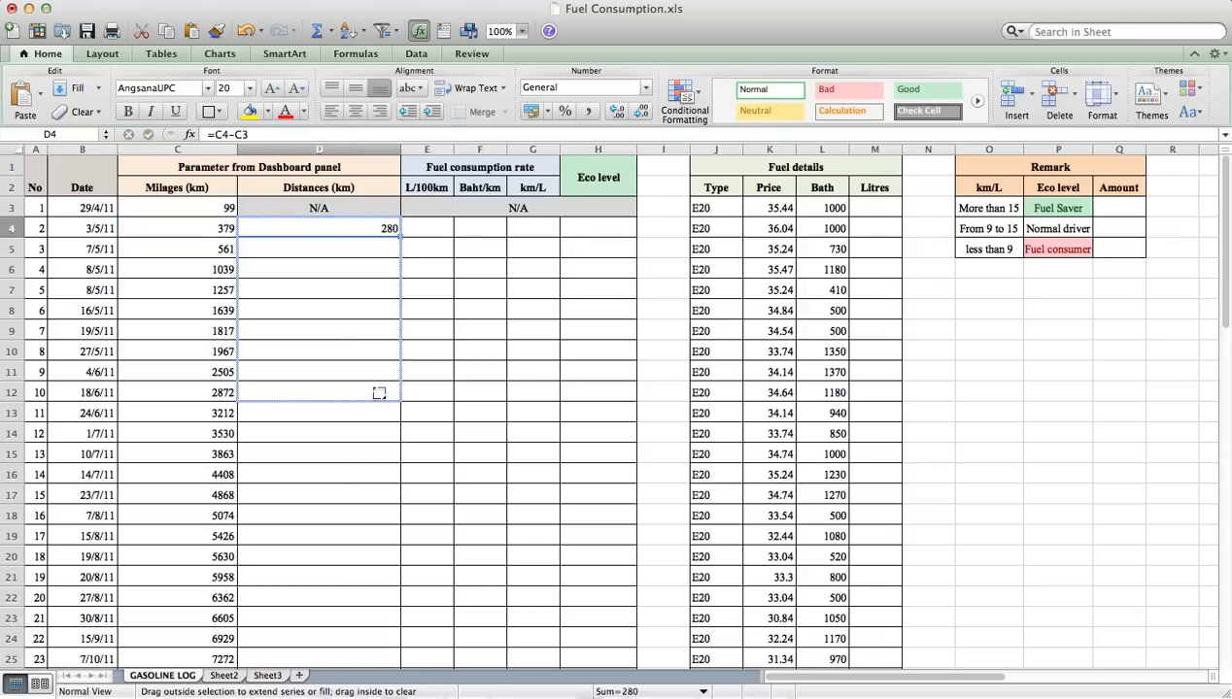
scroll("down", 3)
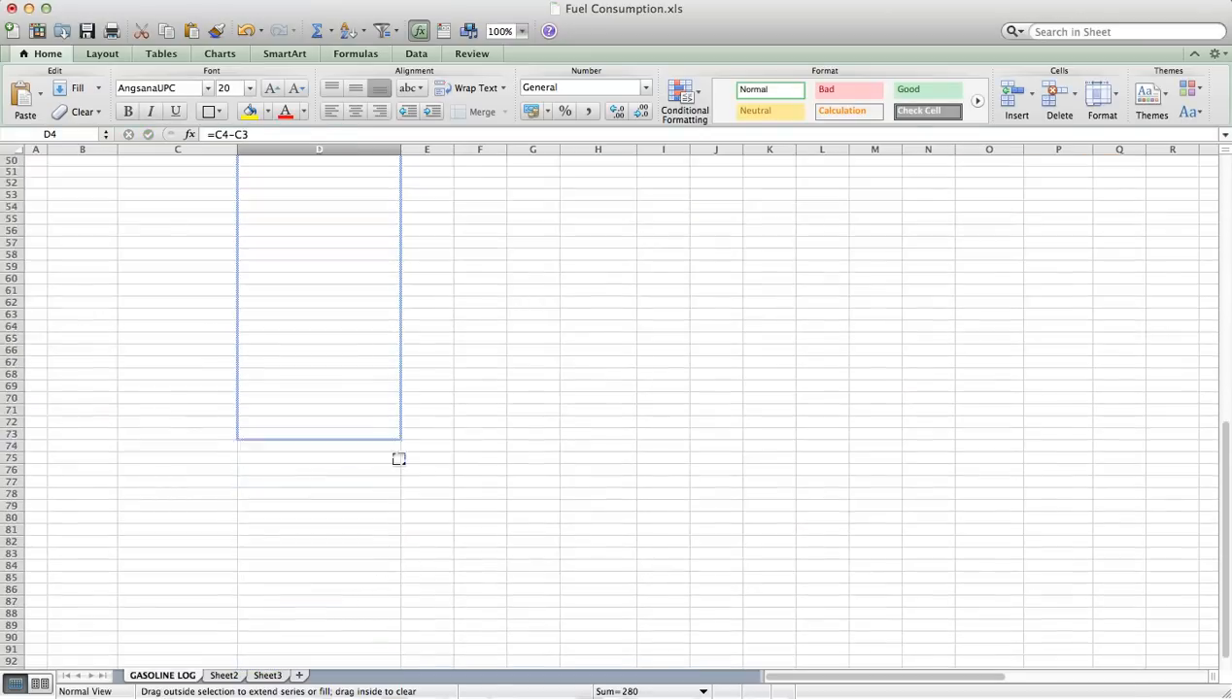
scroll("up", 3)
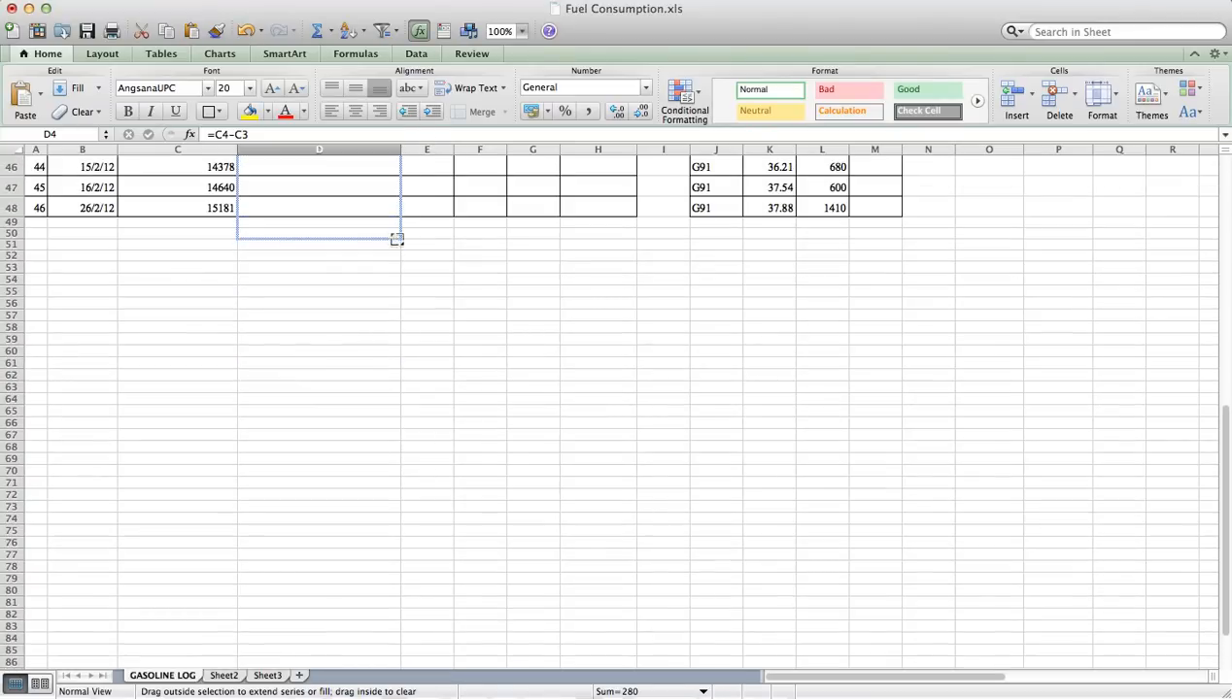
scroll("up", 3)
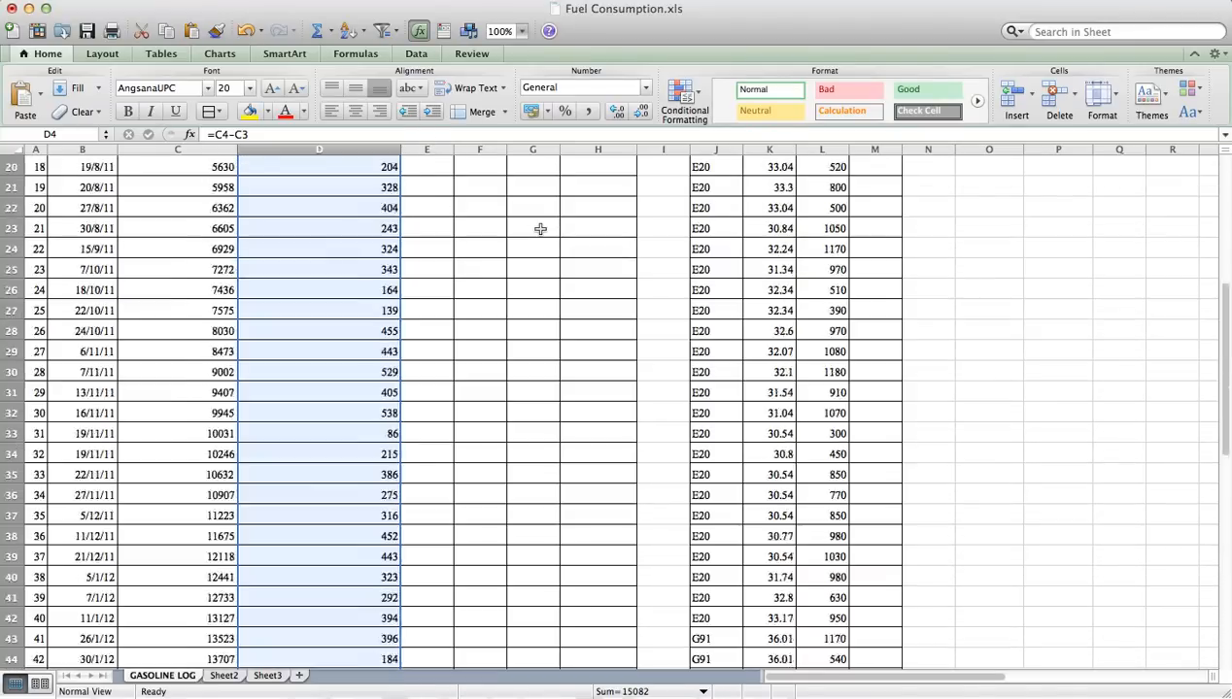
scroll("up", 3)
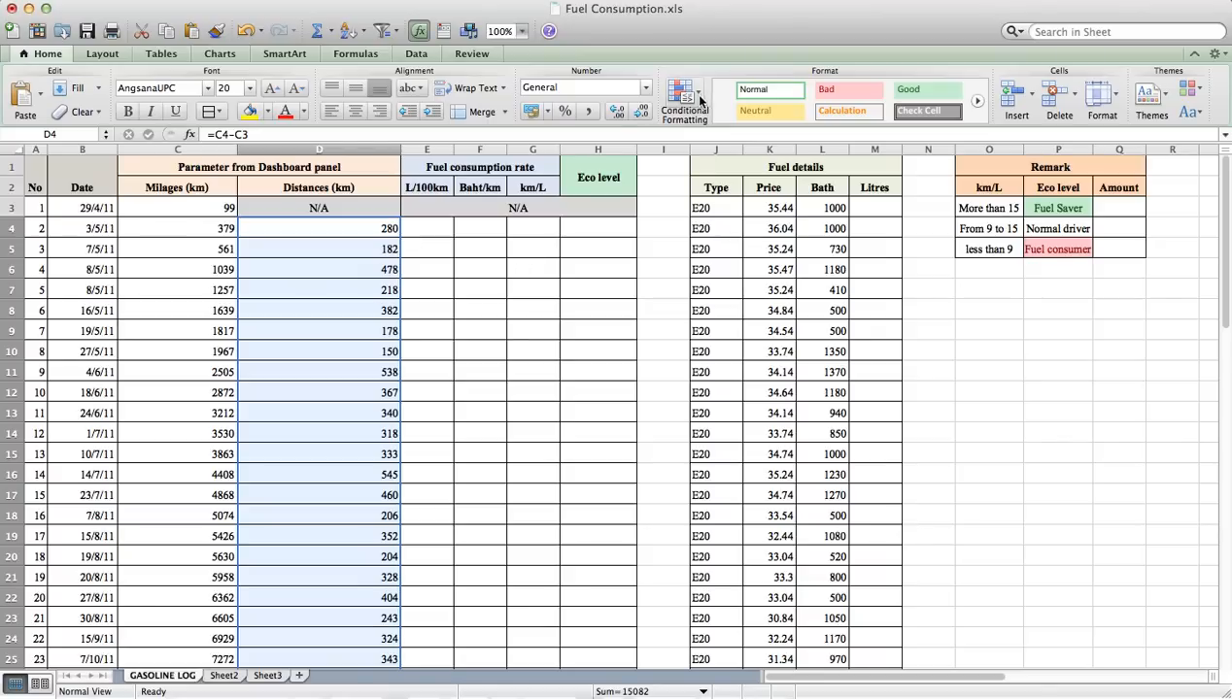
mouse_move(684, 97)
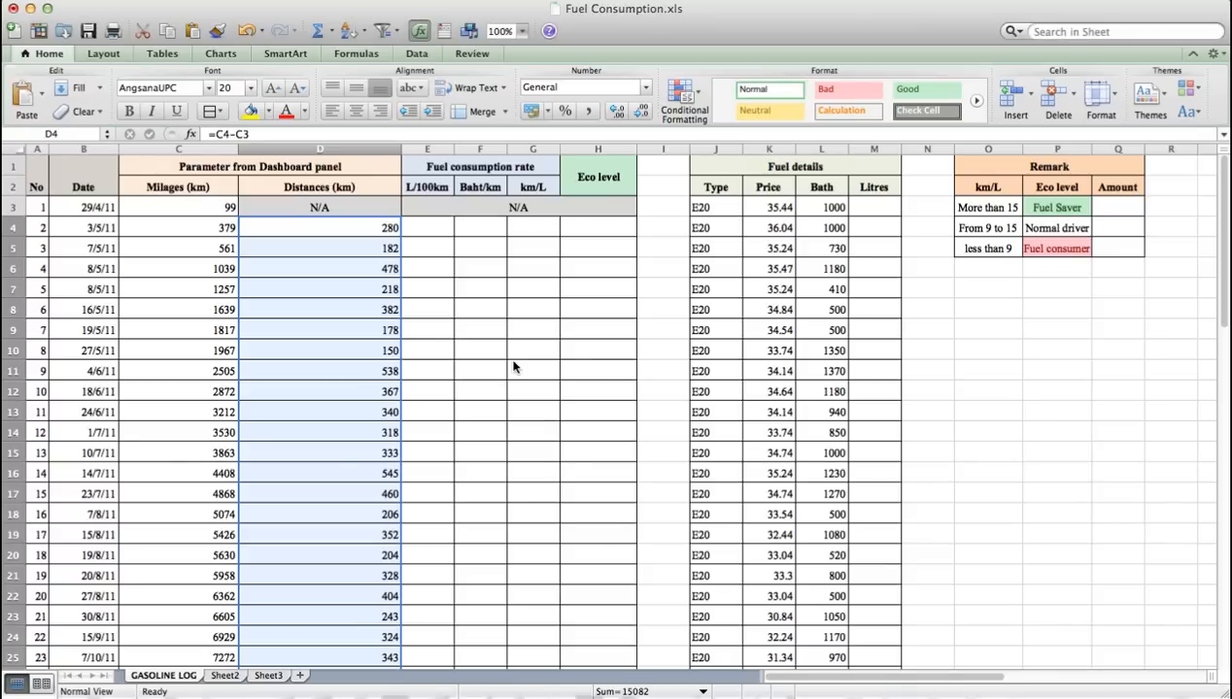
mouse_move(793, 175)
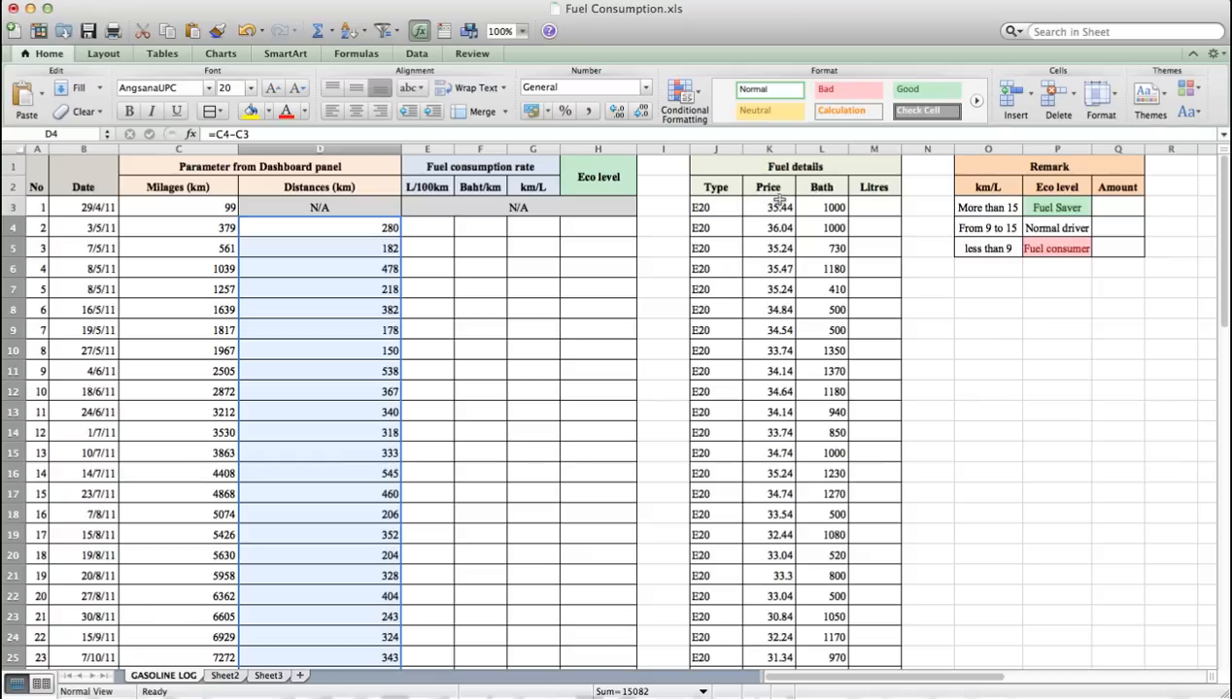
mouse_move(843, 193)
type("=L3/")
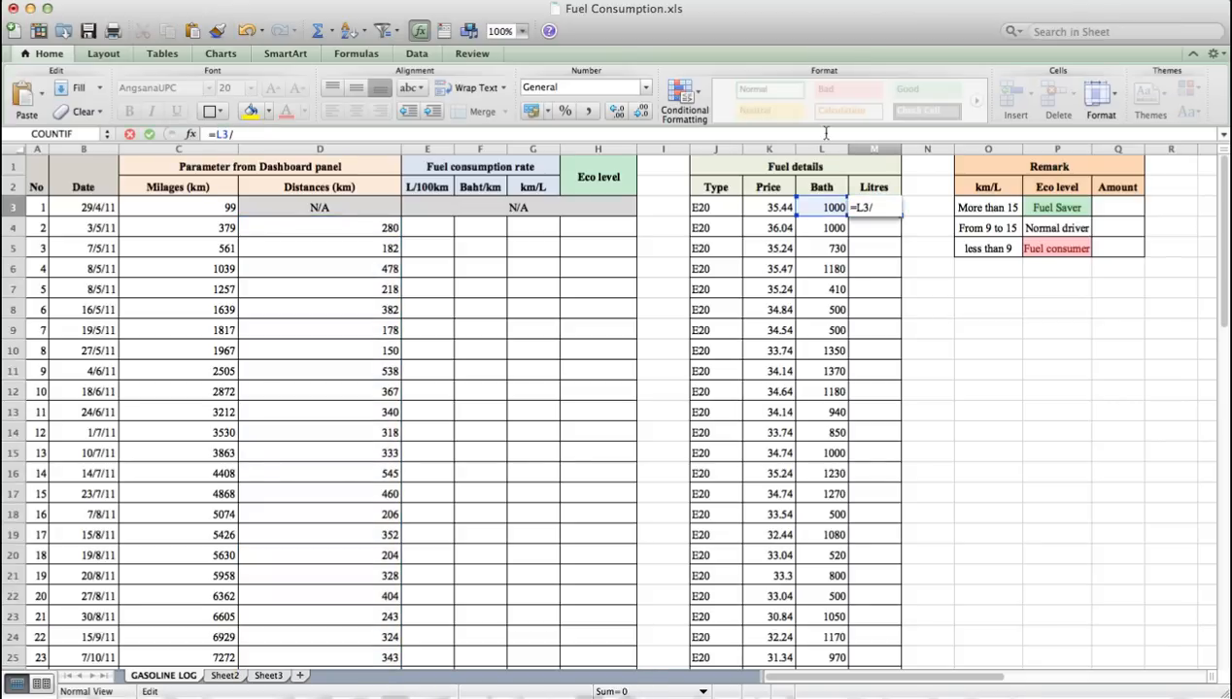
Step: Compute Litres as =L3/K3 in M3 and fill down, giving 28.2167 in the first row
key("Return")
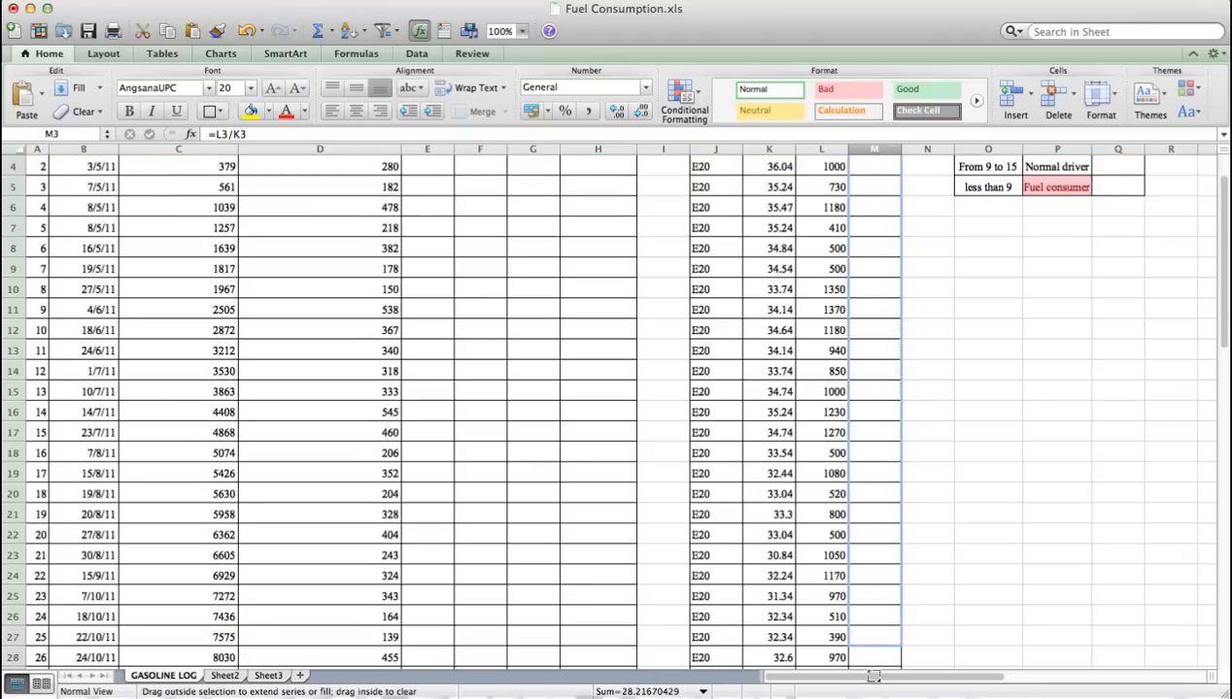
scroll("down", 3)
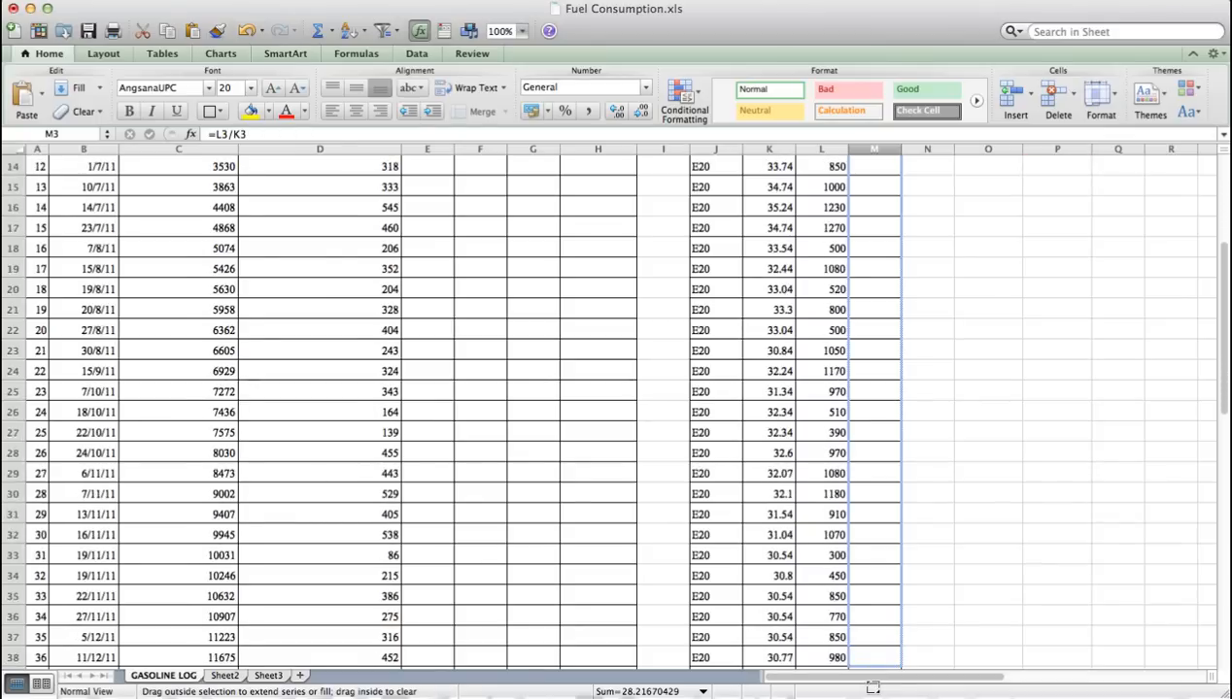
scroll("down", 3)
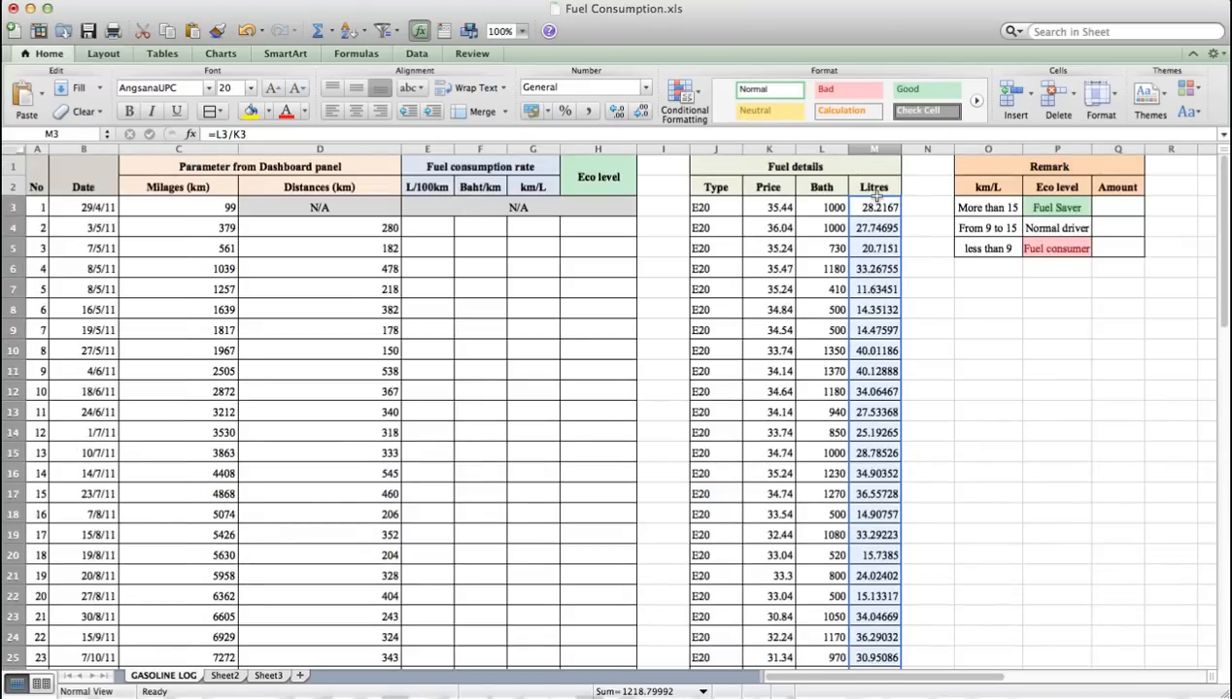
left_click(874, 206)
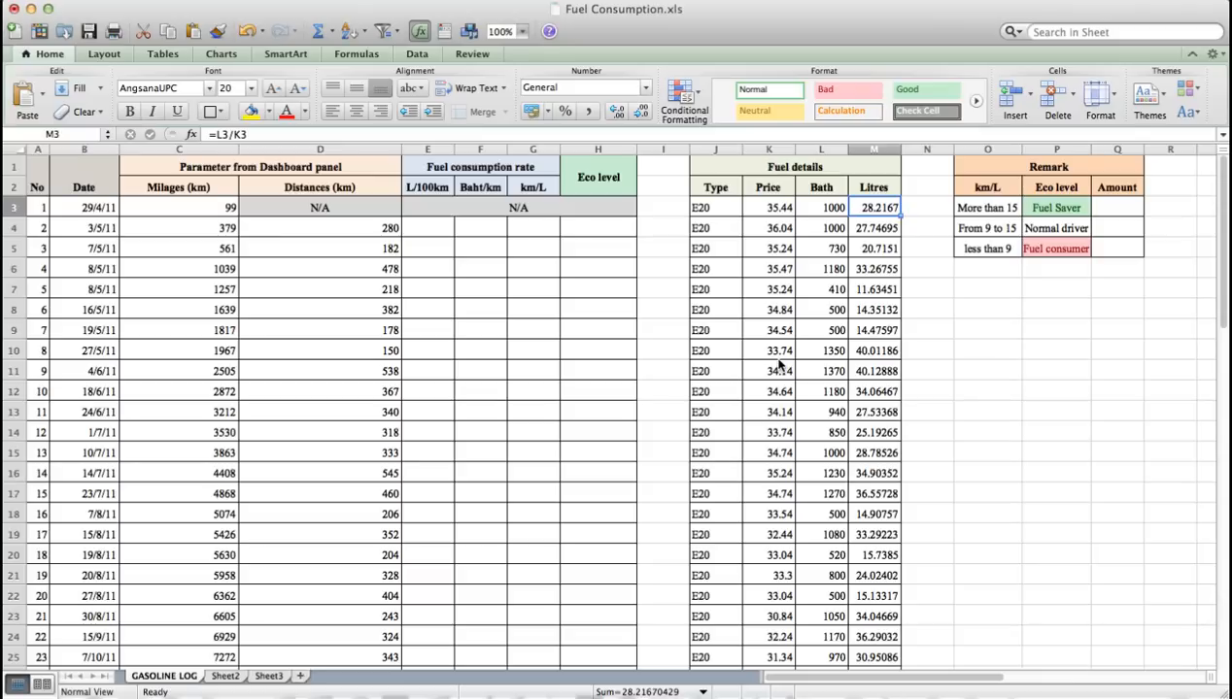
mouse_move(435, 185)
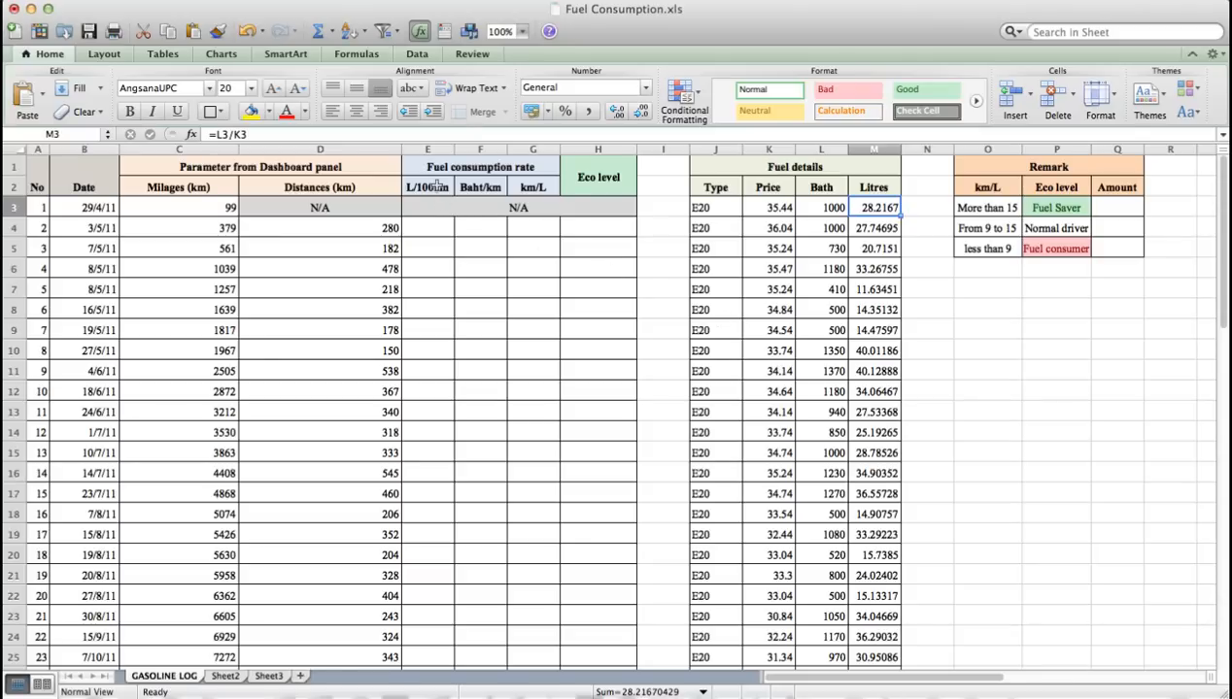
Step: Enter =(M4/D4)*100 in E4 for L/100km and fill it down to row 46, starting at 9.91
left_click(428, 187)
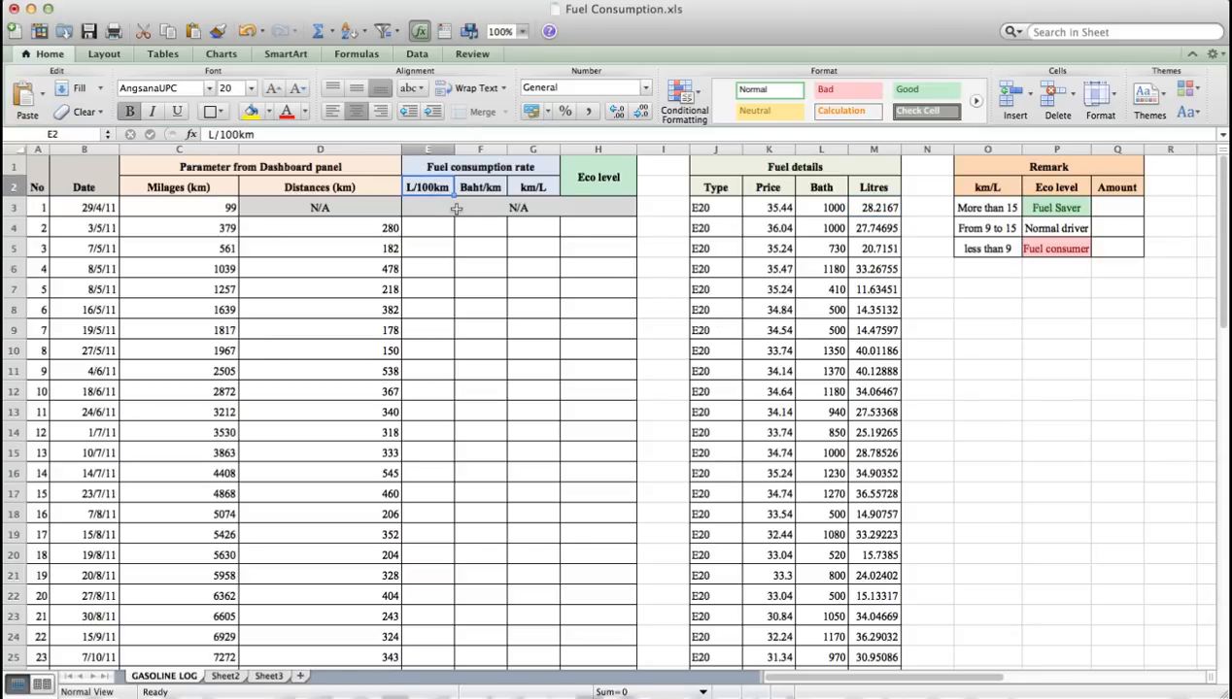
mouse_move(917, 182)
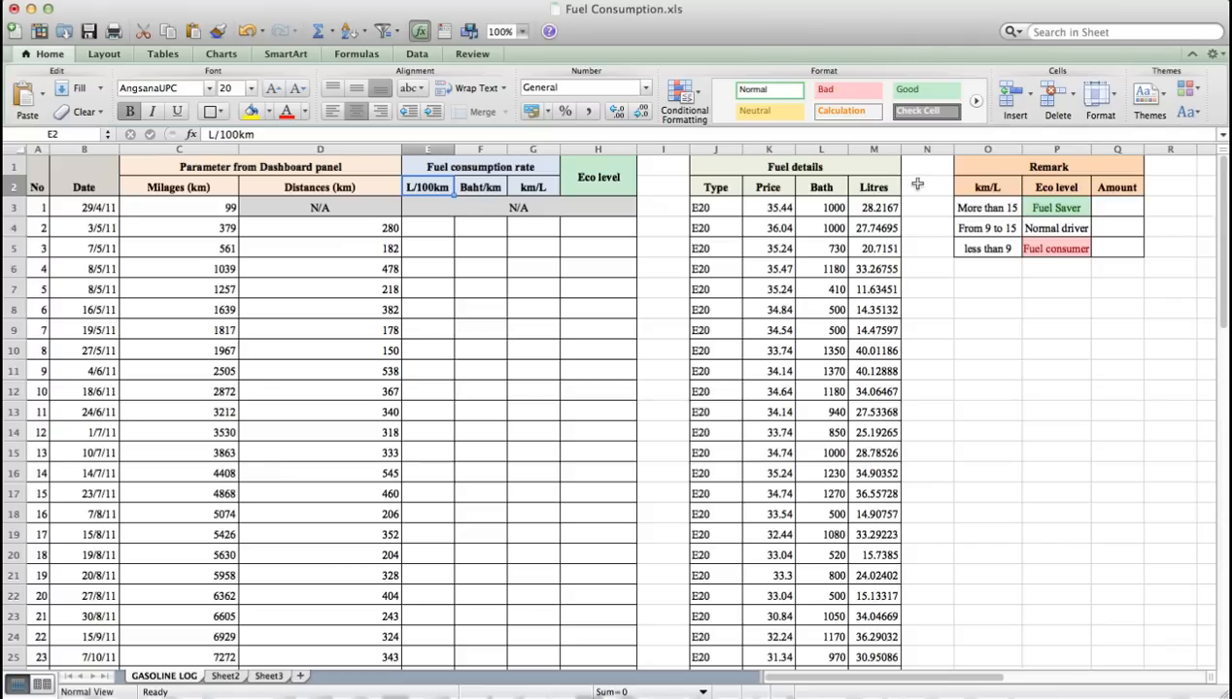
mouse_move(883, 198)
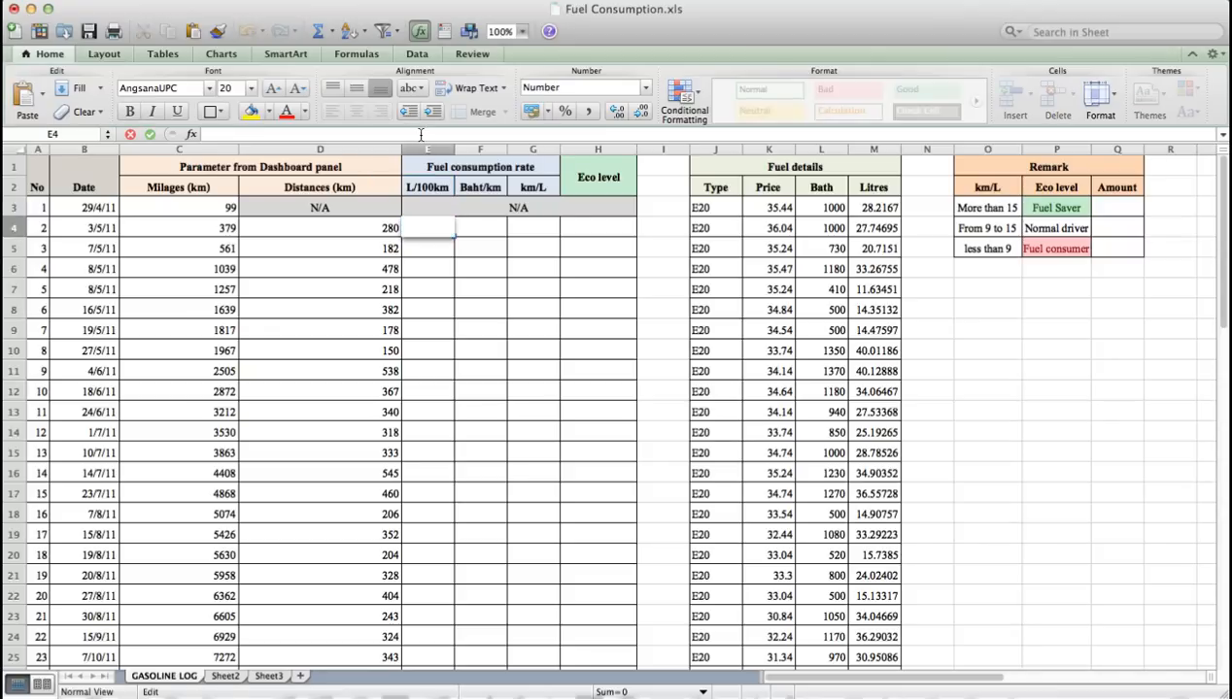
type("=(M4/")
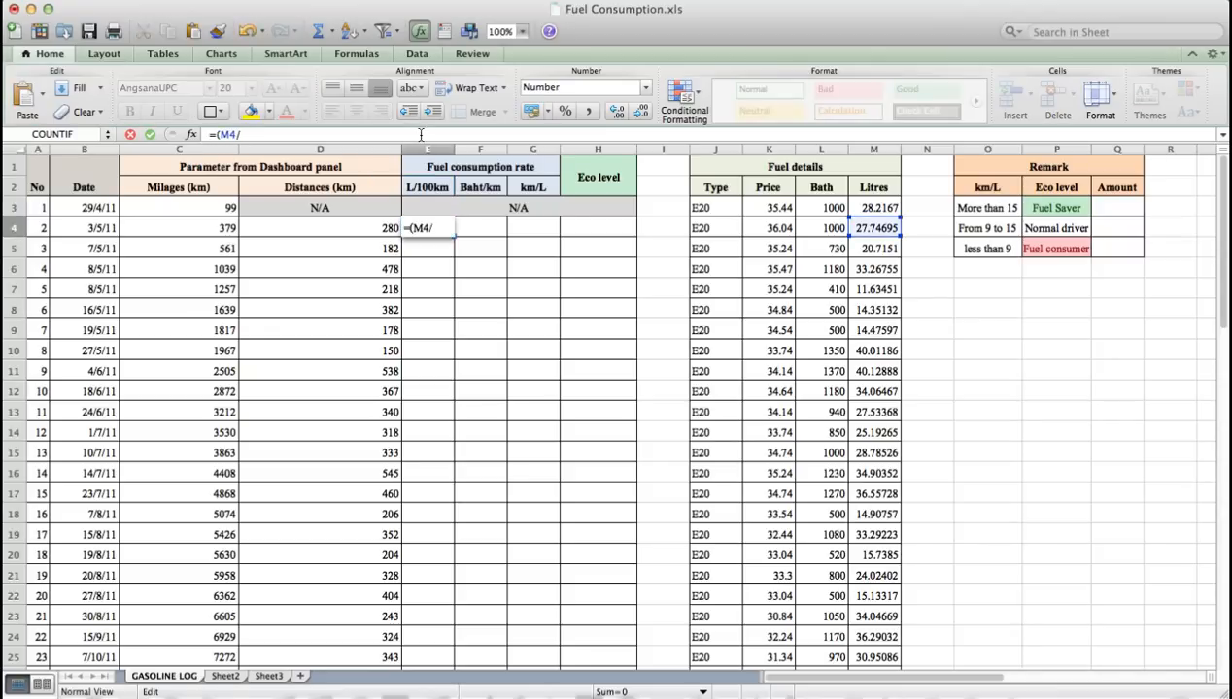
type("D40")
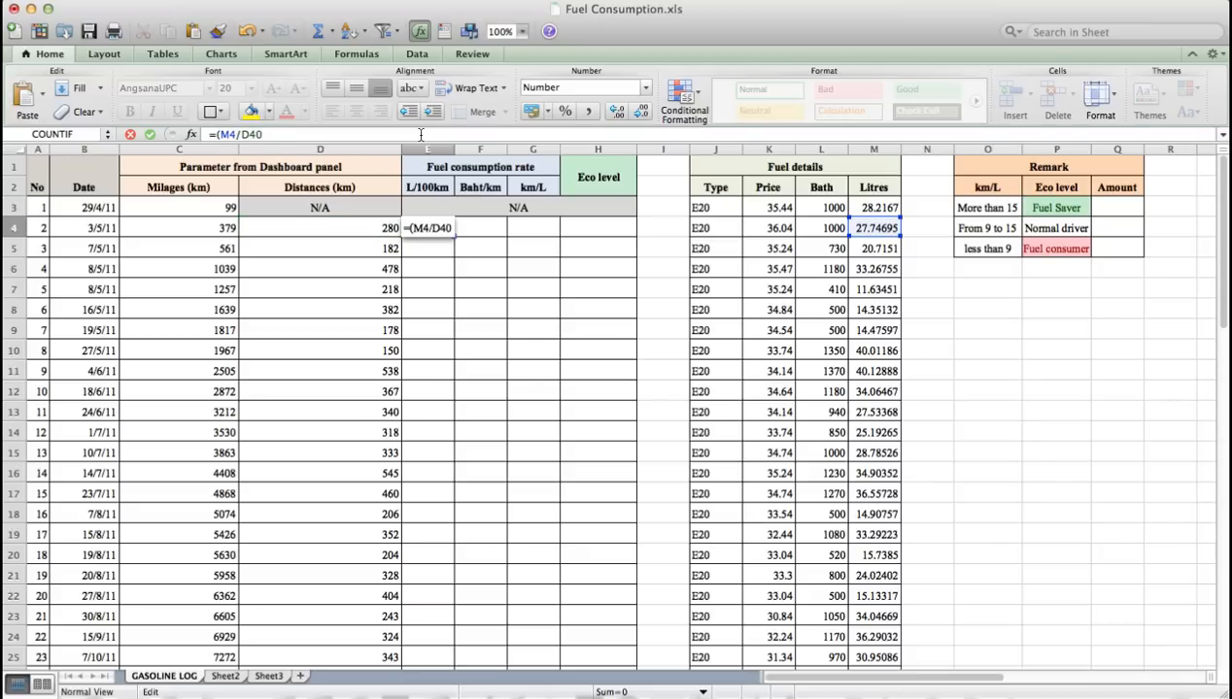
type("*")
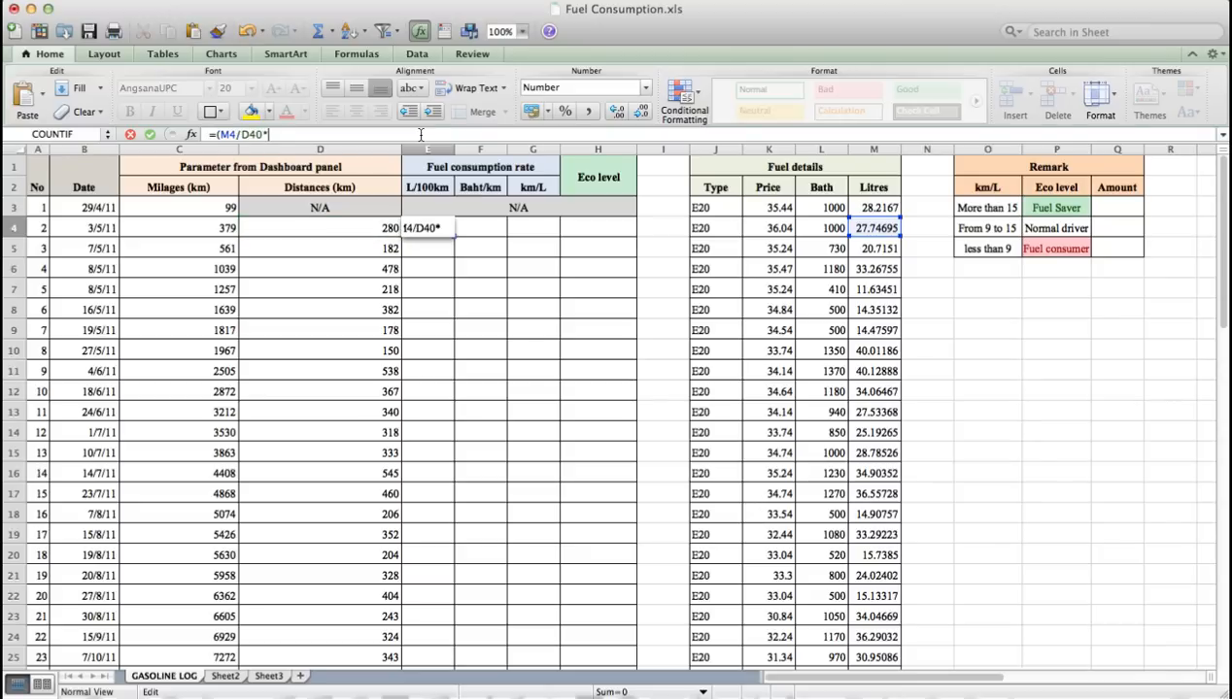
type("100")
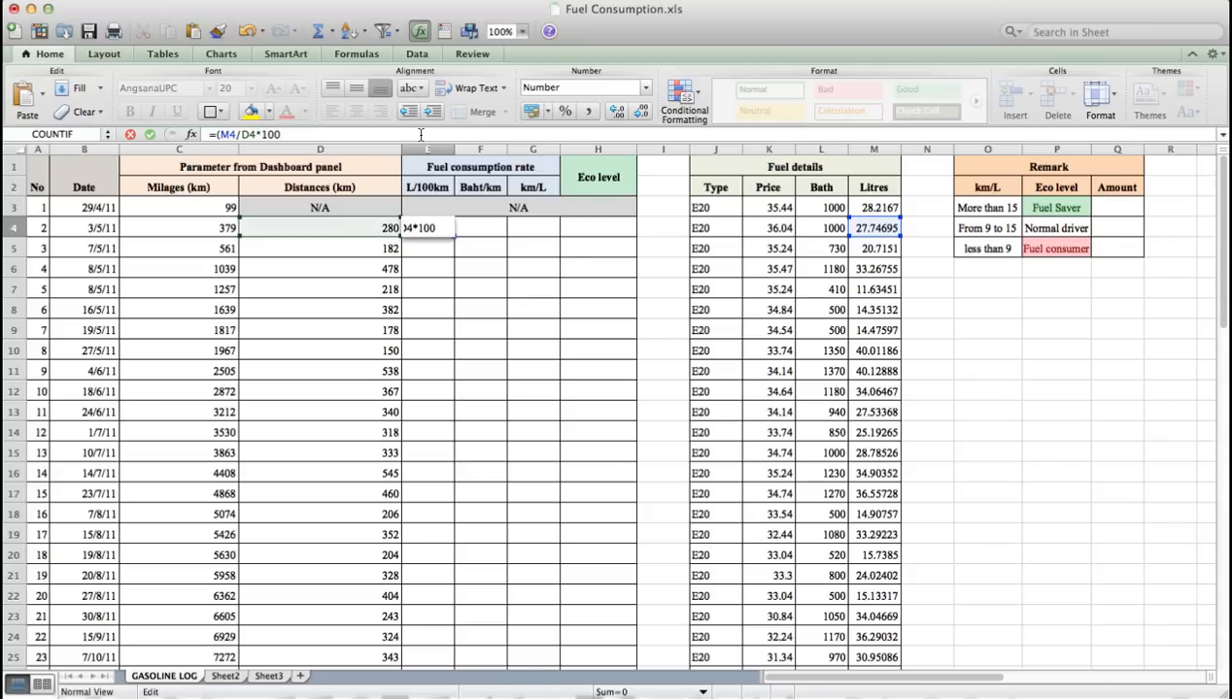
key("Return")
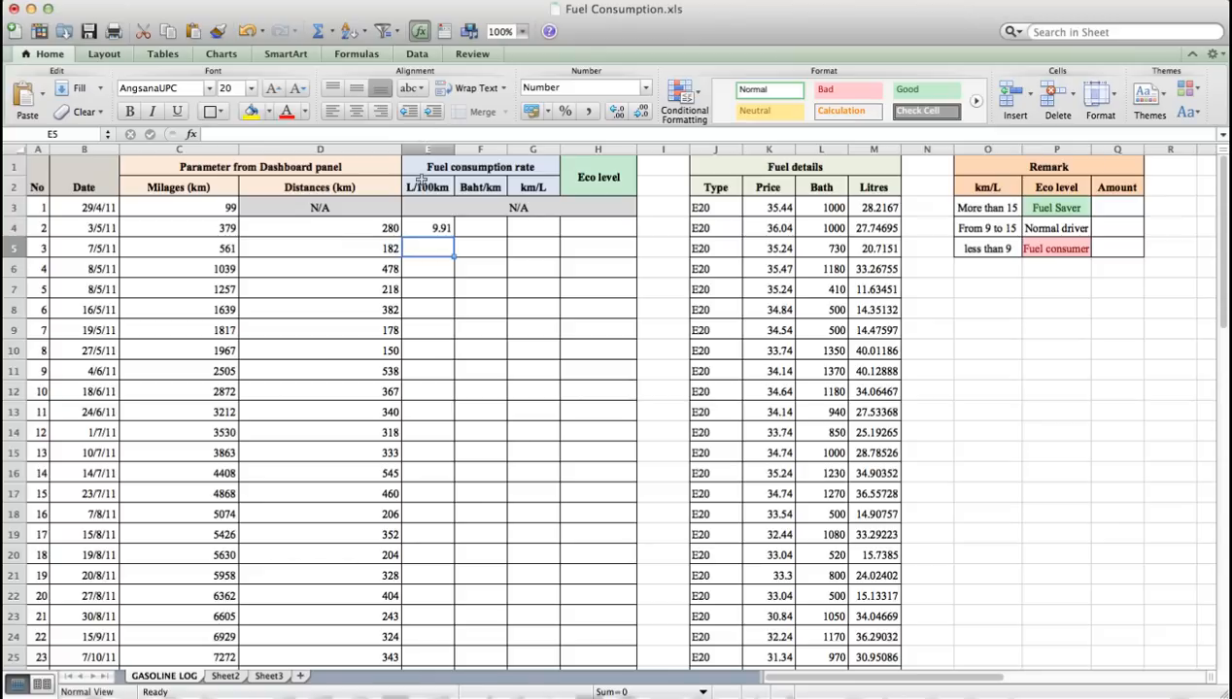
left_click(427, 227)
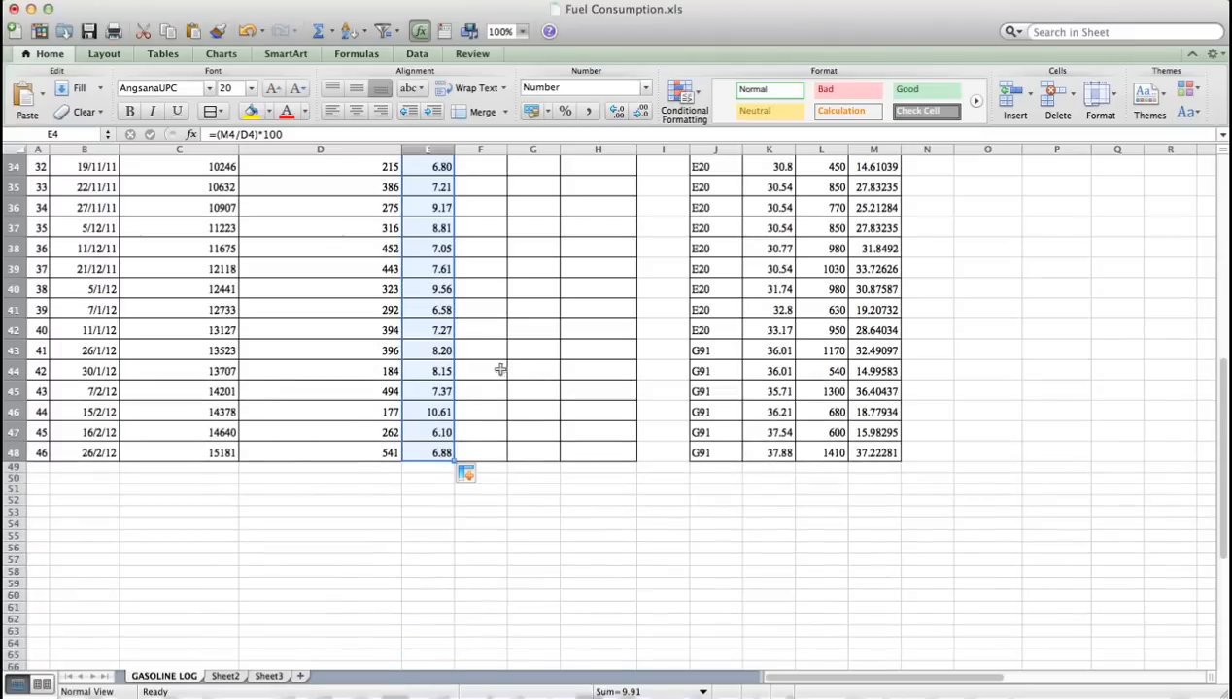
scroll("up", 3)
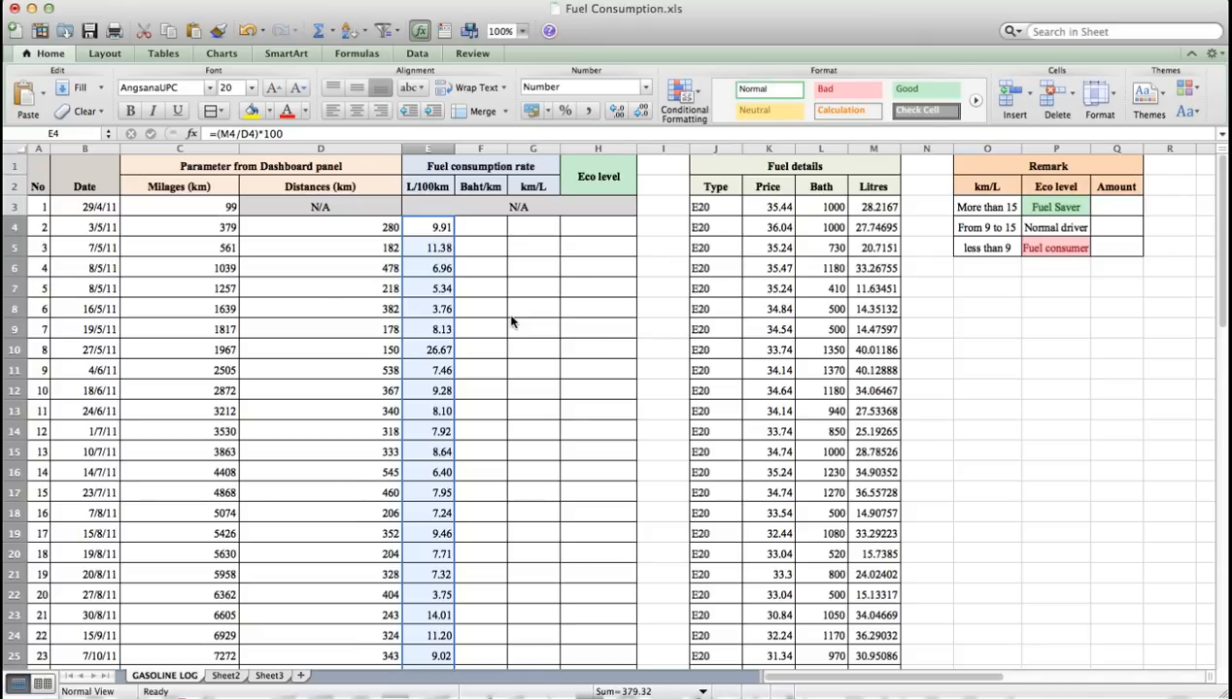
mouse_move(495, 198)
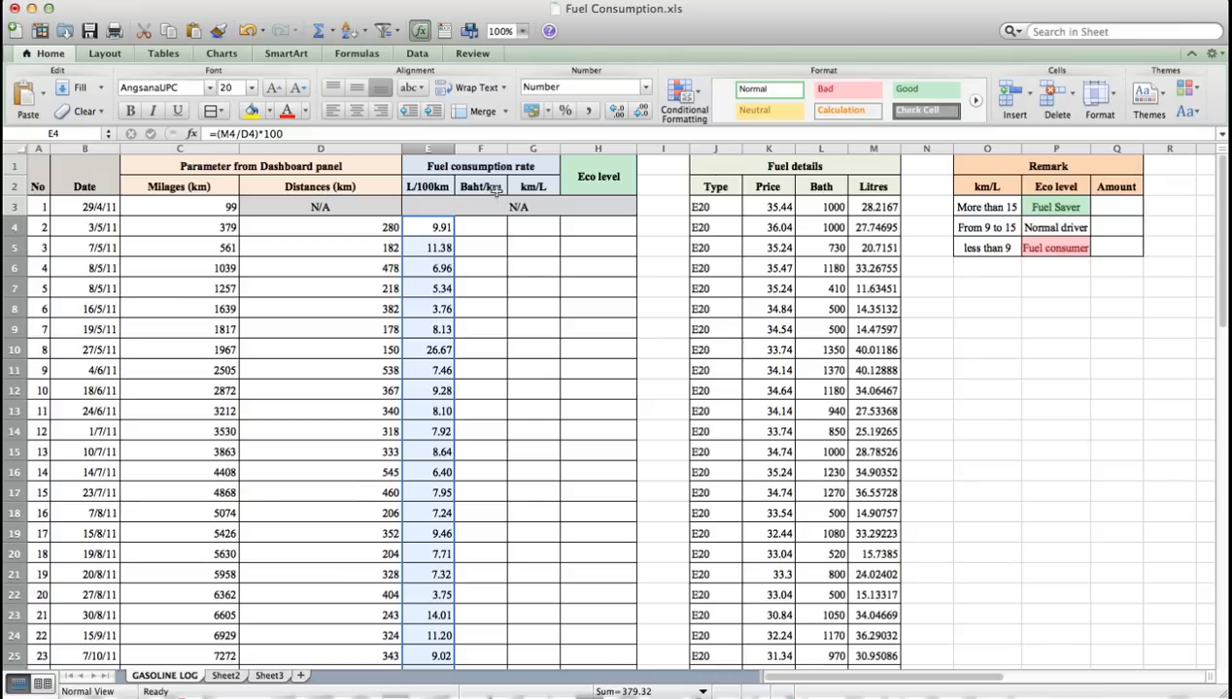
mouse_move(474, 230)
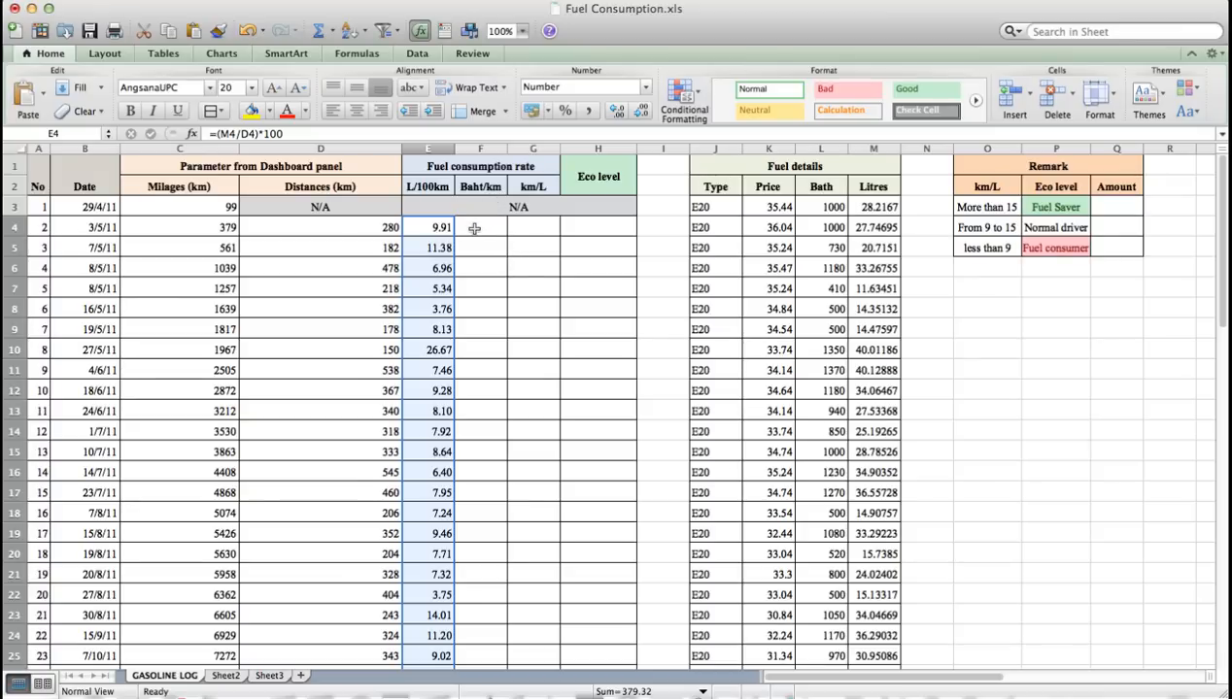
Step: Enter =L4/D4 in F4 for Baht/km and fill it down to F46, starting at 3.57
left_click(480, 227)
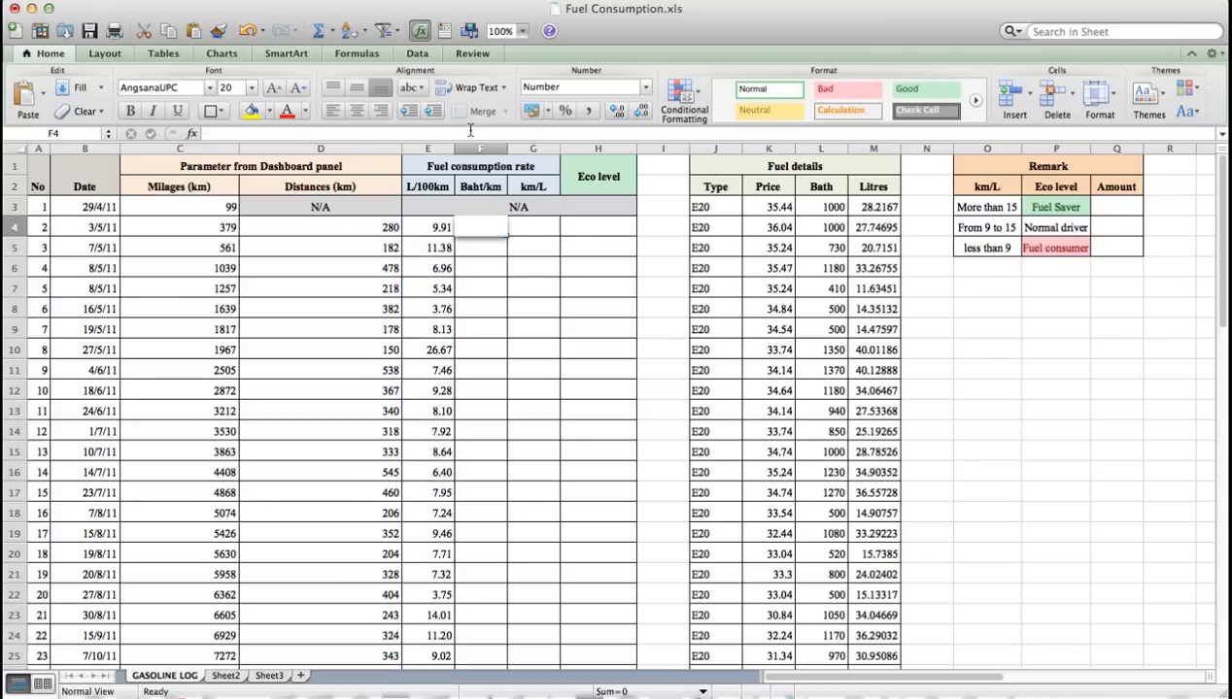
type("=L4/D")
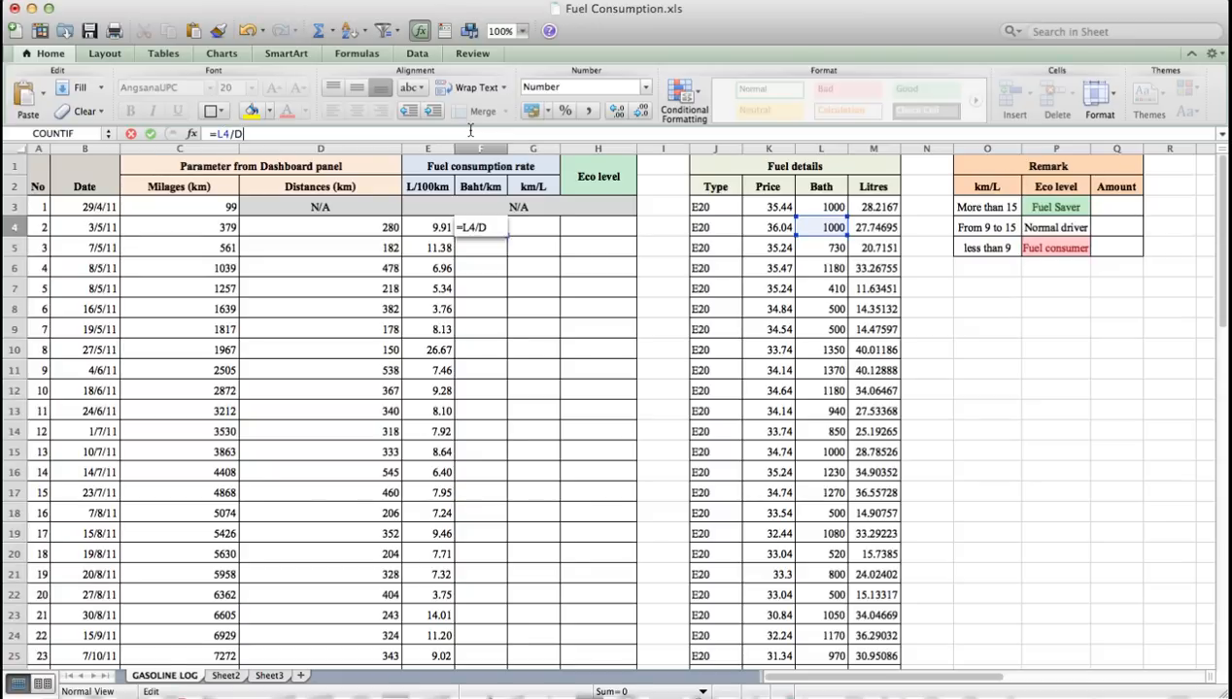
key("Return")
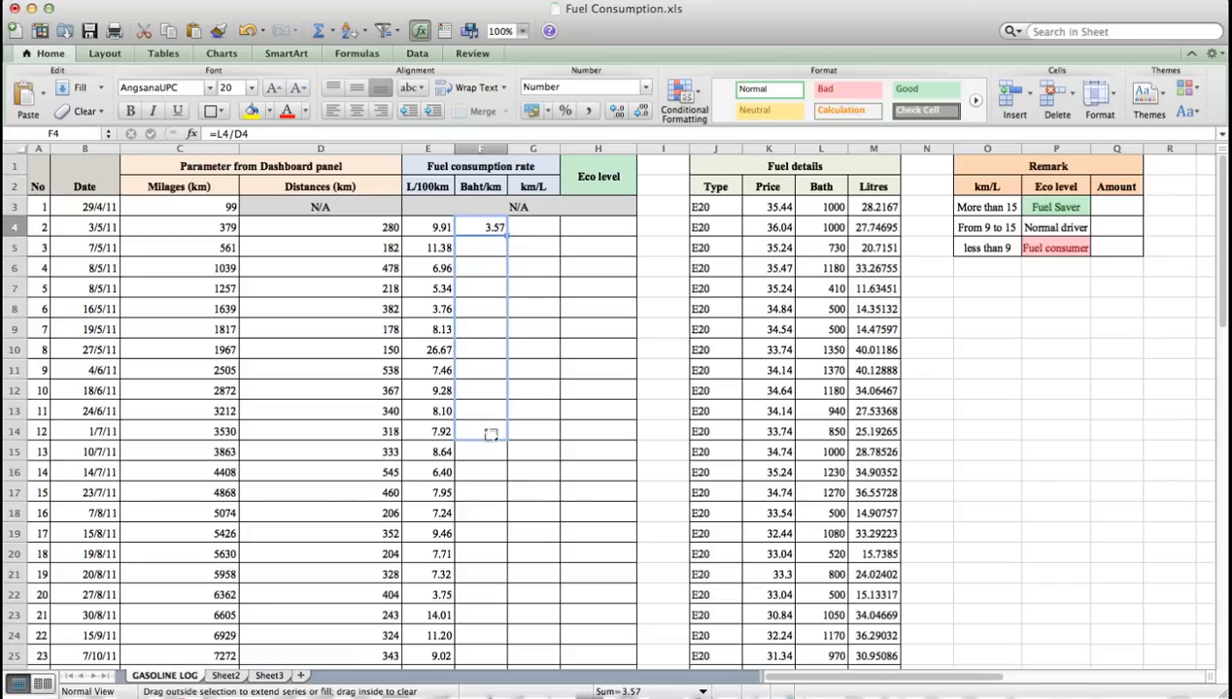
scroll("down", 3)
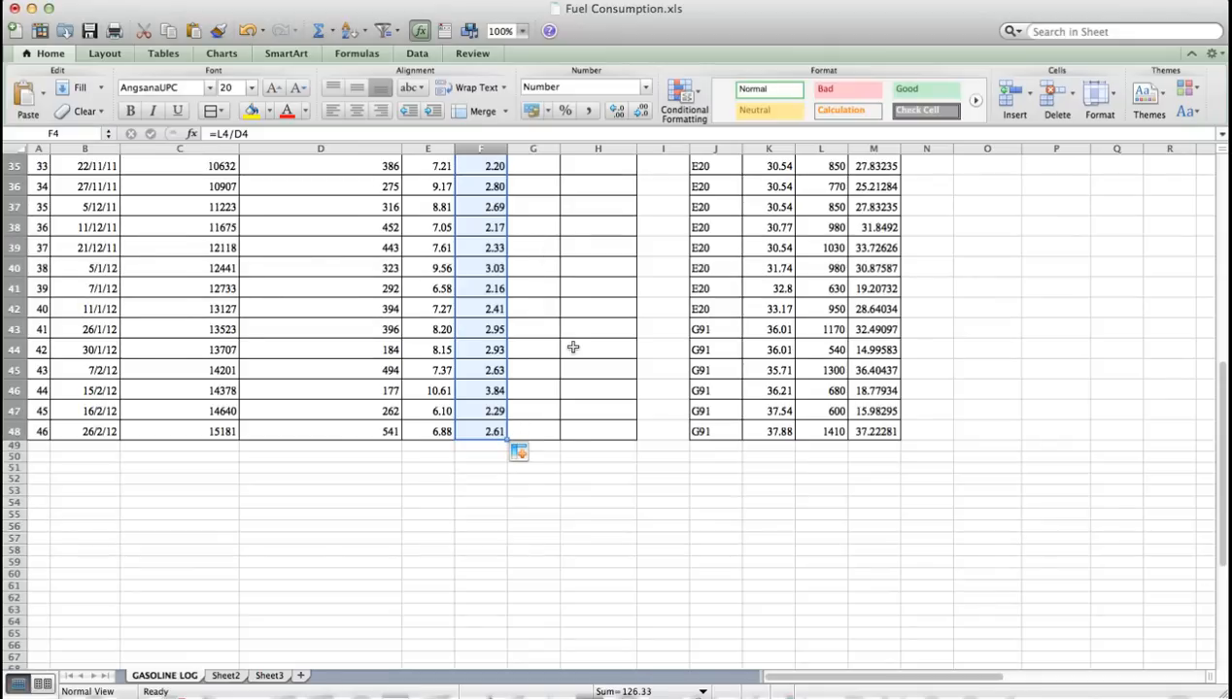
scroll("up", 3)
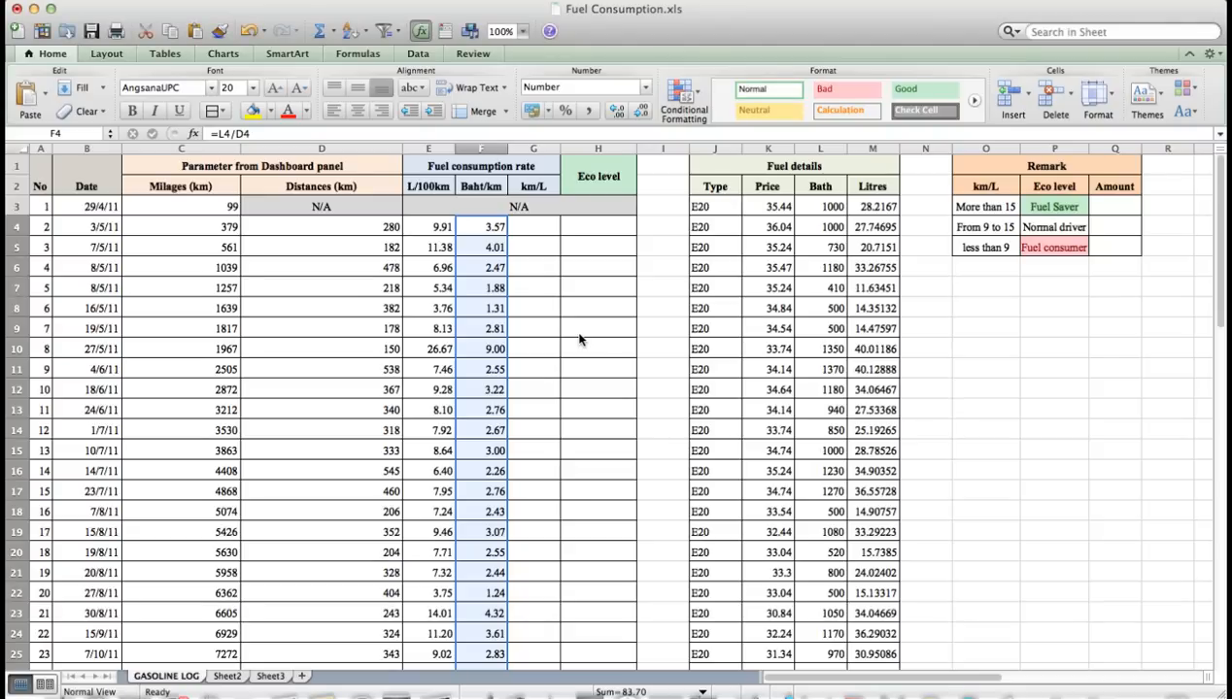
mouse_move(536, 190)
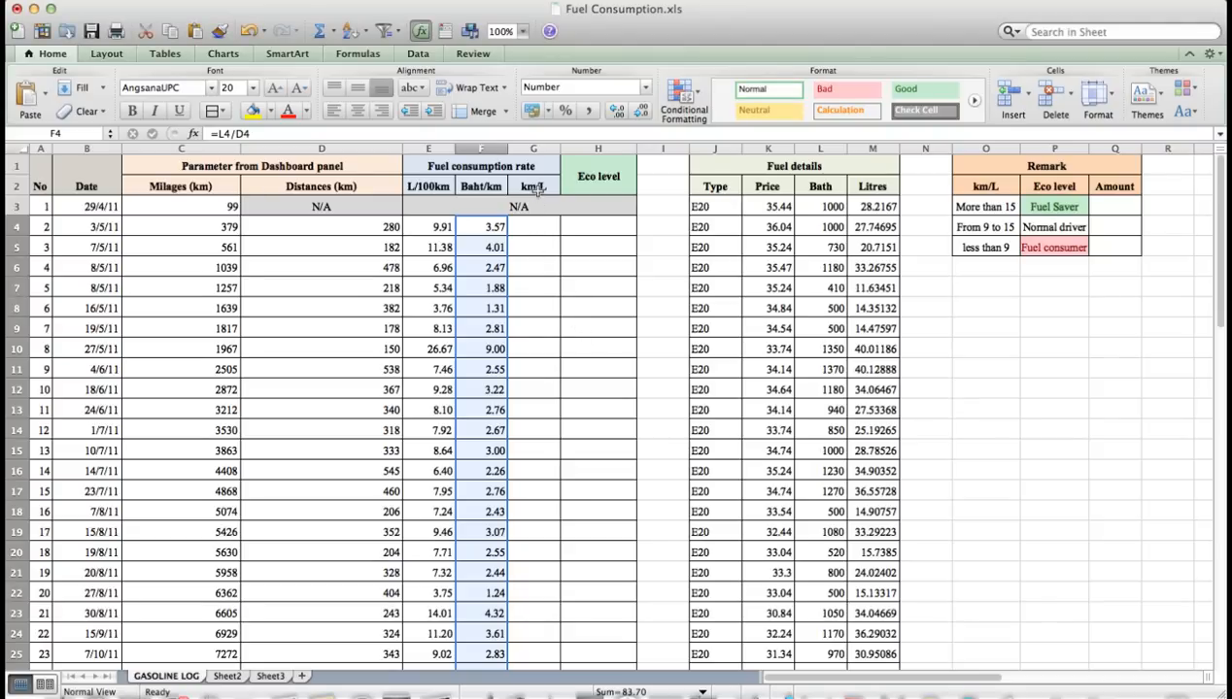
Step: Enter =D4/M4 in G4 for km/L and fill it down to G46, starting at 10.09
left_click(532, 186)
type("=D4/M4")
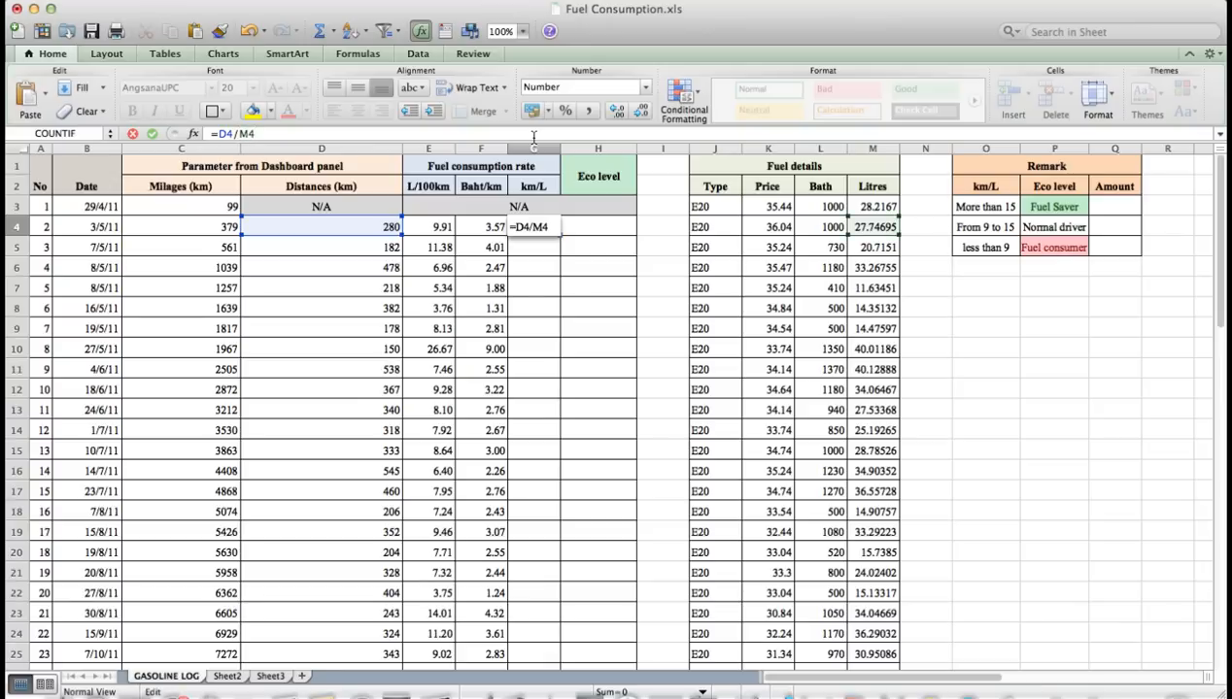
key("Return")
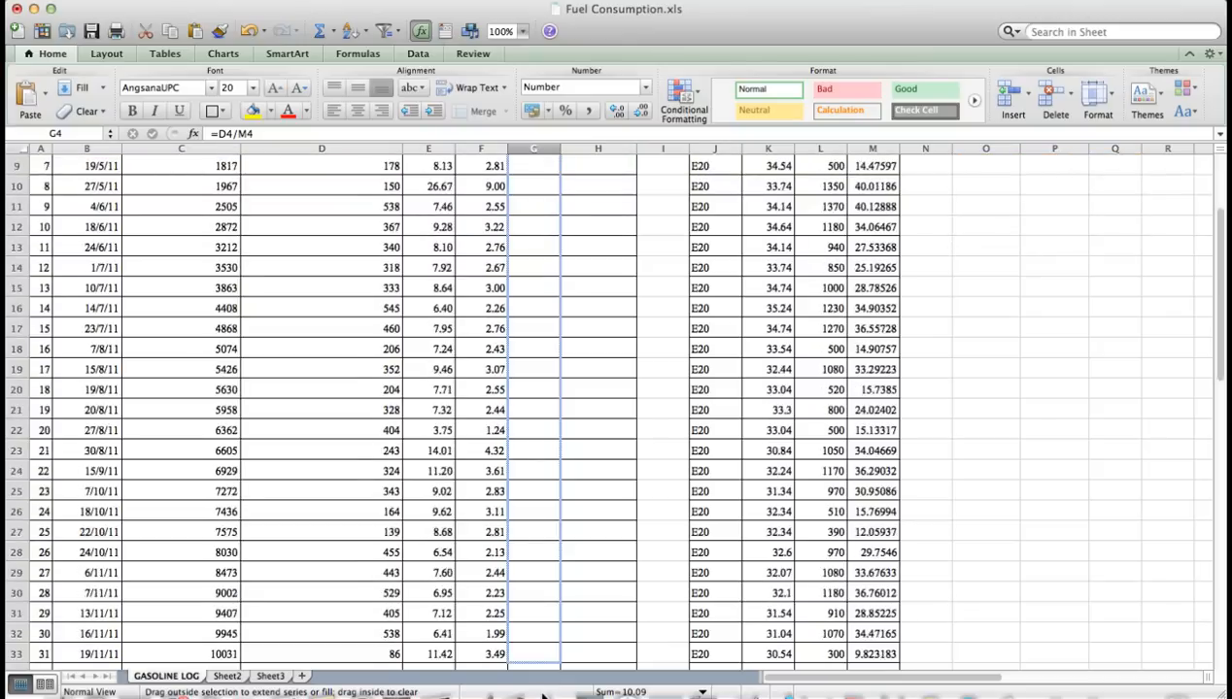
scroll("down", 3)
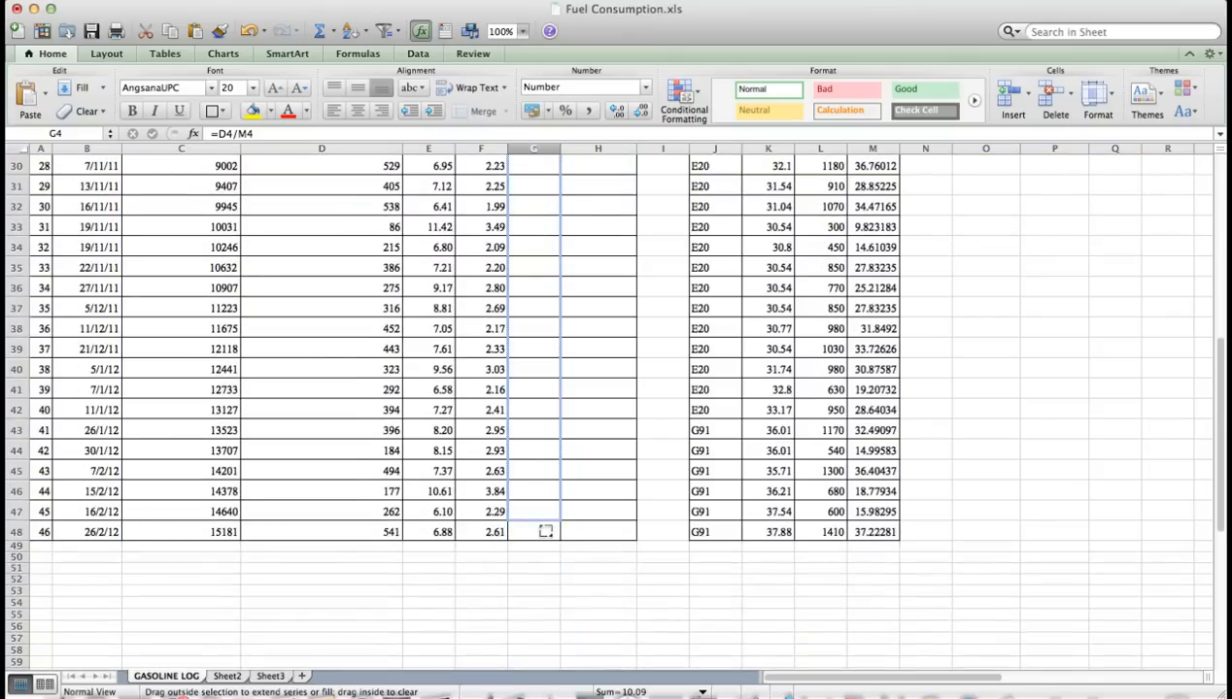
scroll("up", 3)
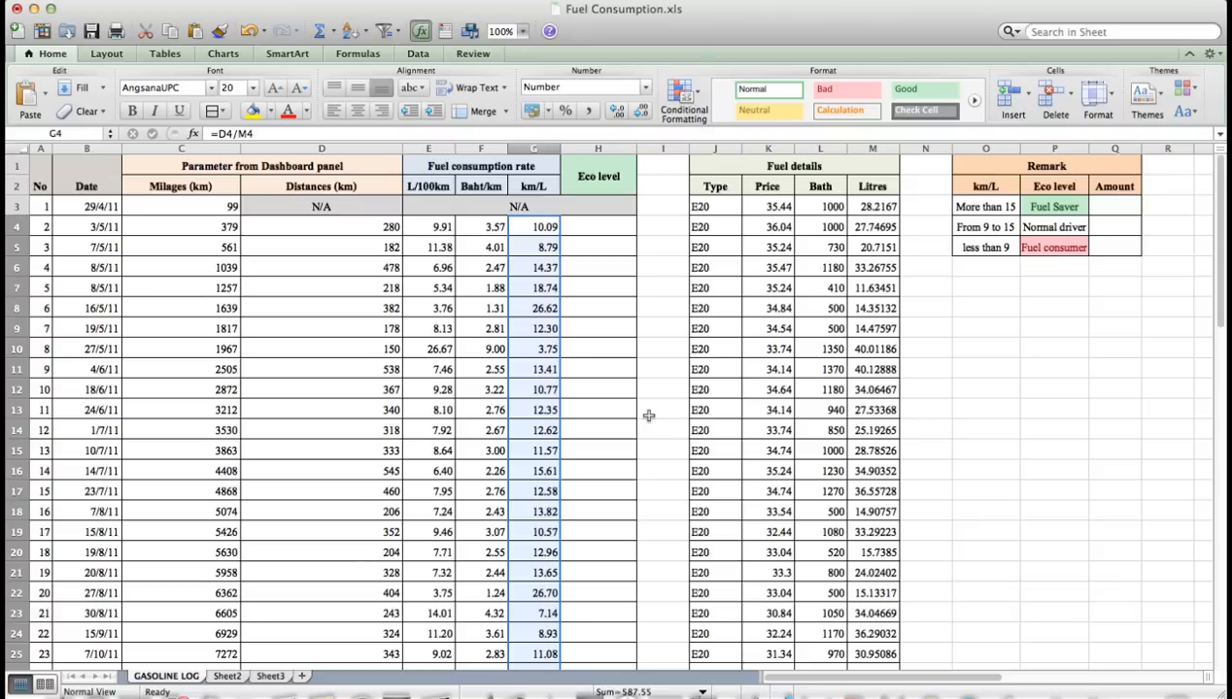
mouse_move(659, 323)
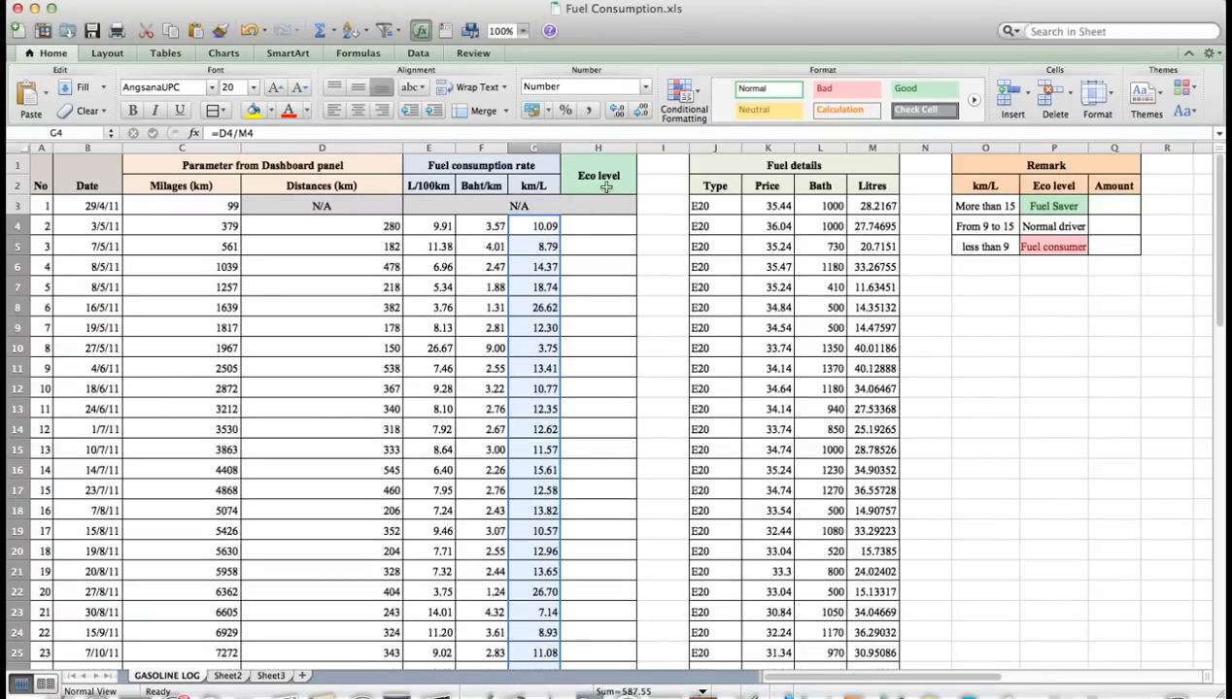
left_click(598, 175)
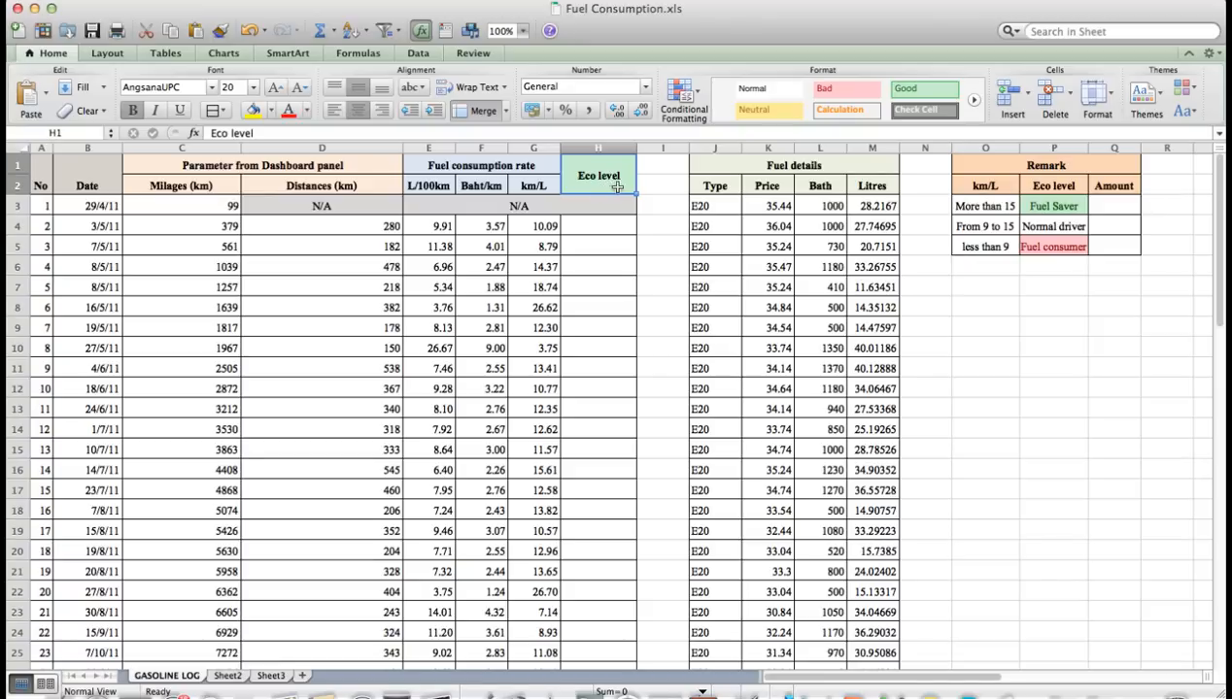
mouse_move(1018, 172)
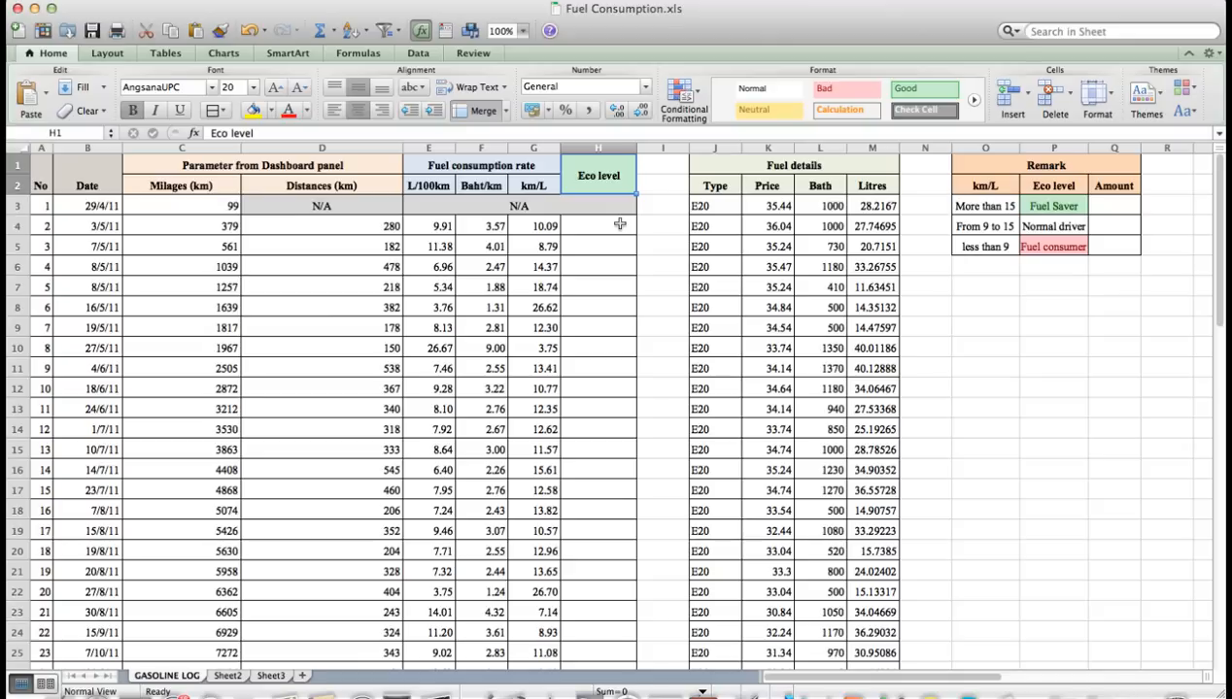
mouse_move(931, 229)
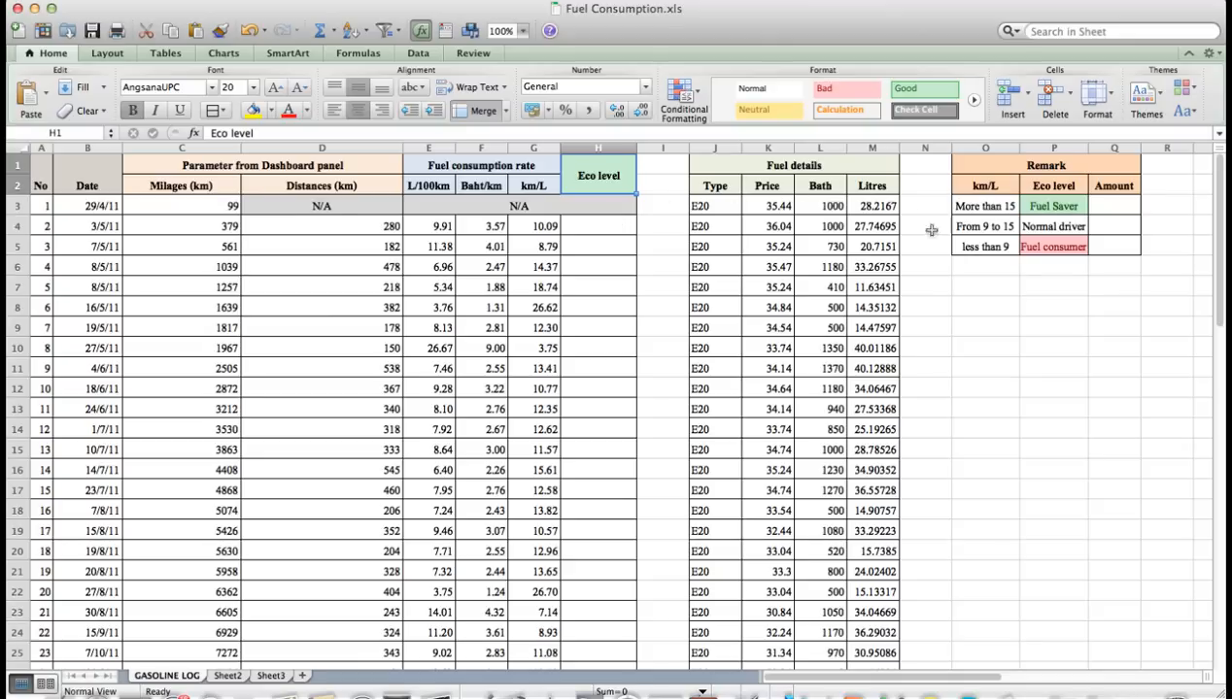
left_click(599, 225)
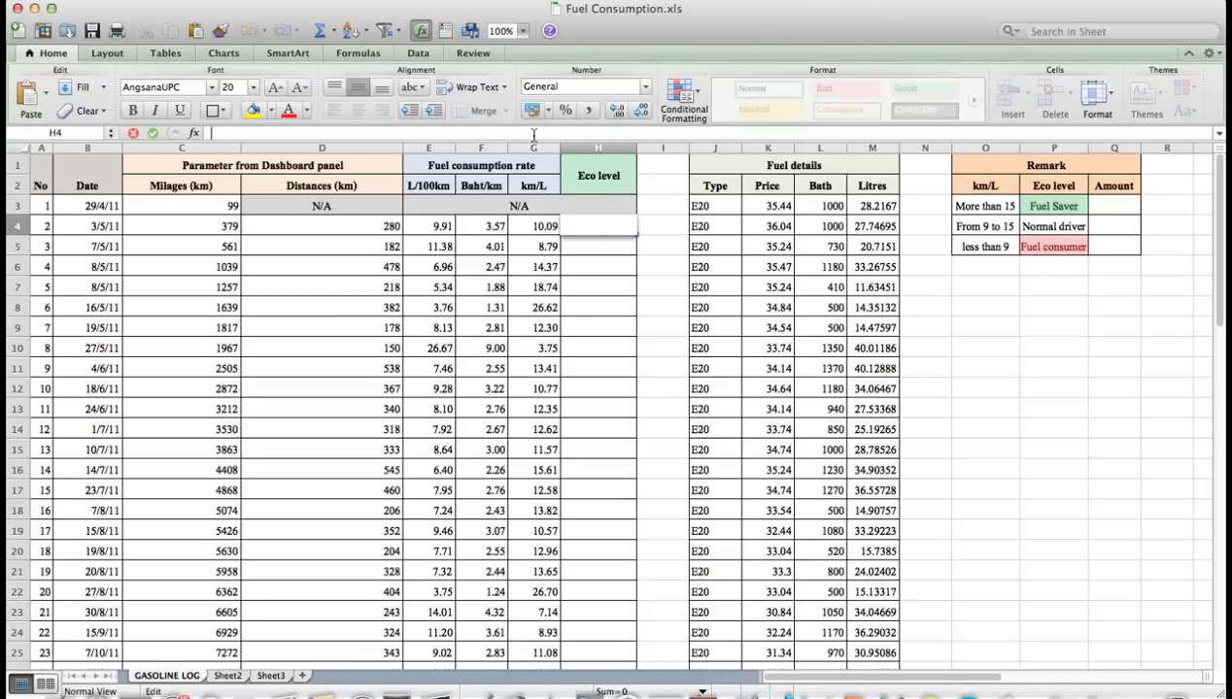
Step: Enter =IF(G4>15,$P$3,IF(G4>=9,$P$4,IF(G4<9,$P$5))) in H4, labelling it Normal driver
type("=I")
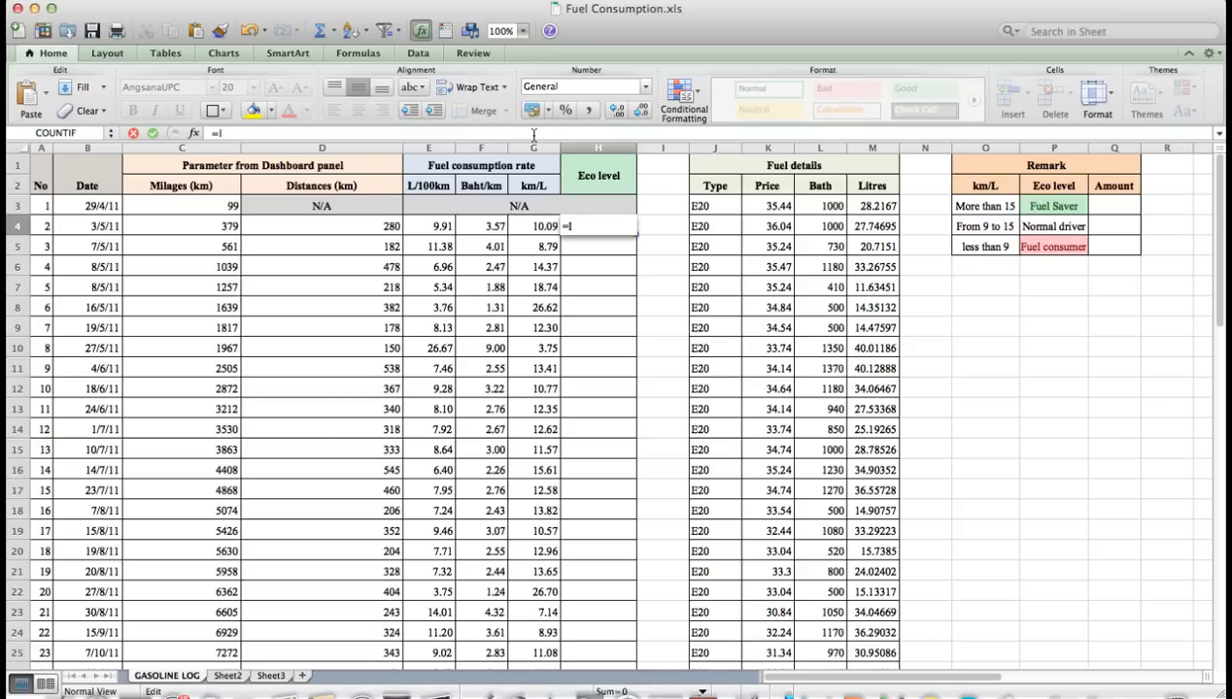
type("F(G4")
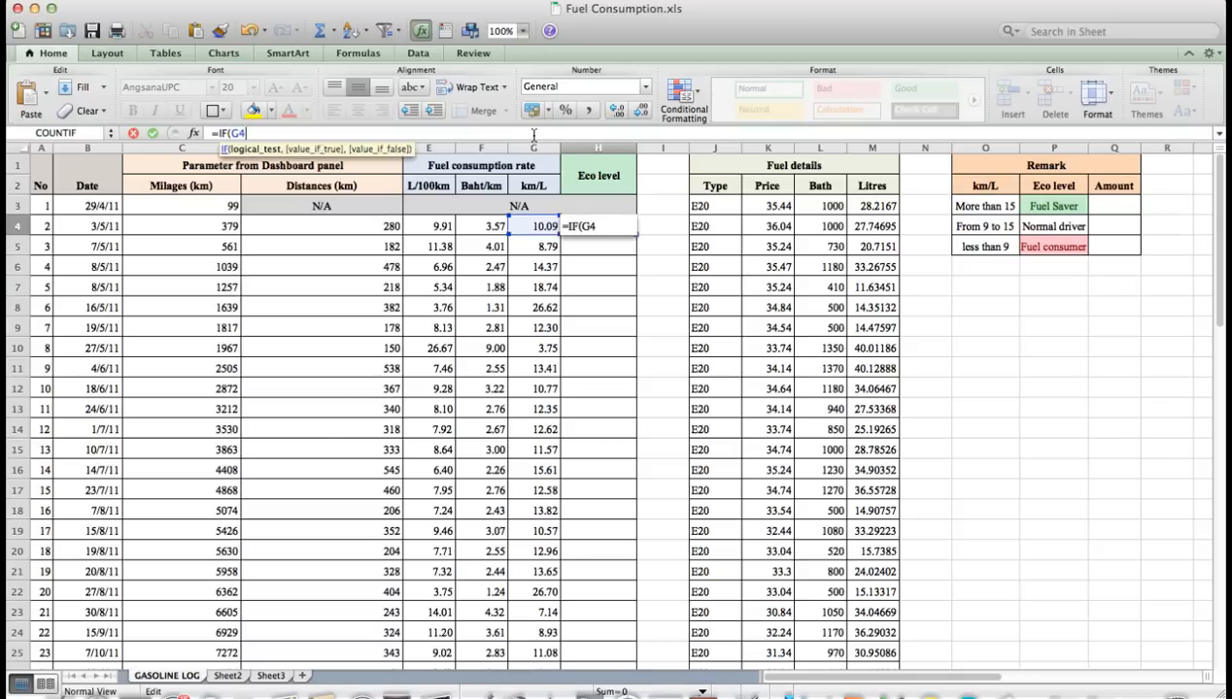
type(">15")
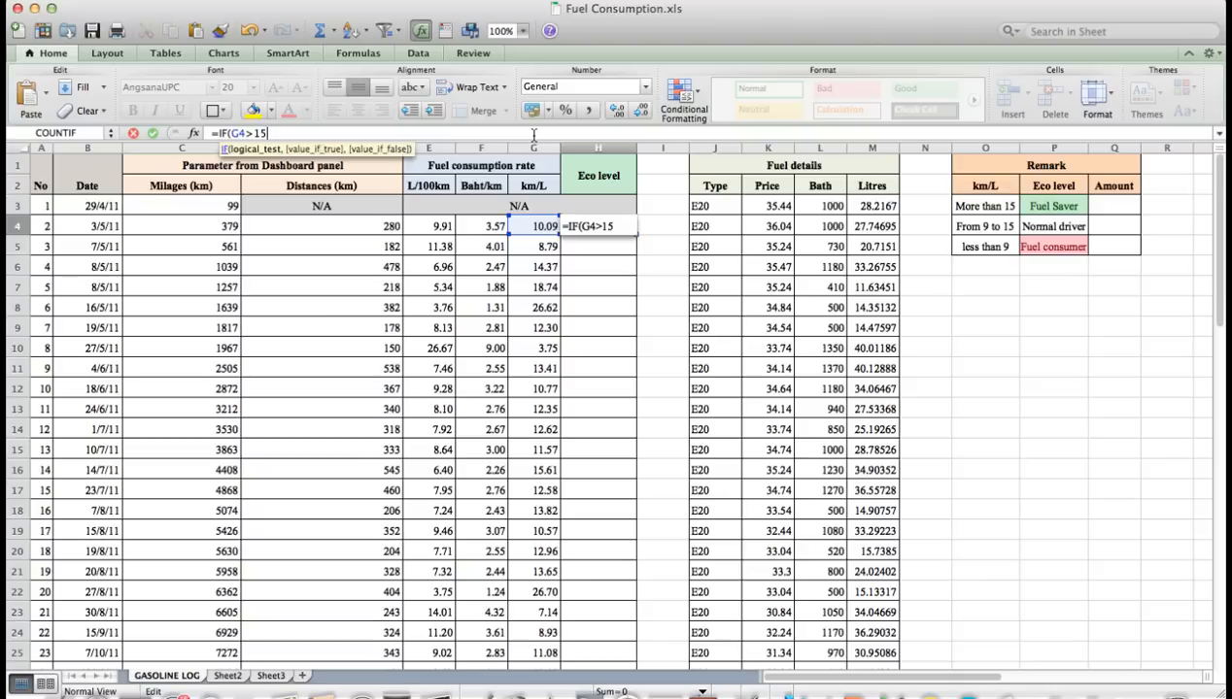
type(",")
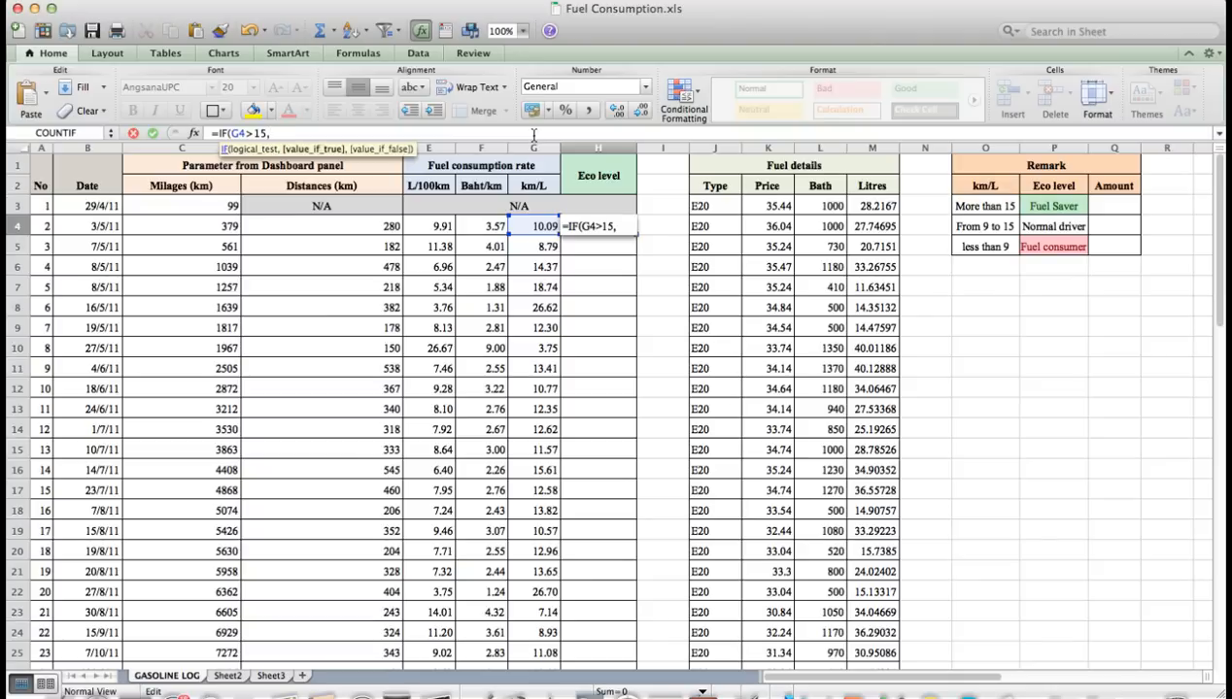
type("$")
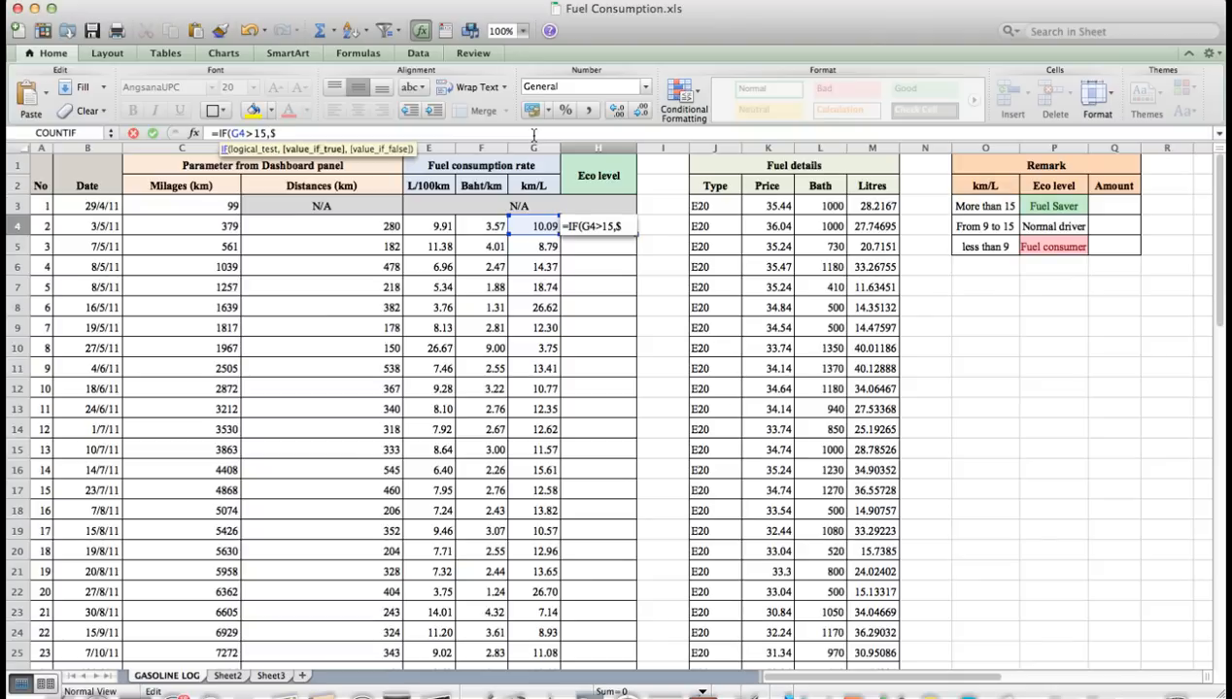
type("p$3,")
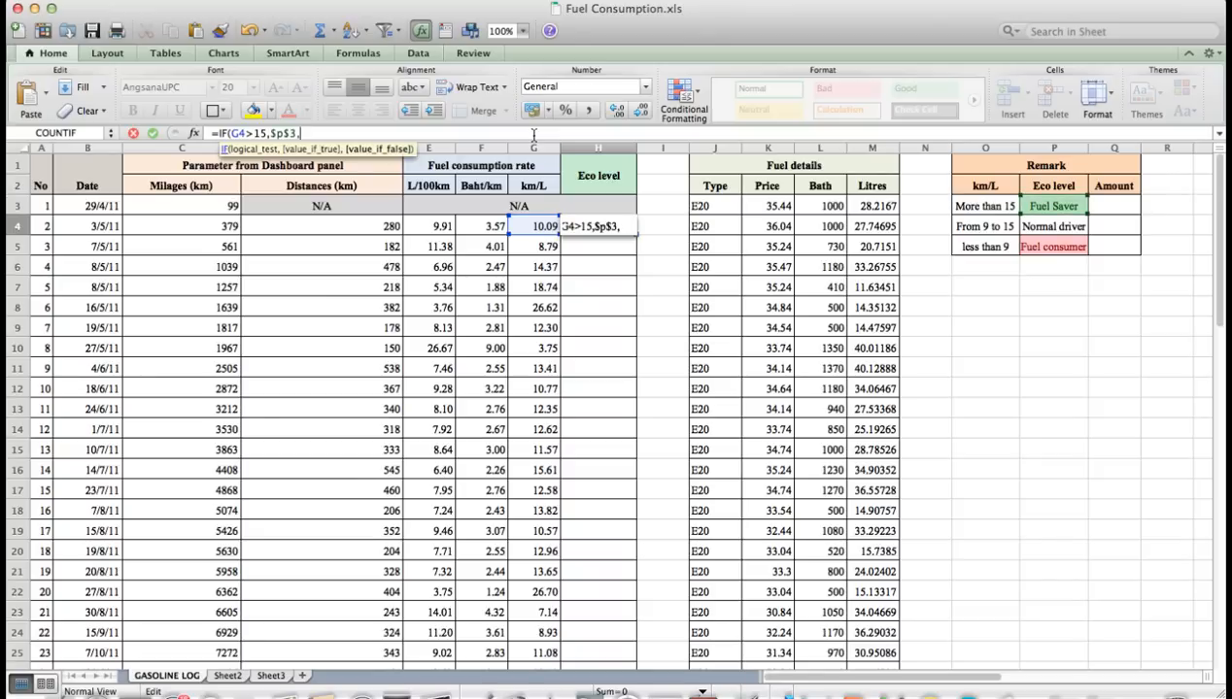
type("IF")
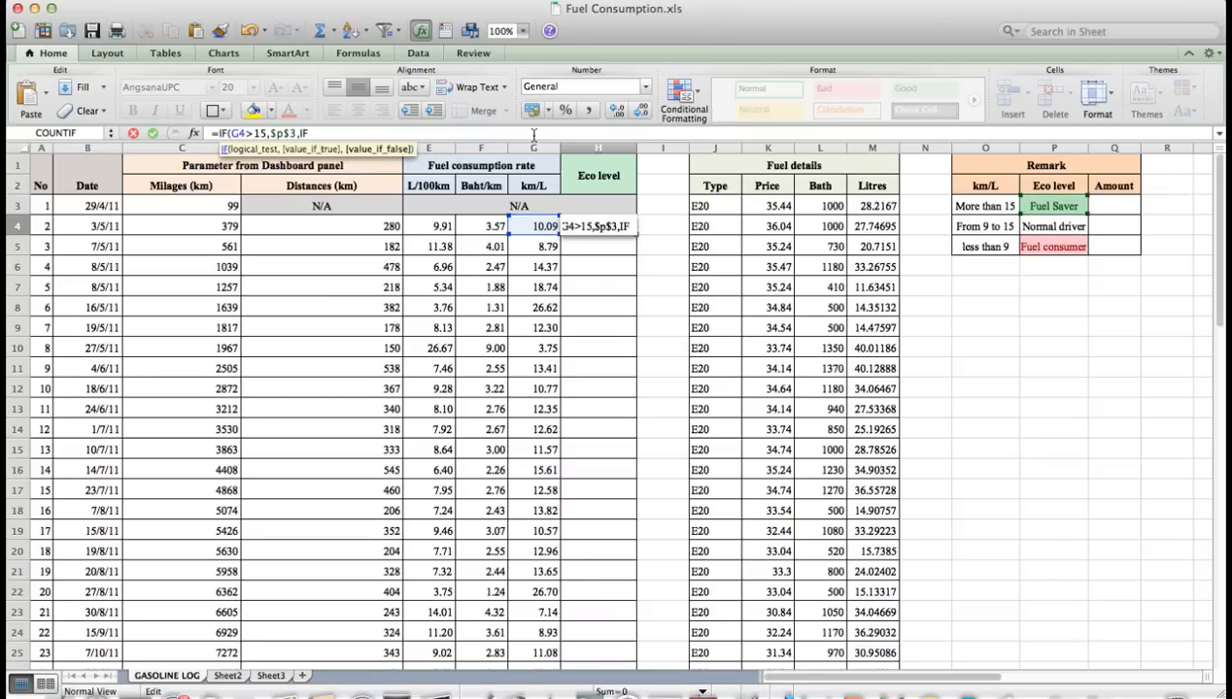
type("(G")
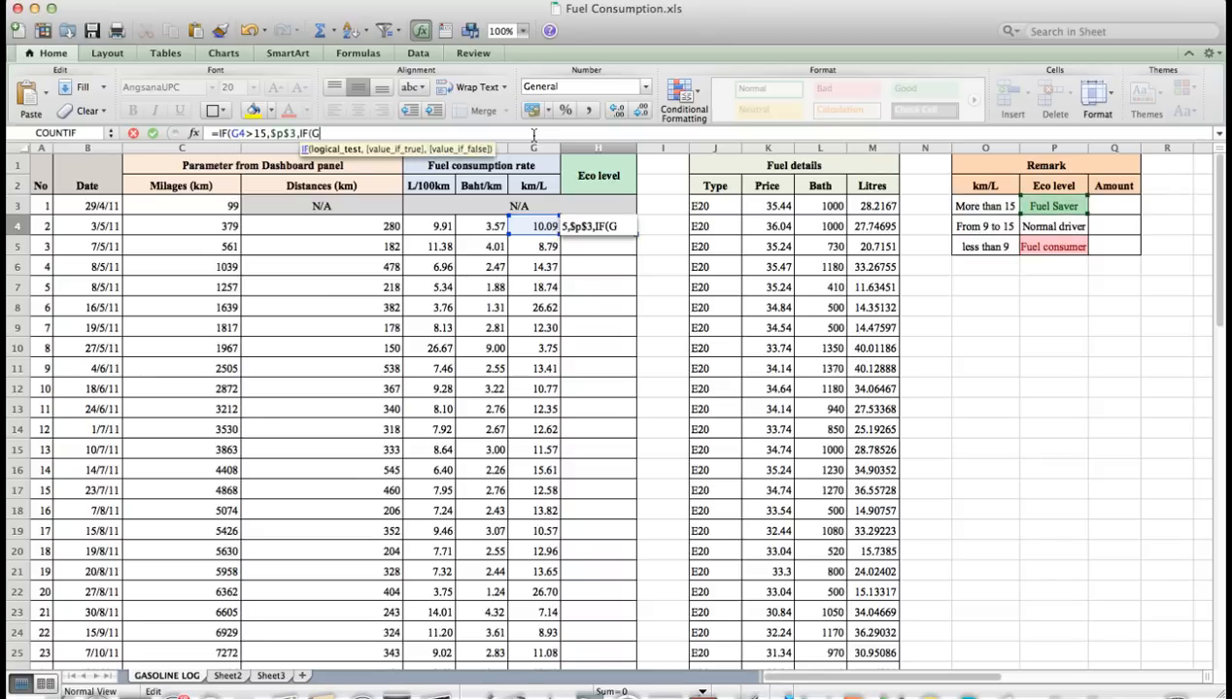
type("4")
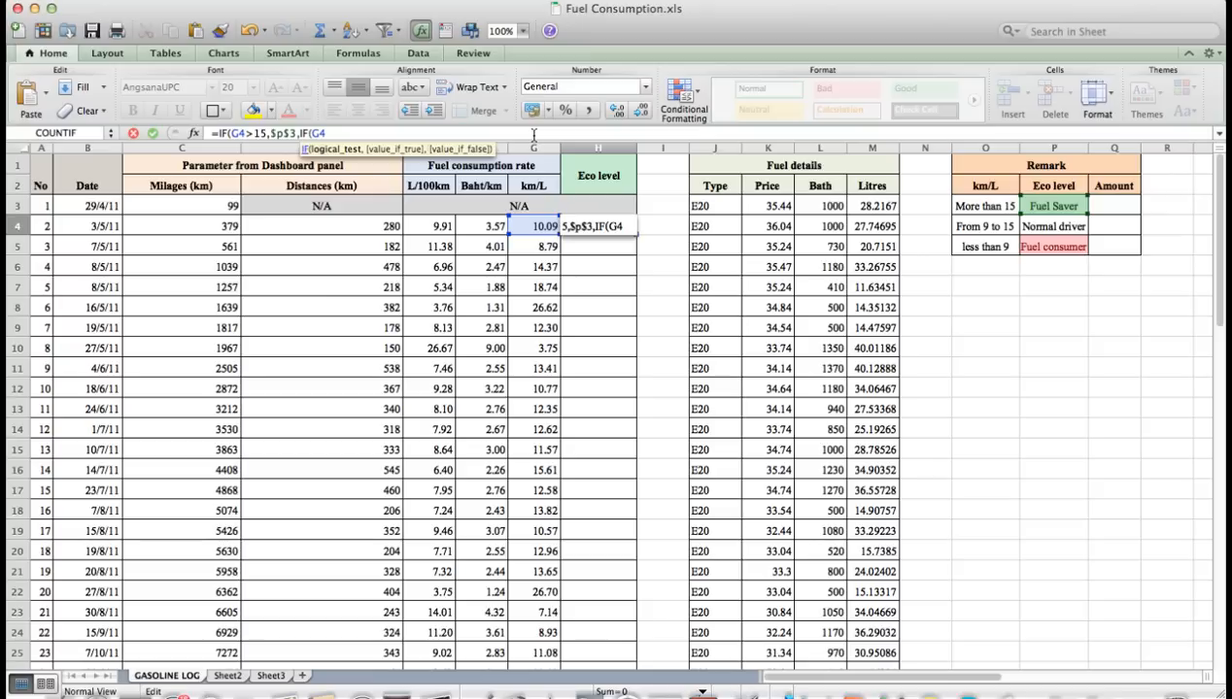
type(">=")
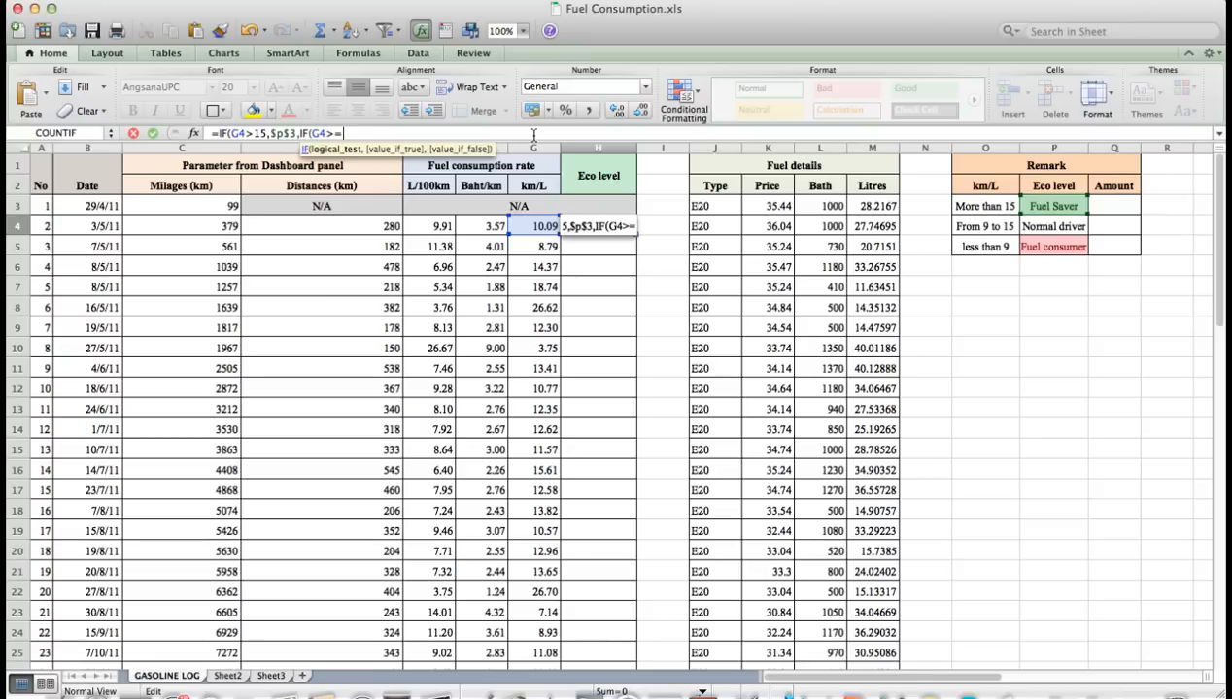
type("9,")
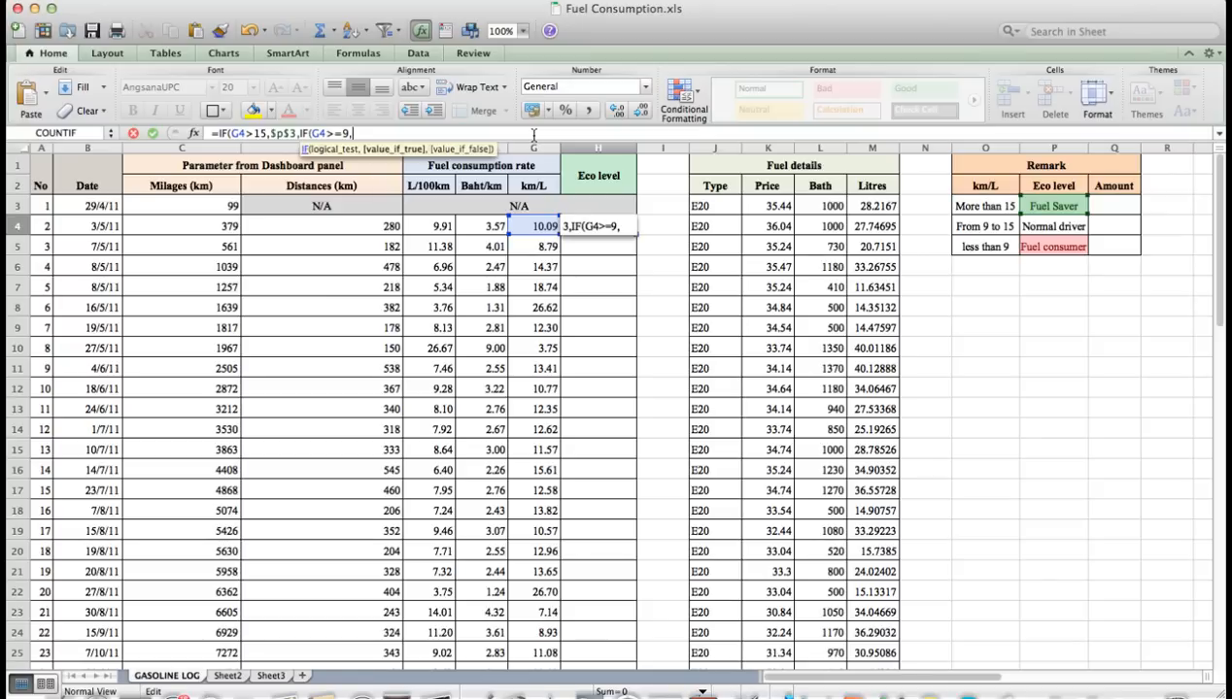
type("$P$")
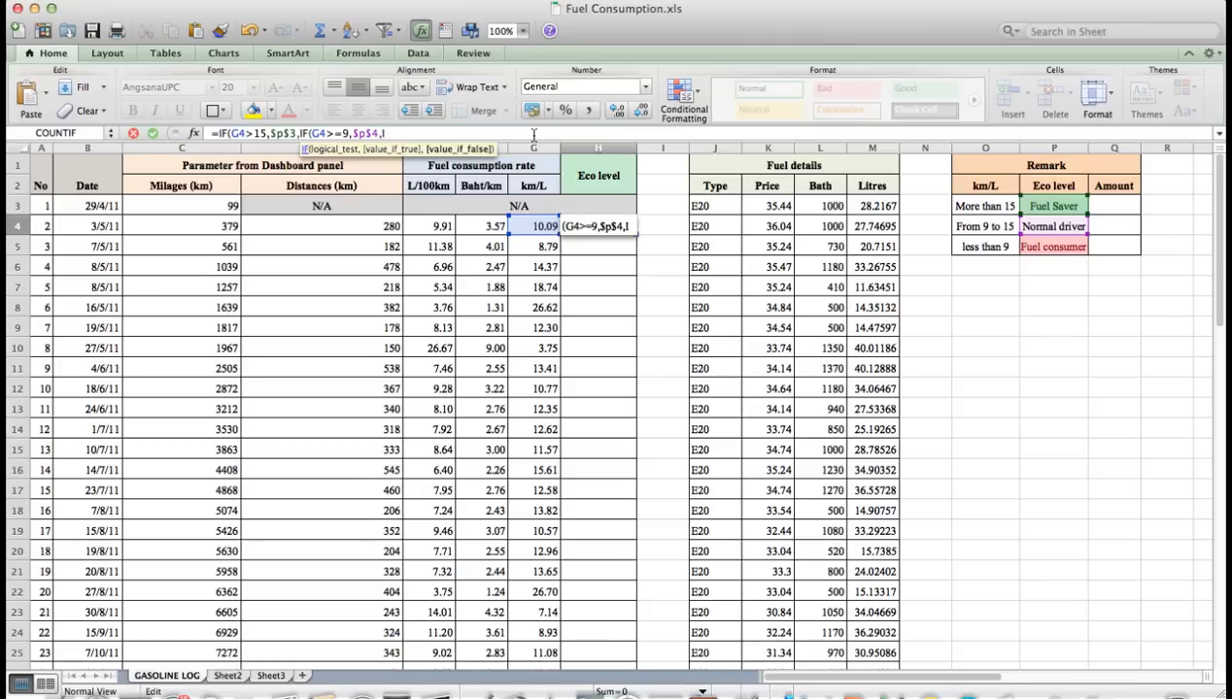
type("F(G4<")
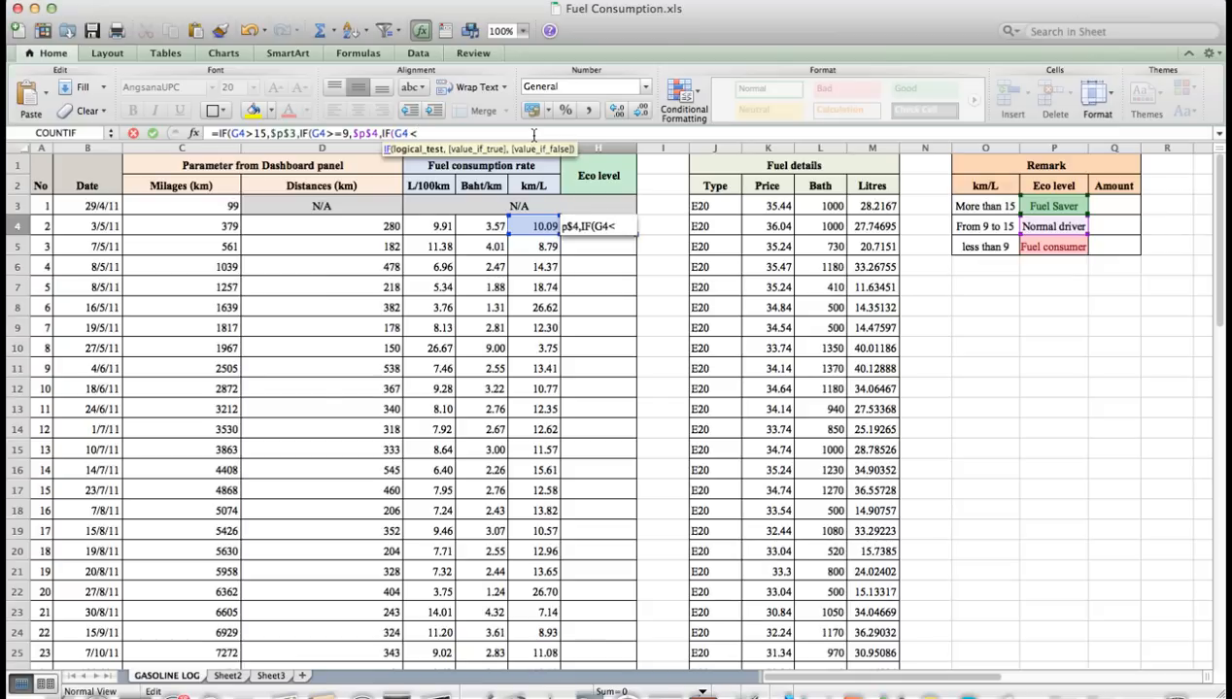
type("9,")
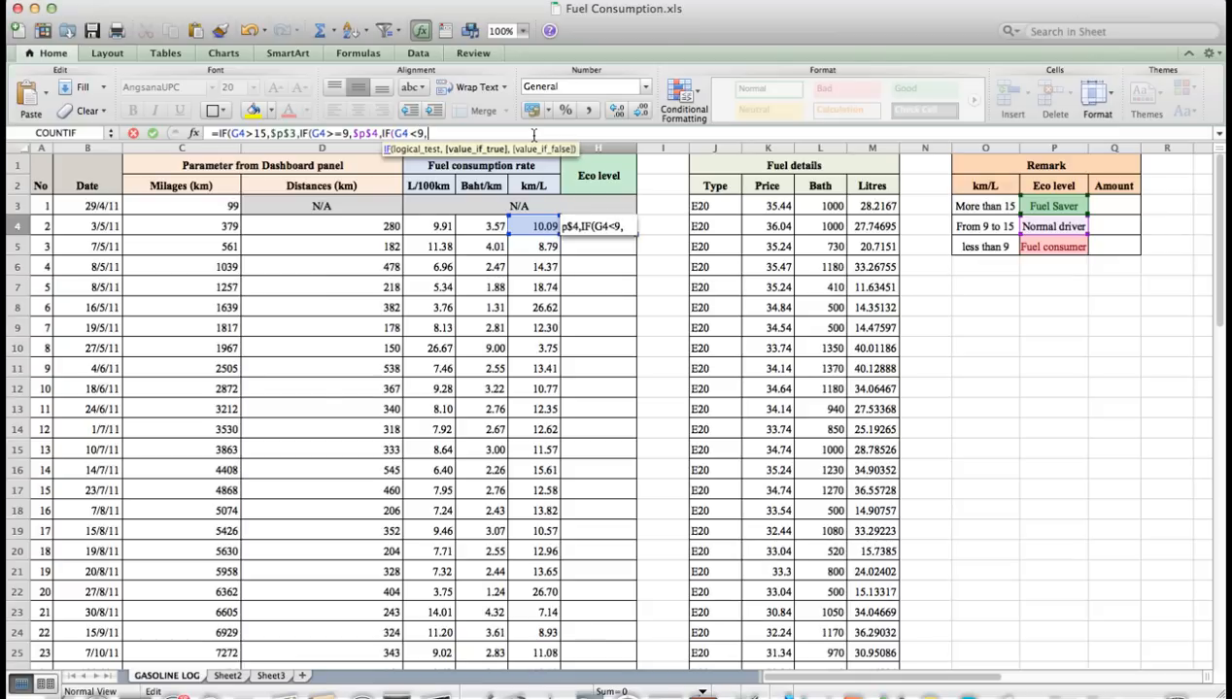
type("$P$5")
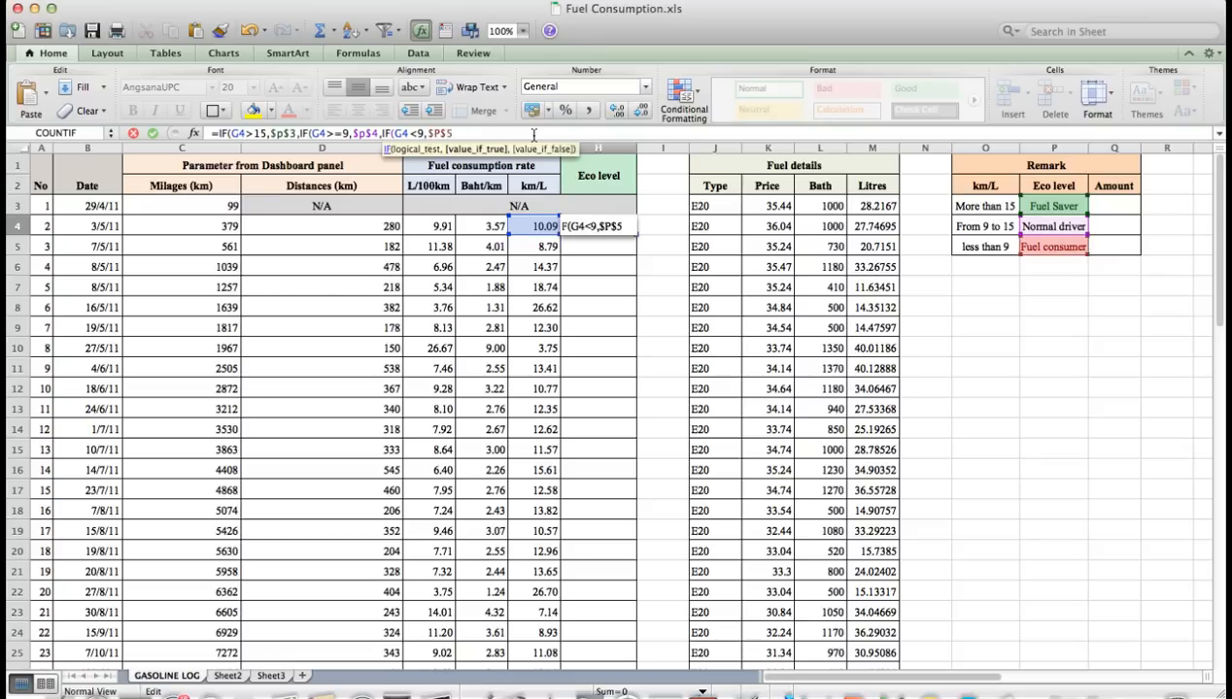
type("))")
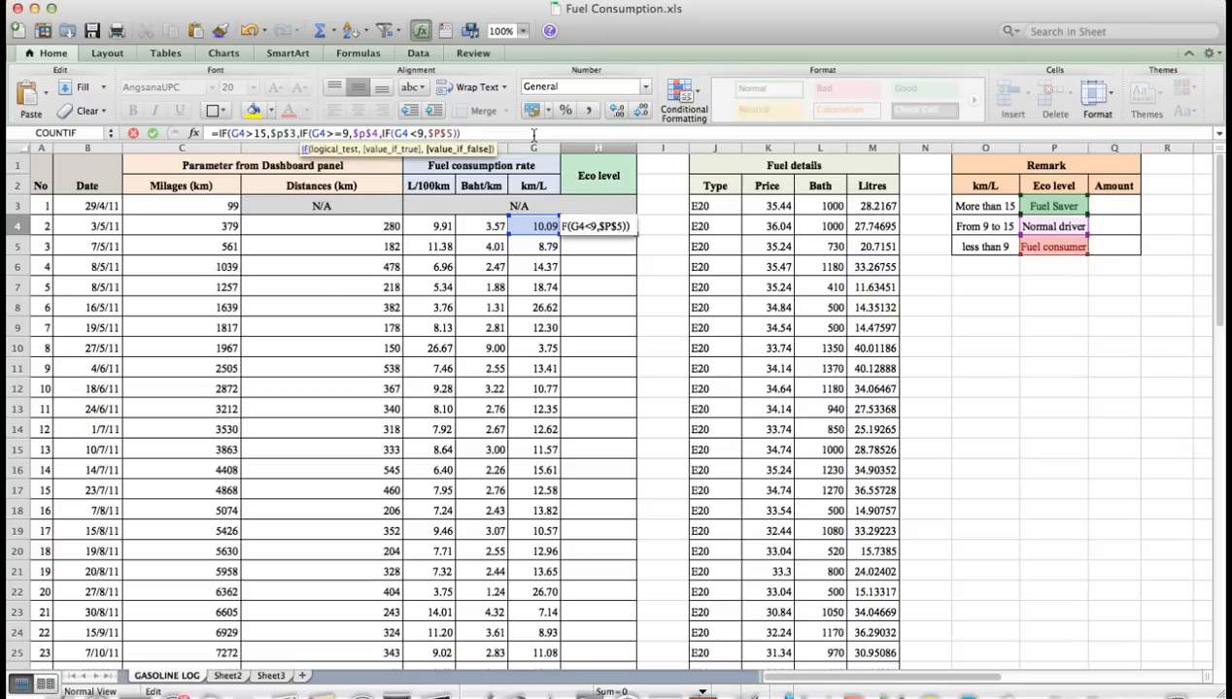
key("Return")
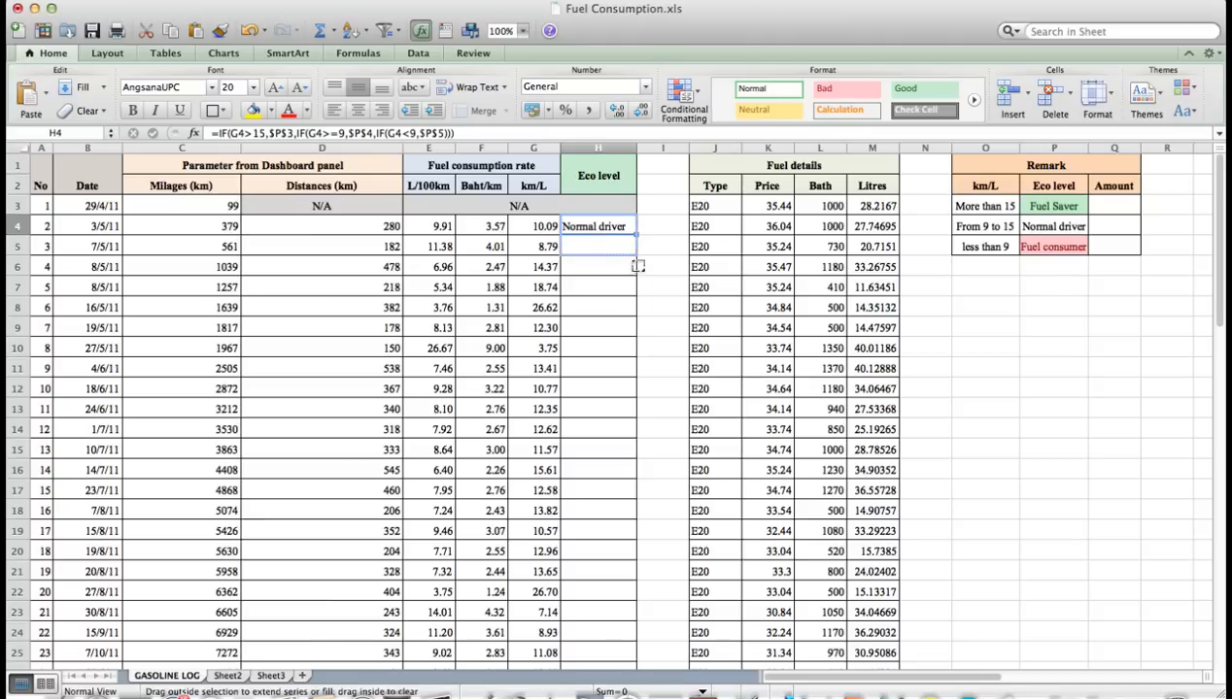
Step: Fill the Eco level formula down to H46 and scroll through the labelled rows to check
scroll("down", 3)
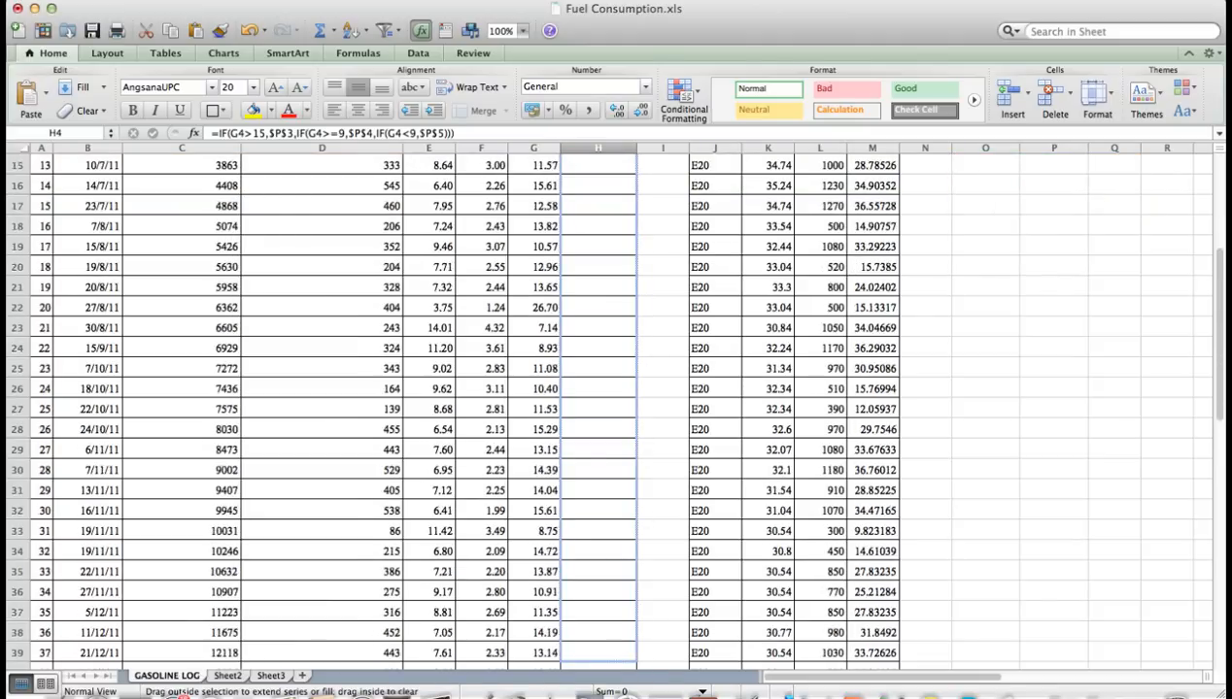
scroll("down", 3)
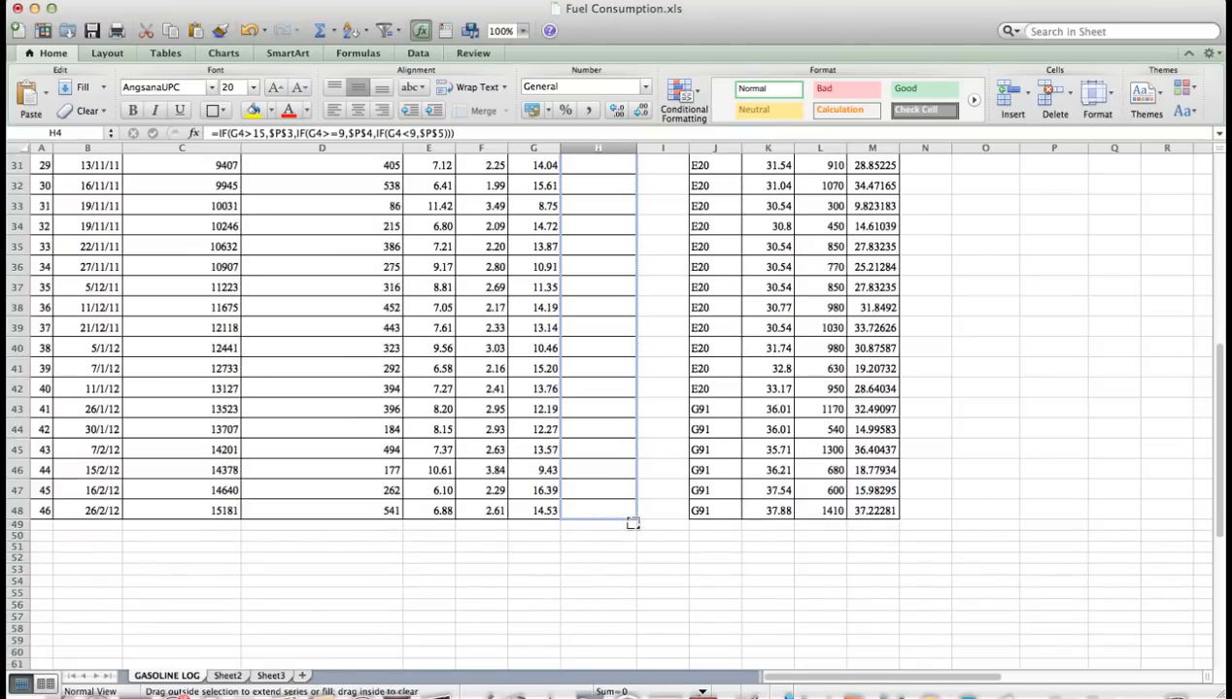
scroll("up", 3)
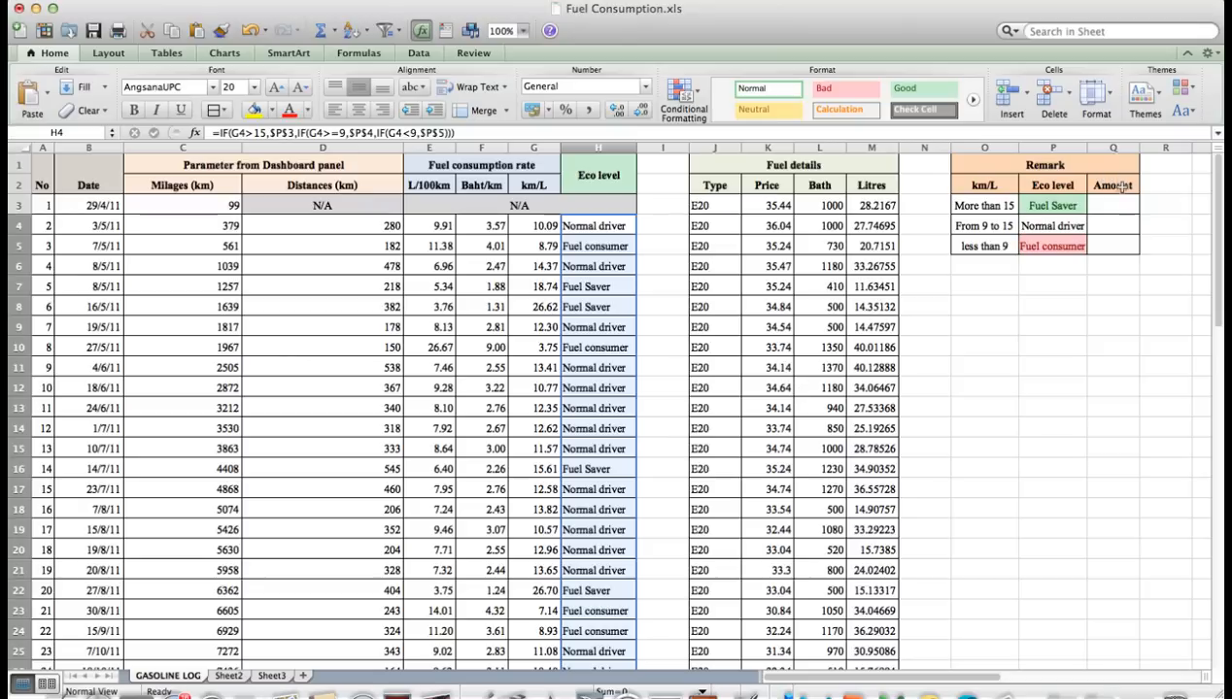
Step: Enter =COUNTIF($H$4:$H$46,P3) in Q3, giving 7 Fuel Saver entries
left_click(1112, 206)
type("=")
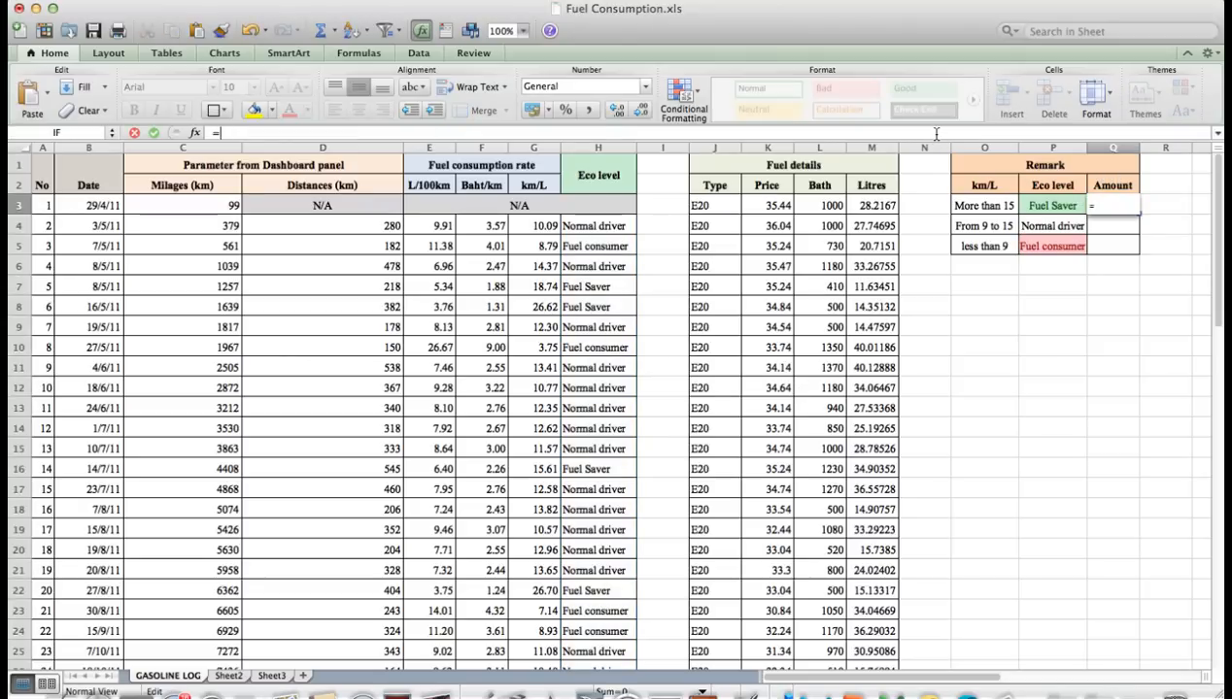
type("COUN")
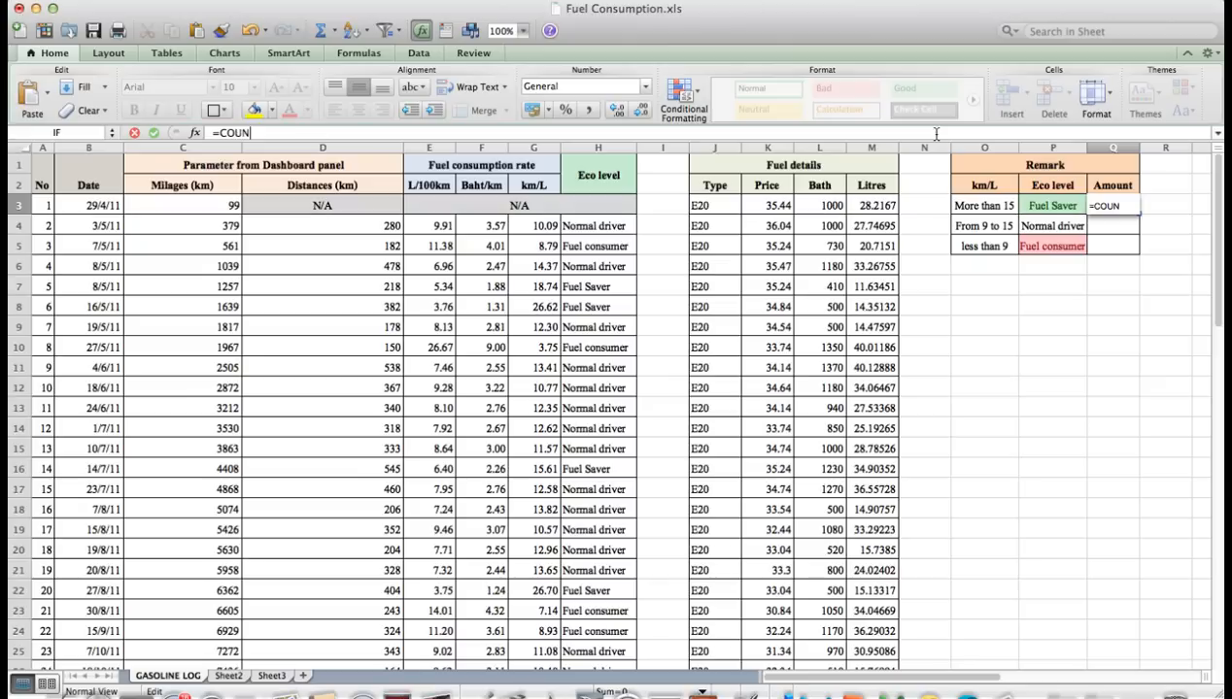
type("TIF(")
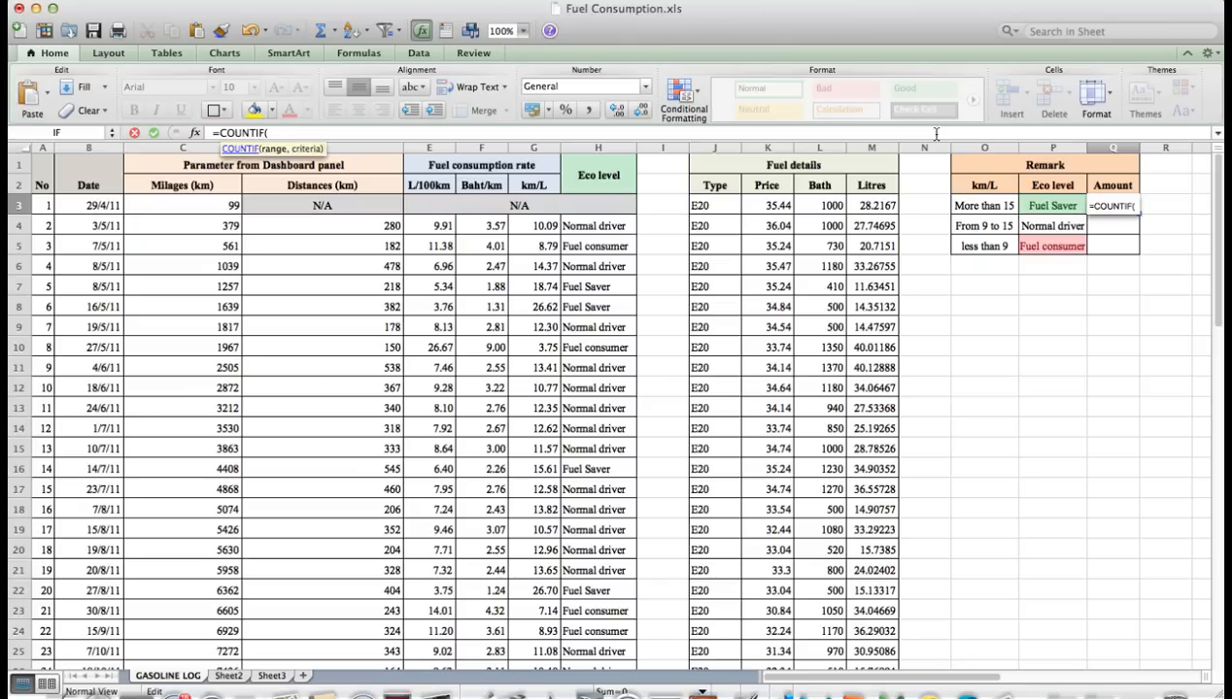
type("$")
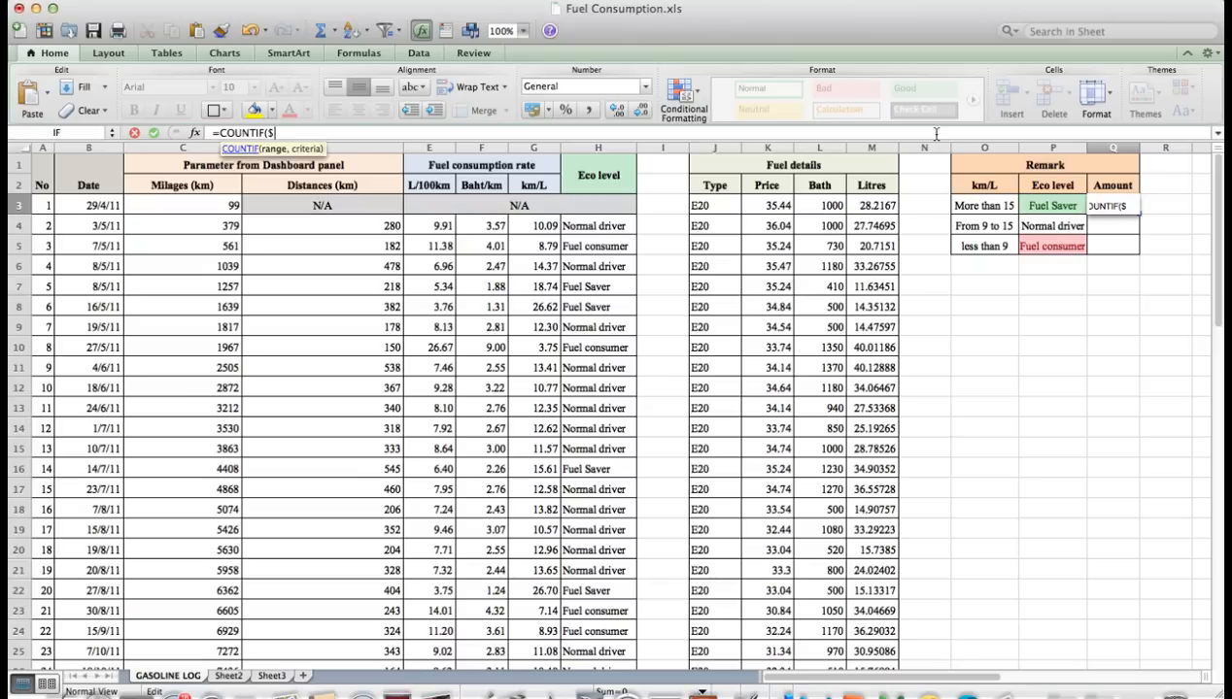
type("H$4:")
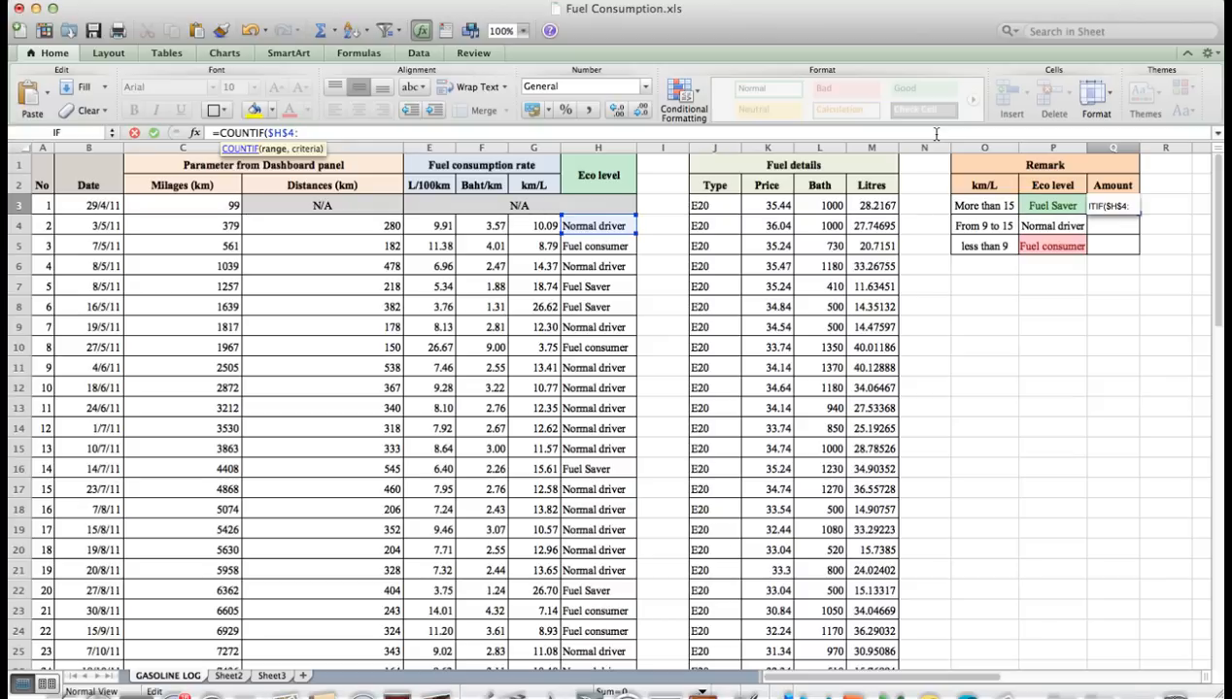
type("$H$46")
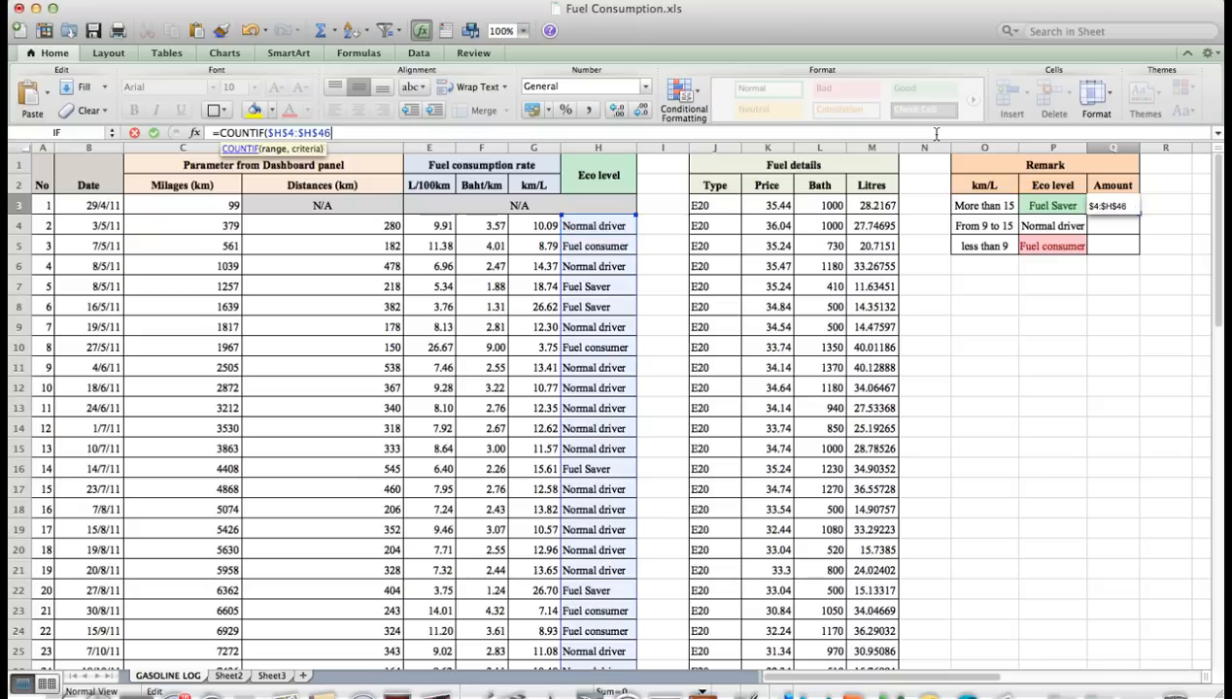
type(",")
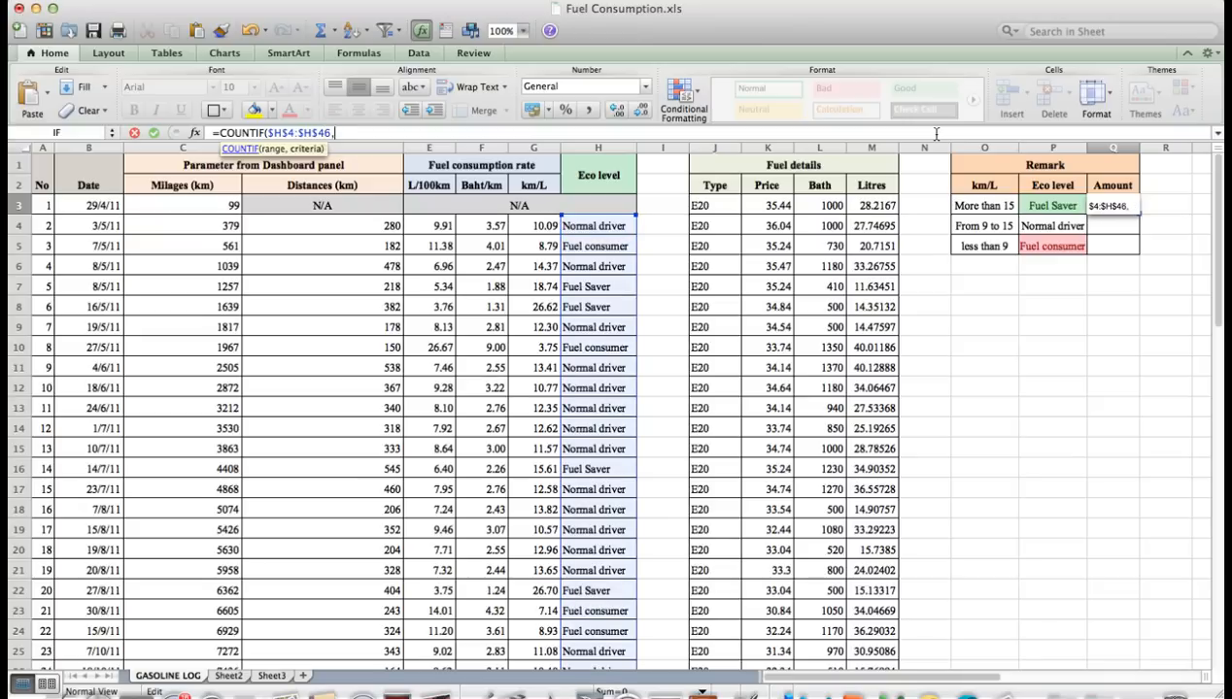
type("P#")
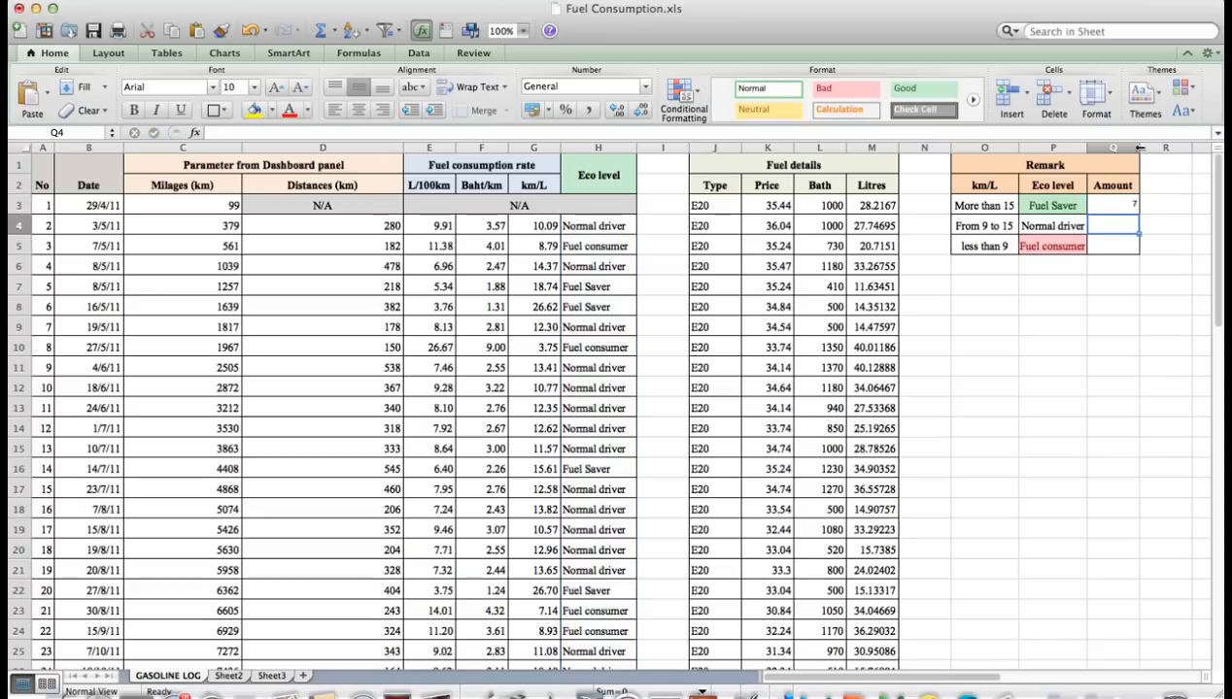
Step: Fill the COUNTIF down to Q5 for 7, 31 and 5, then select O3:Q5 as chart data
left_click(1111, 206)
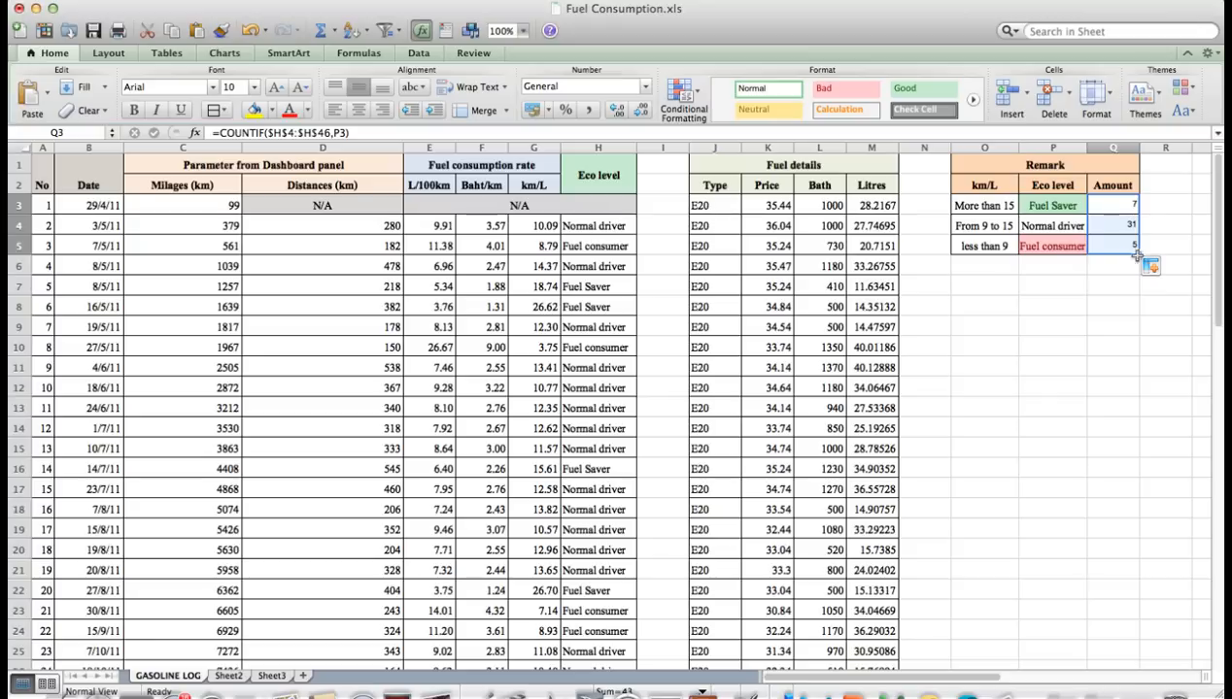
mouse_move(943, 292)
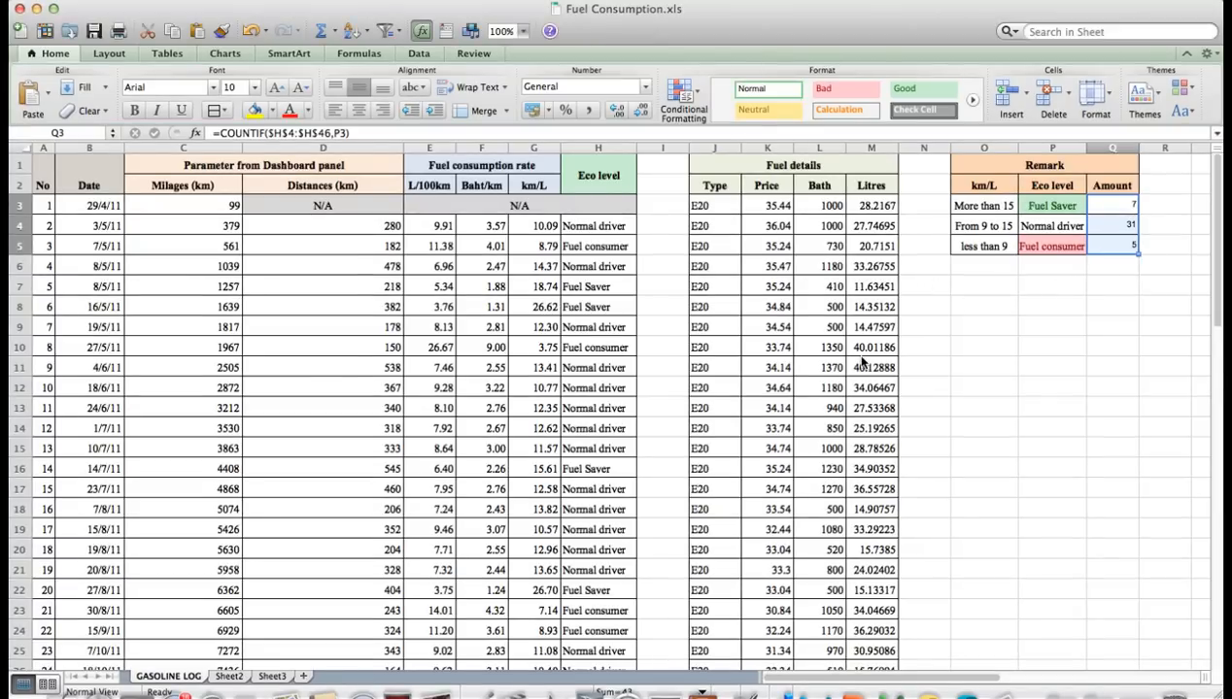
mouse_move(940, 338)
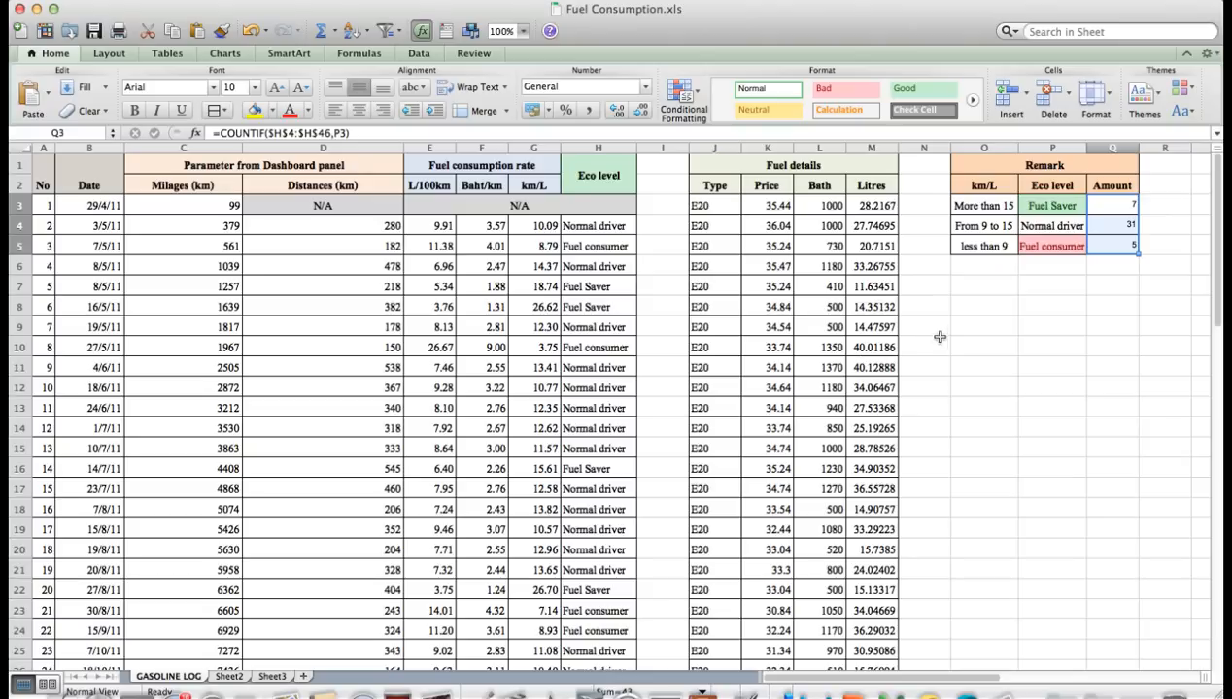
mouse_move(993, 284)
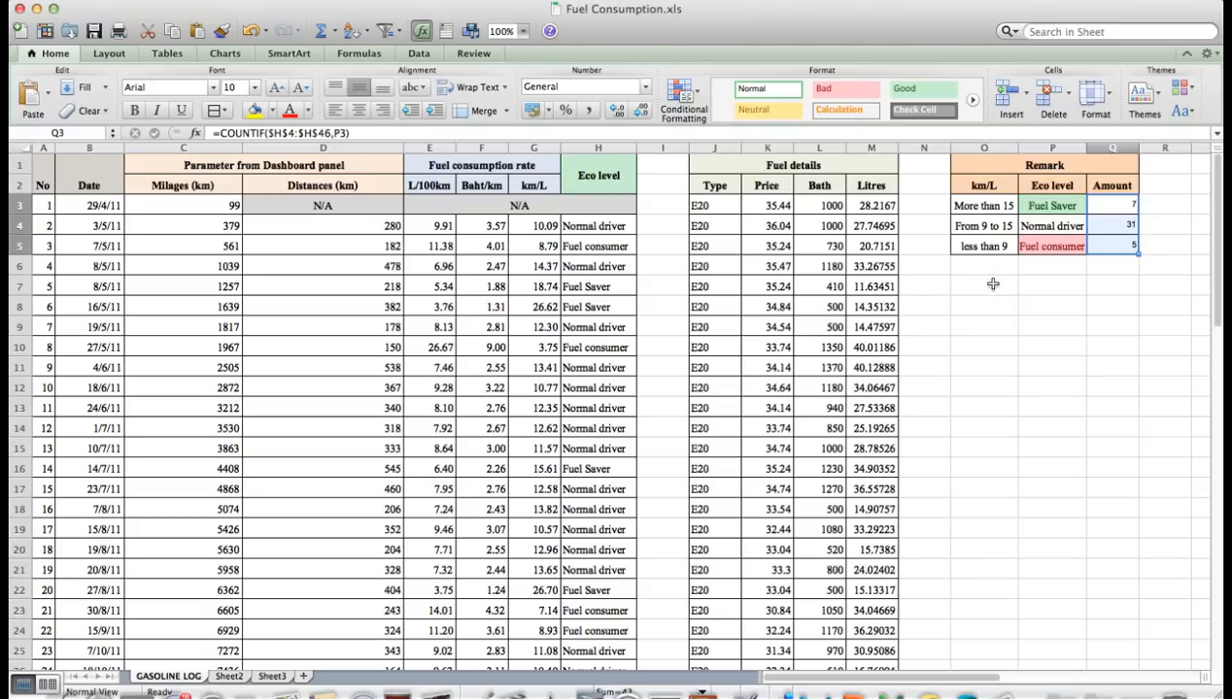
left_click(984, 206)
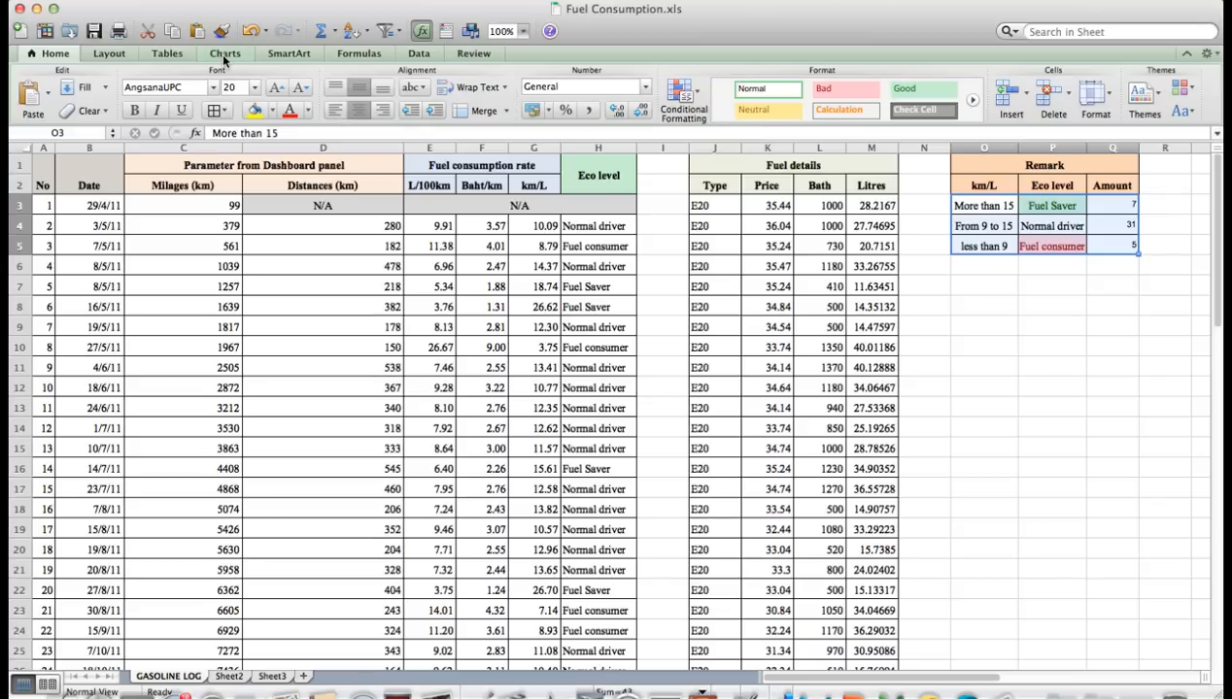
Step: Insert a 3-D Pie chart of the Eco level counts and move it below the Remark table
left_click(225, 55)
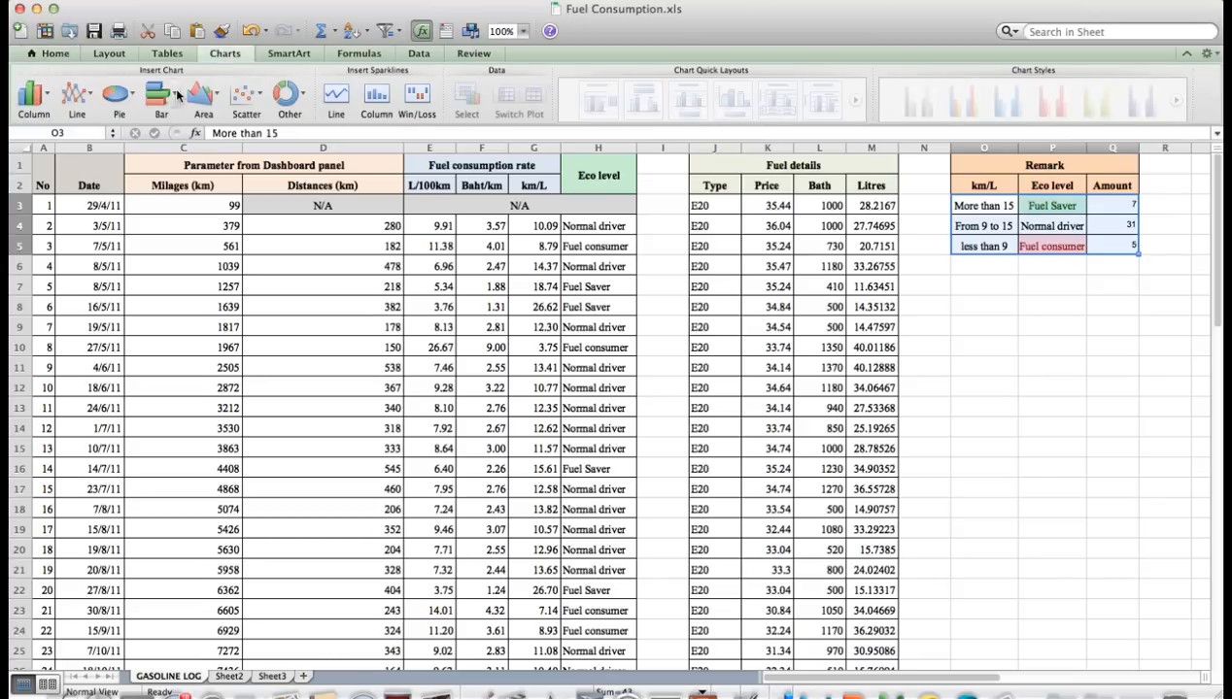
left_click(119, 97)
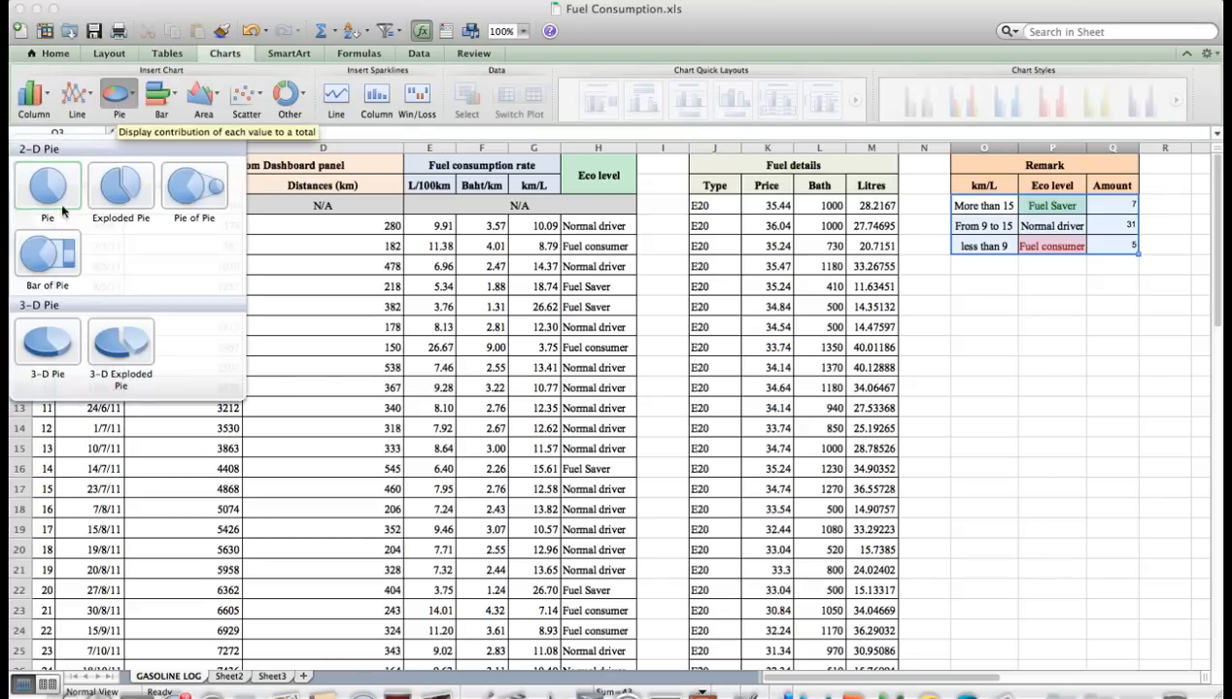
left_click(47, 345)
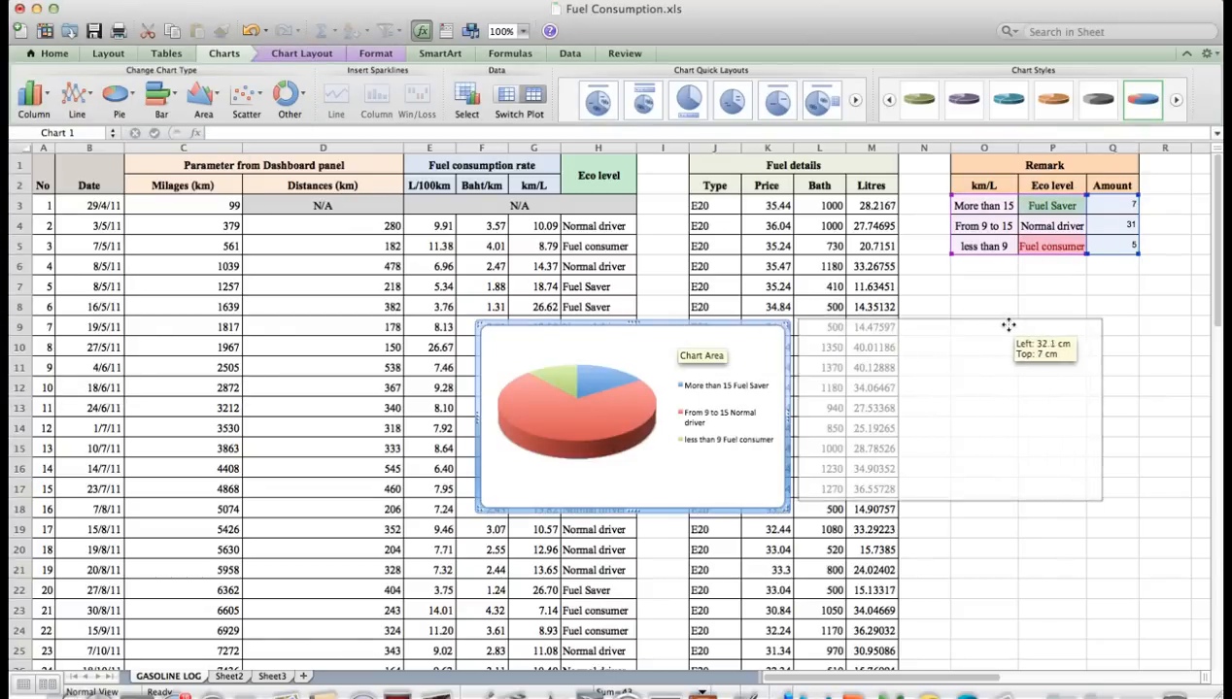
left_click_drag(631, 418, 1053, 418)
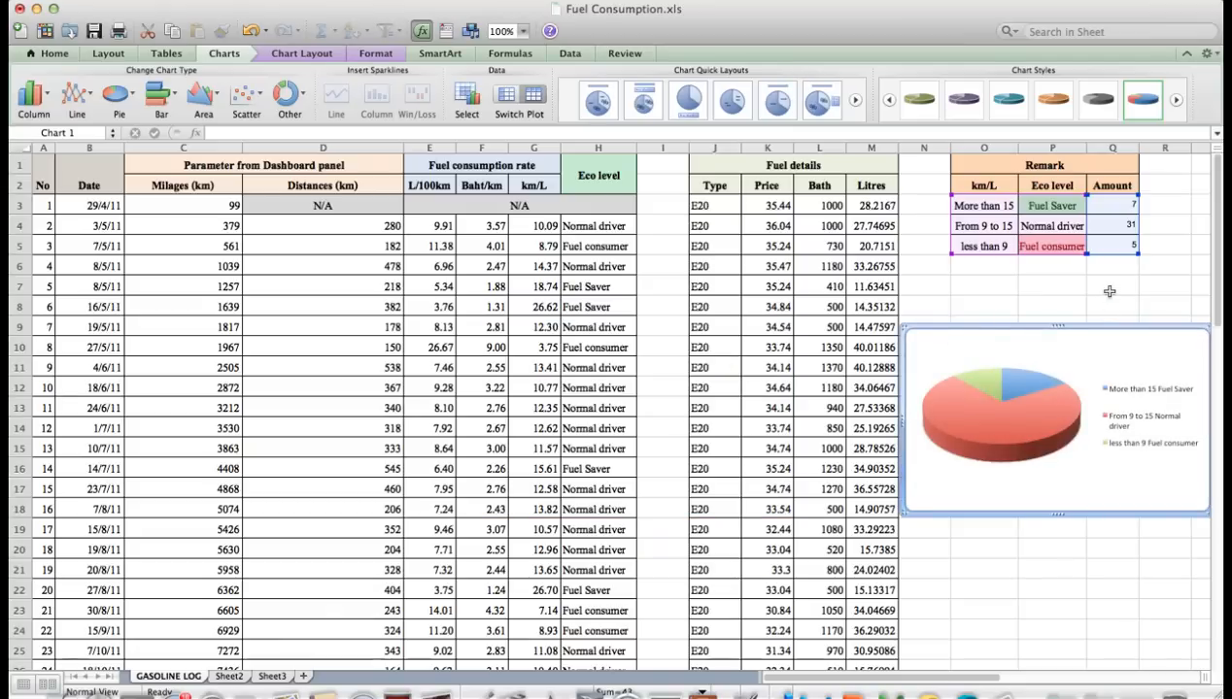